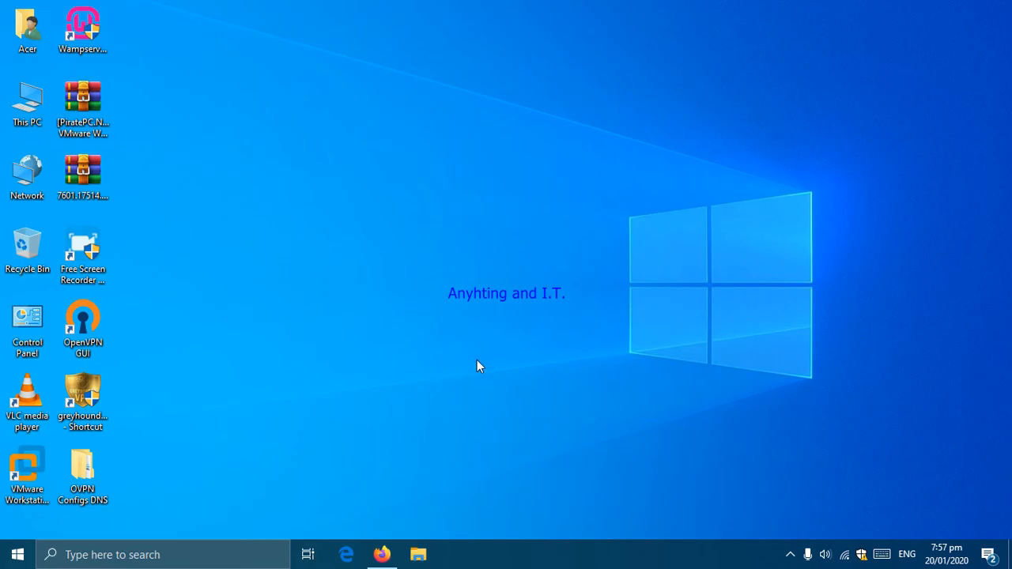
pyautogui.moveTo(471, 362)
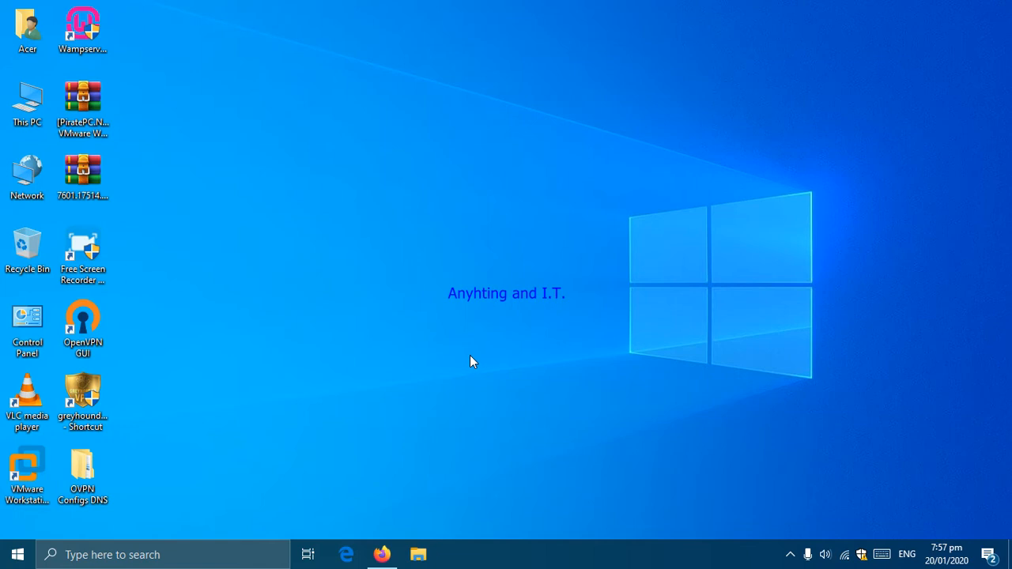
pyautogui.moveTo(460, 379)
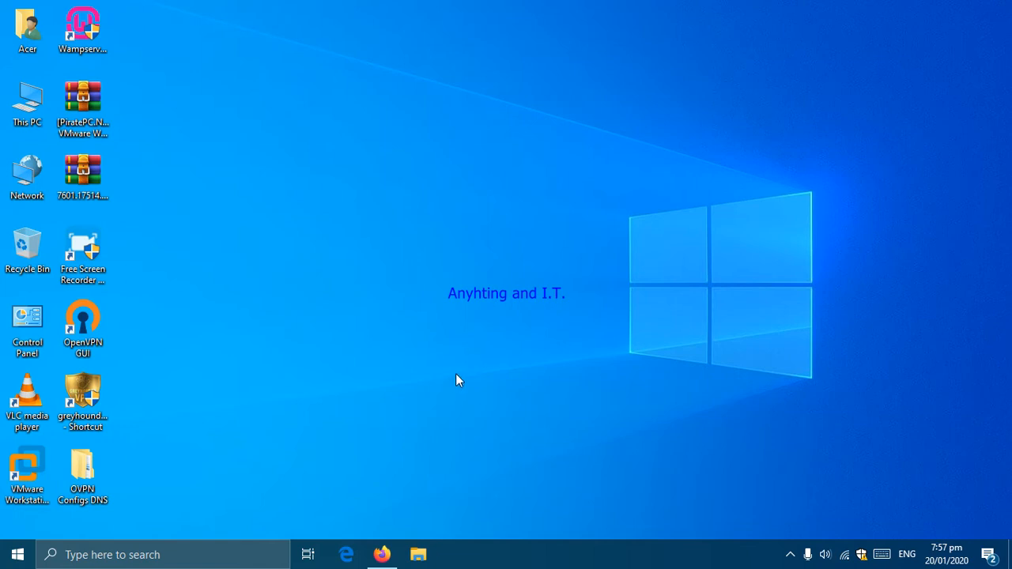
pyautogui.moveTo(652, 462)
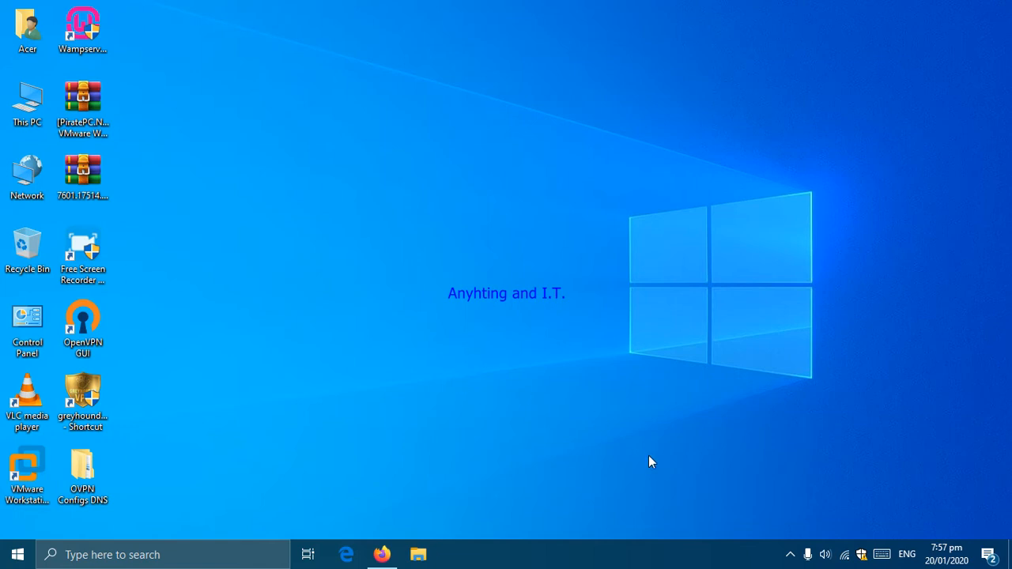
pyautogui.moveTo(403, 345)
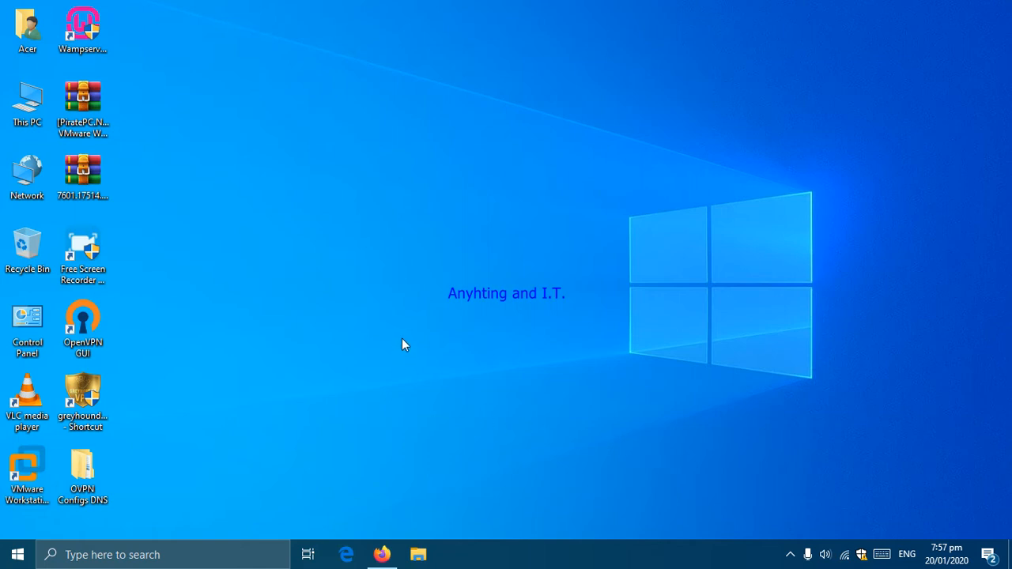
pyautogui.moveTo(442, 322)
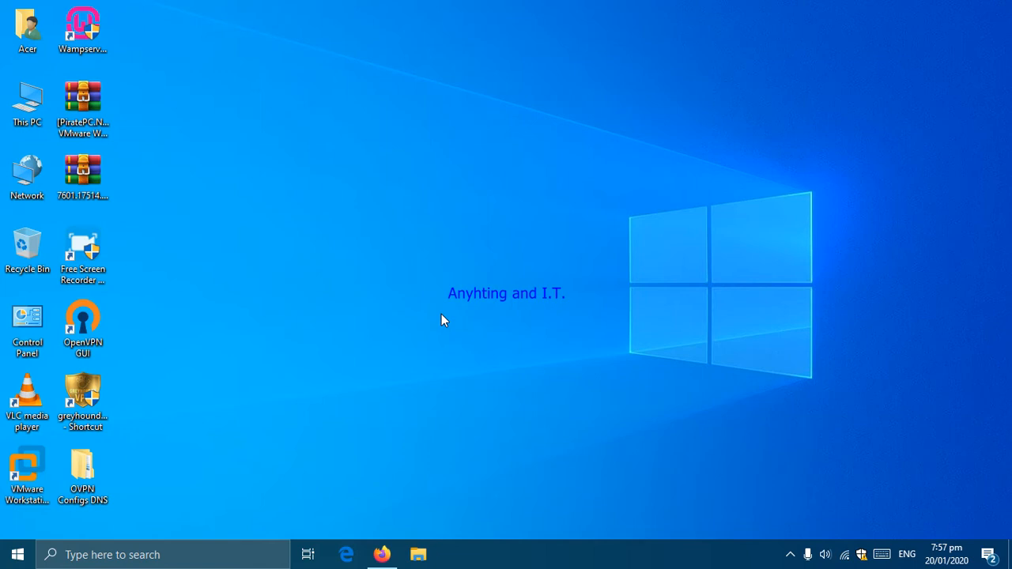
pyautogui.moveTo(443, 285)
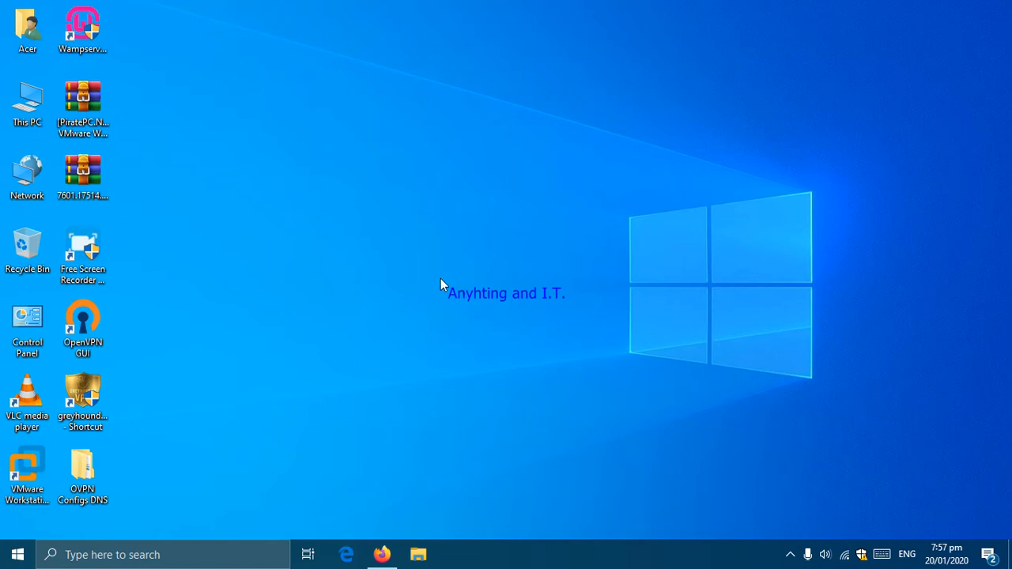
pyautogui.moveTo(302, 145)
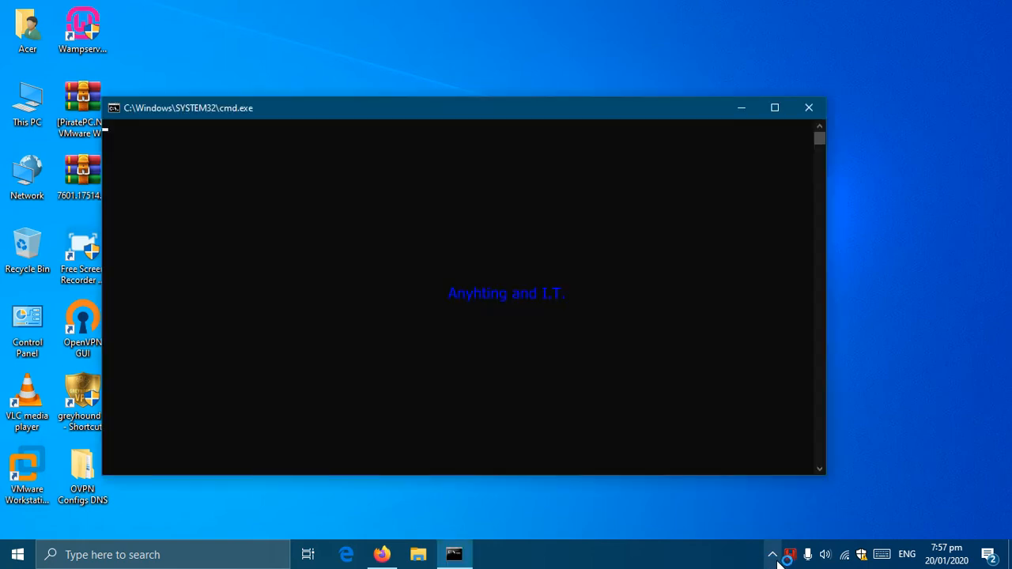
# Step: Launch WampServer and open its www web-root folder from the tray menu
pyautogui.click(809, 107)
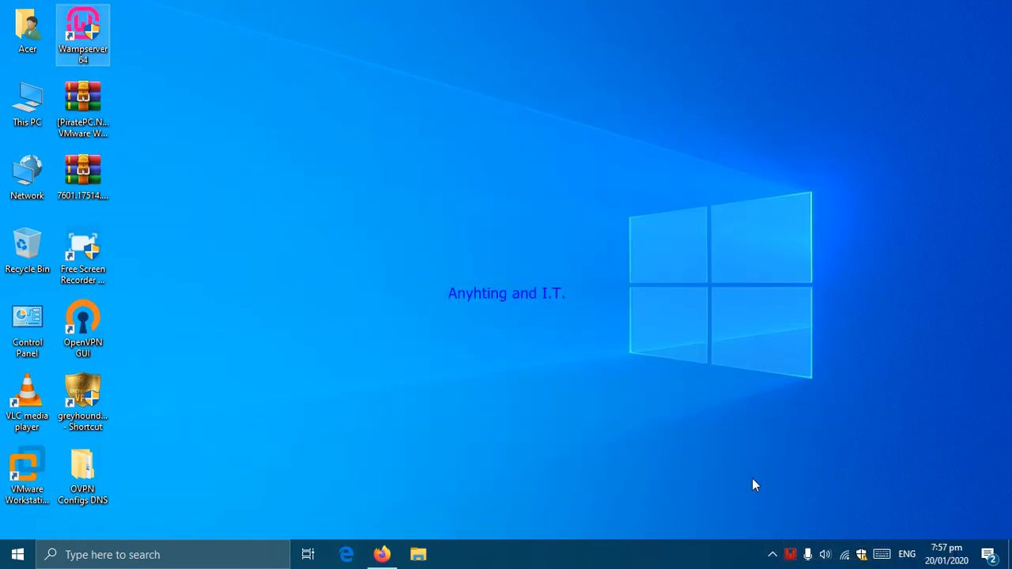
pyautogui.moveTo(791, 553)
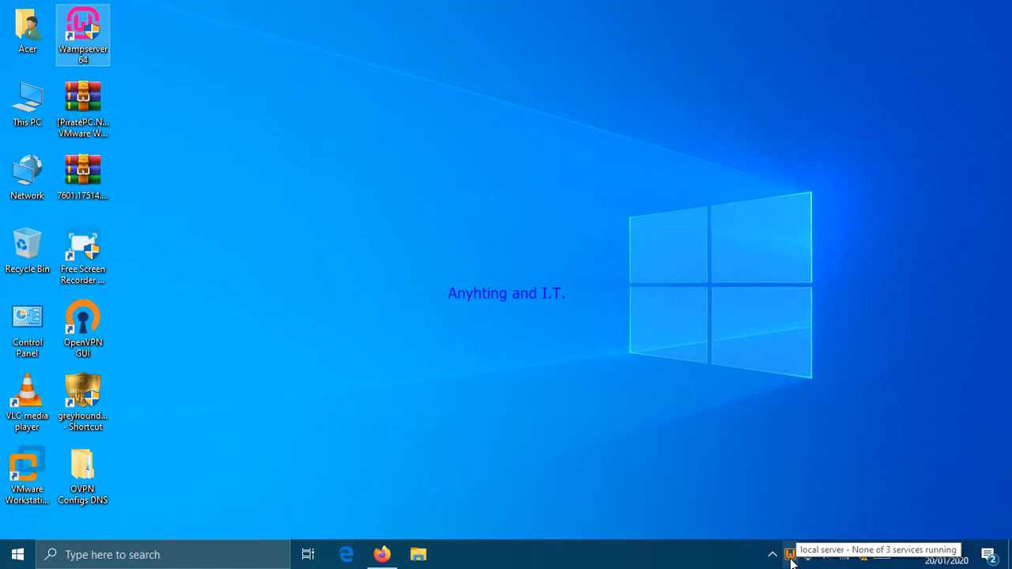
pyautogui.moveTo(775, 490)
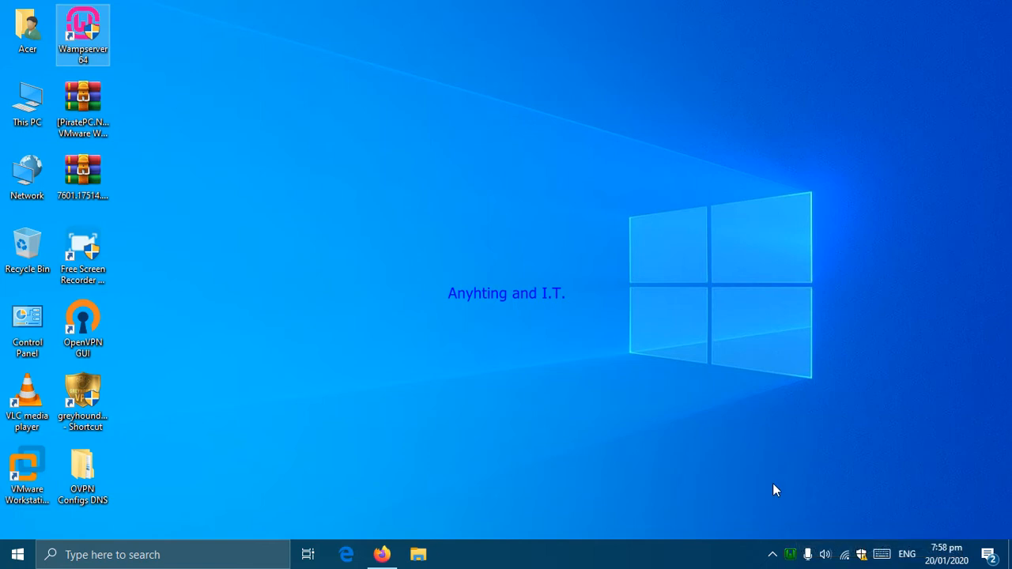
pyautogui.moveTo(791, 555)
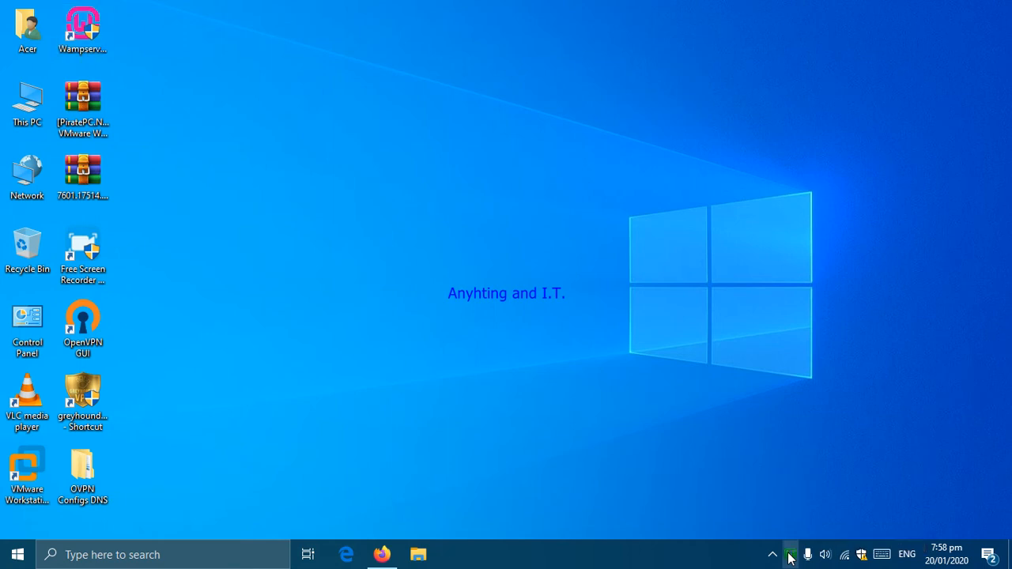
pyautogui.click(791, 553)
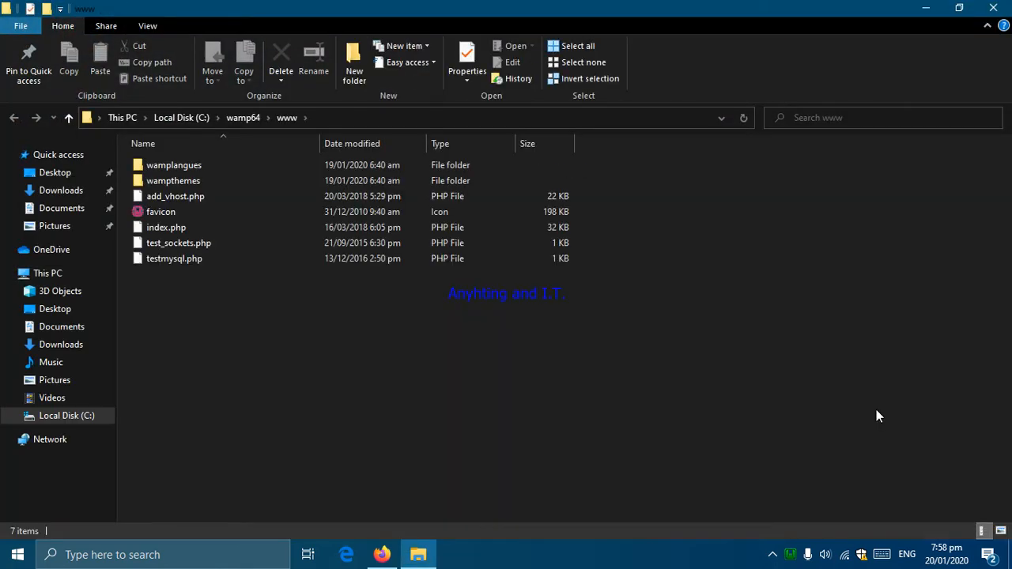
pyautogui.moveTo(482, 387)
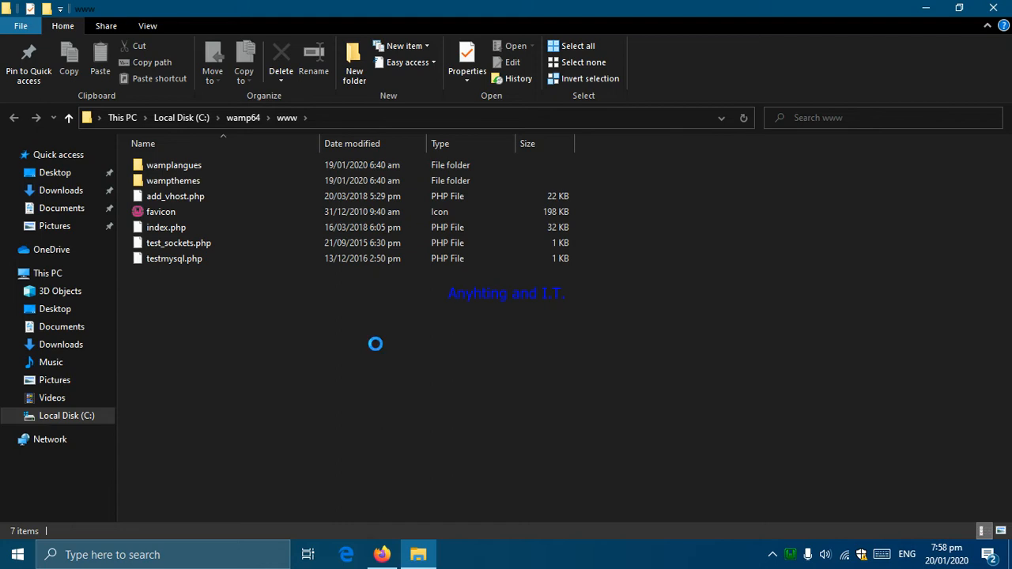
# Step: Create a new folder named 'Connection db' inside the www folder
pyautogui.rightClick(376, 343)
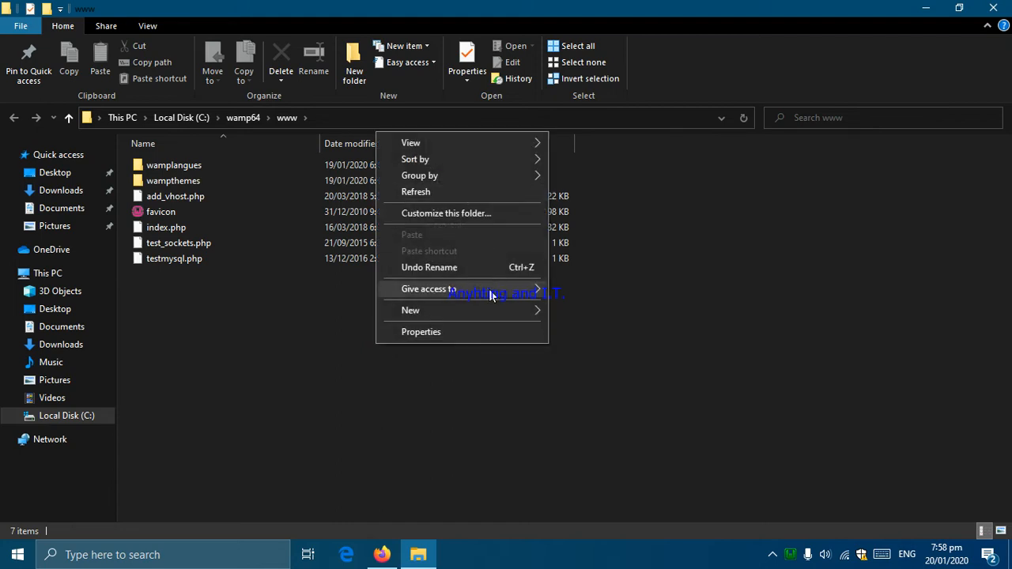
pyautogui.moveTo(455, 310)
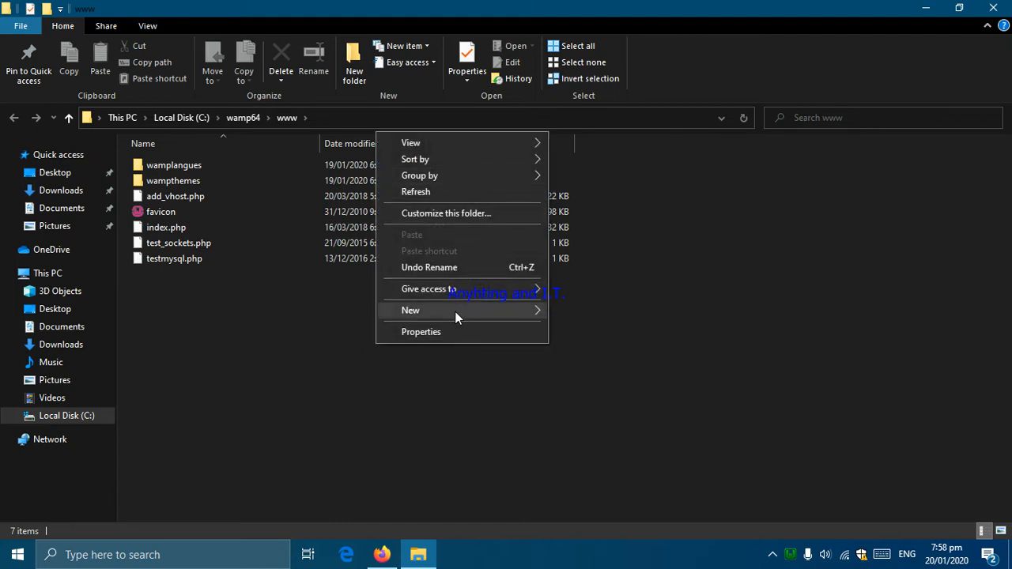
pyautogui.click(411, 310)
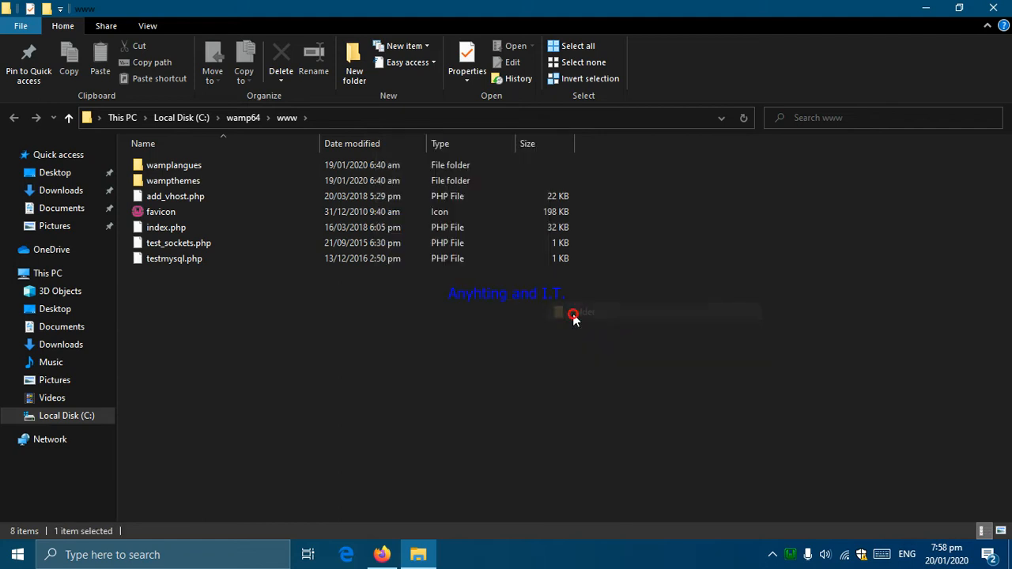
pyautogui.click(354, 60)
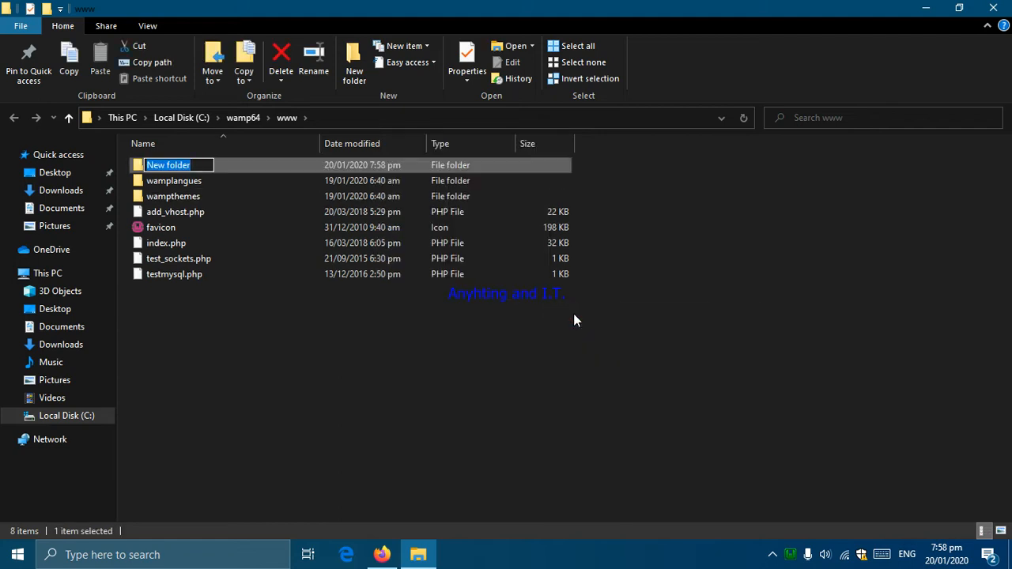
pyautogui.write('Connection db')
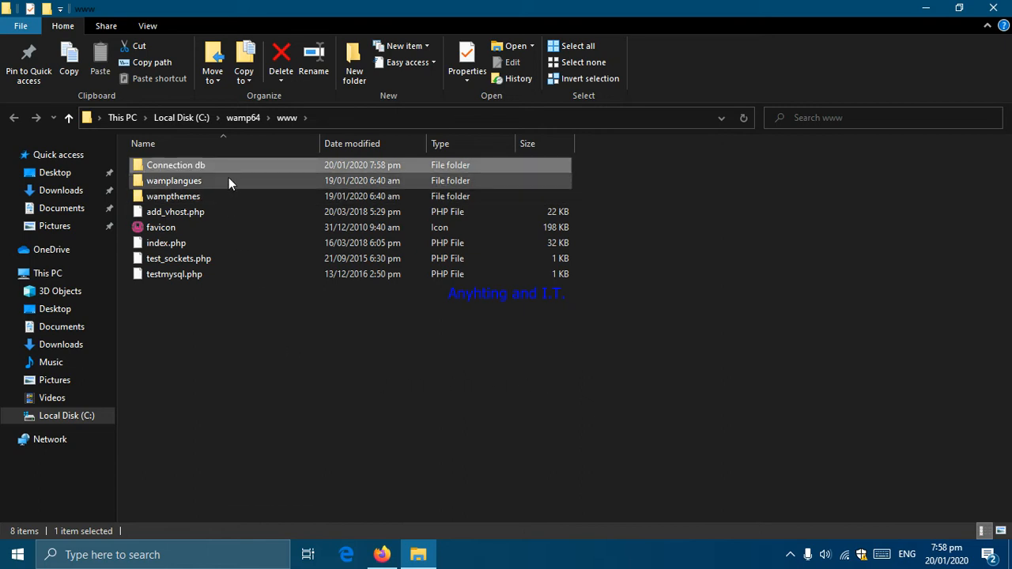
pyautogui.click(176, 164)
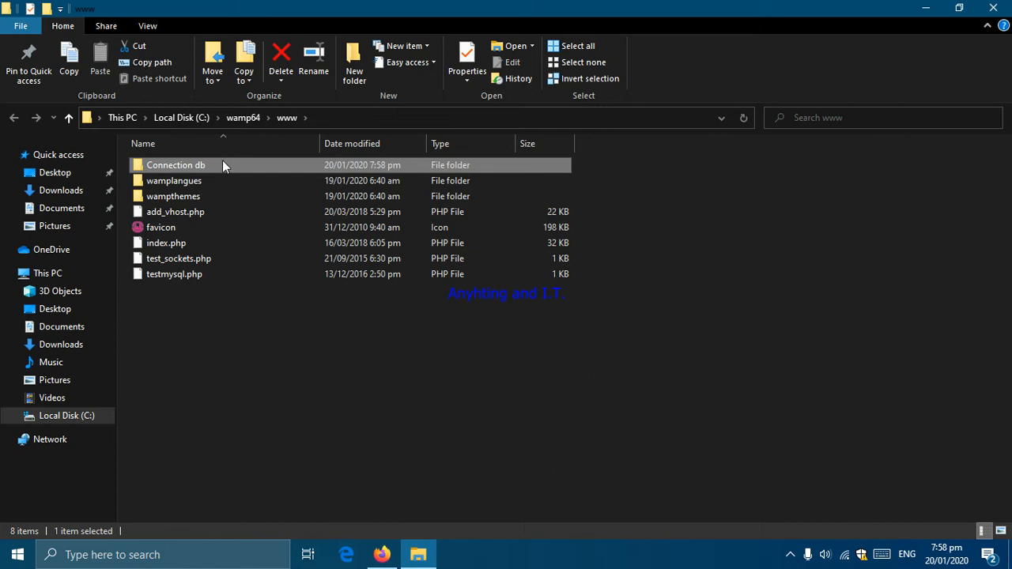
# Step: Create a new text document inside Connection db and open it in Notepad
pyautogui.doubleClick(176, 164)
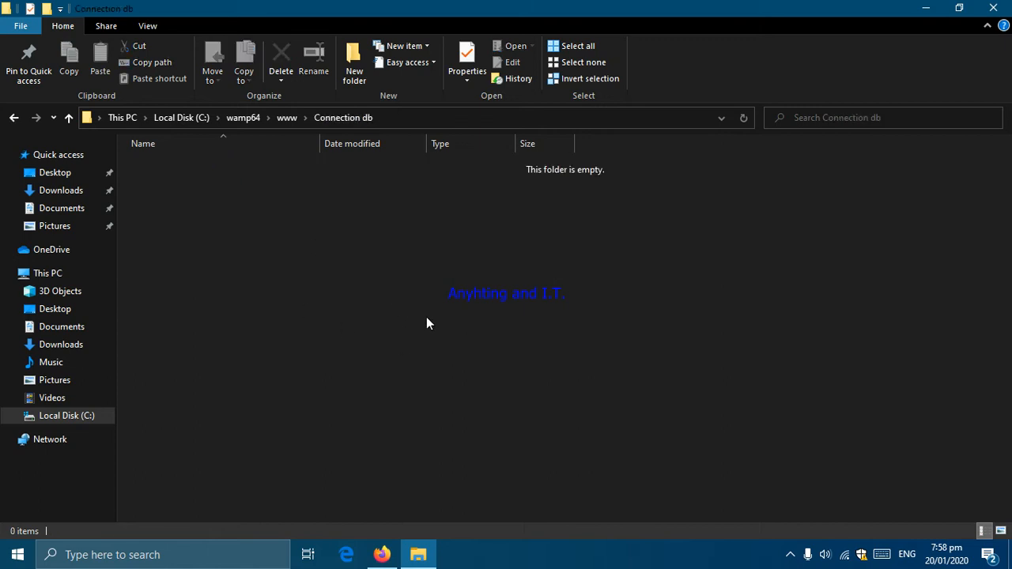
pyautogui.moveTo(294, 241)
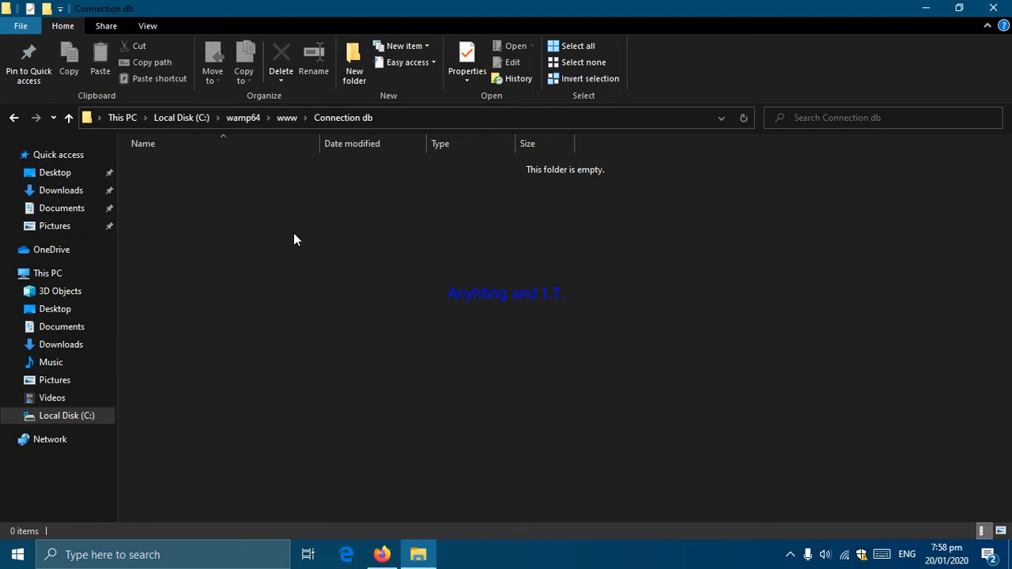
pyautogui.rightClick(294, 237)
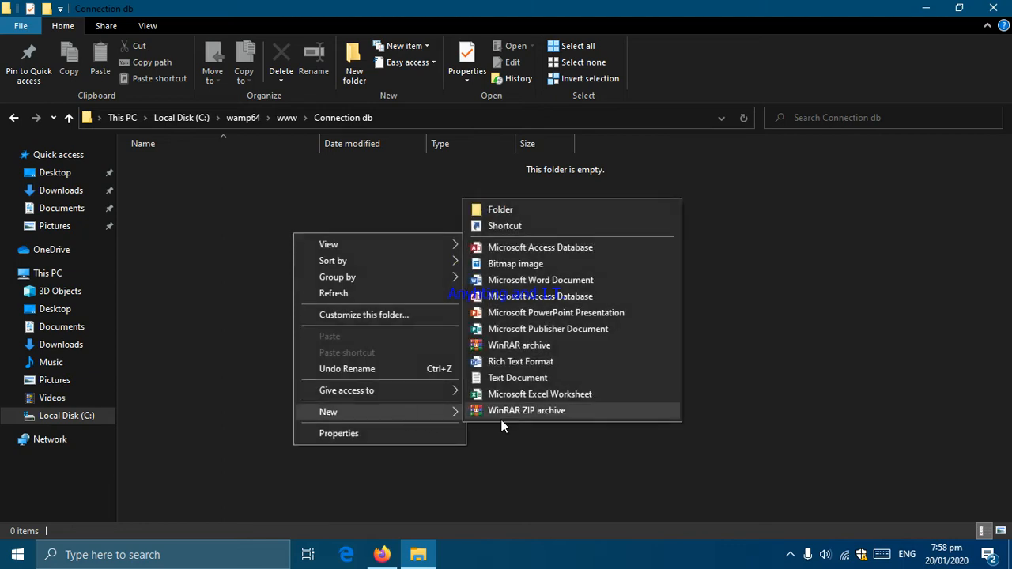
pyautogui.click(519, 377)
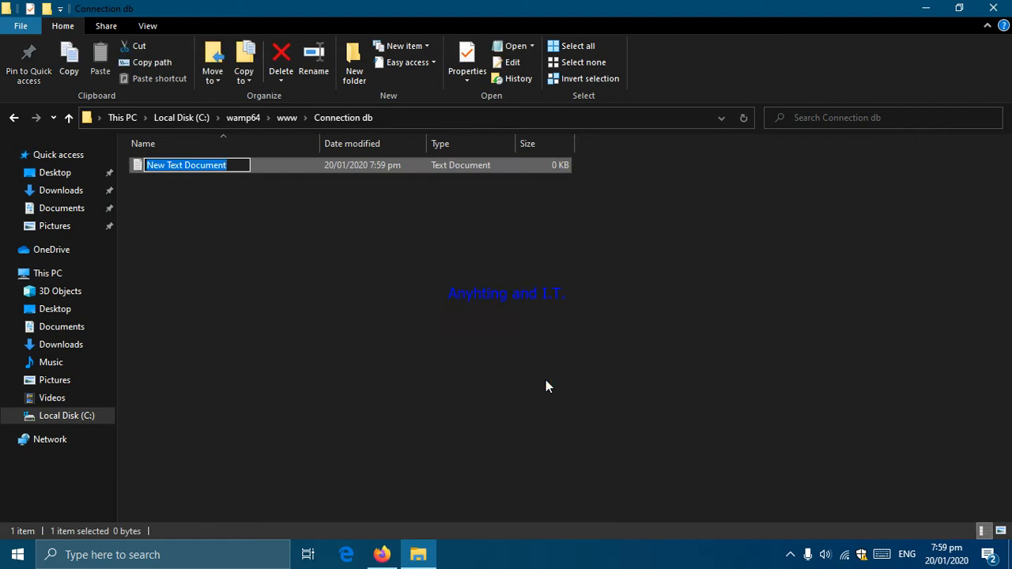
pyautogui.moveTo(321, 316)
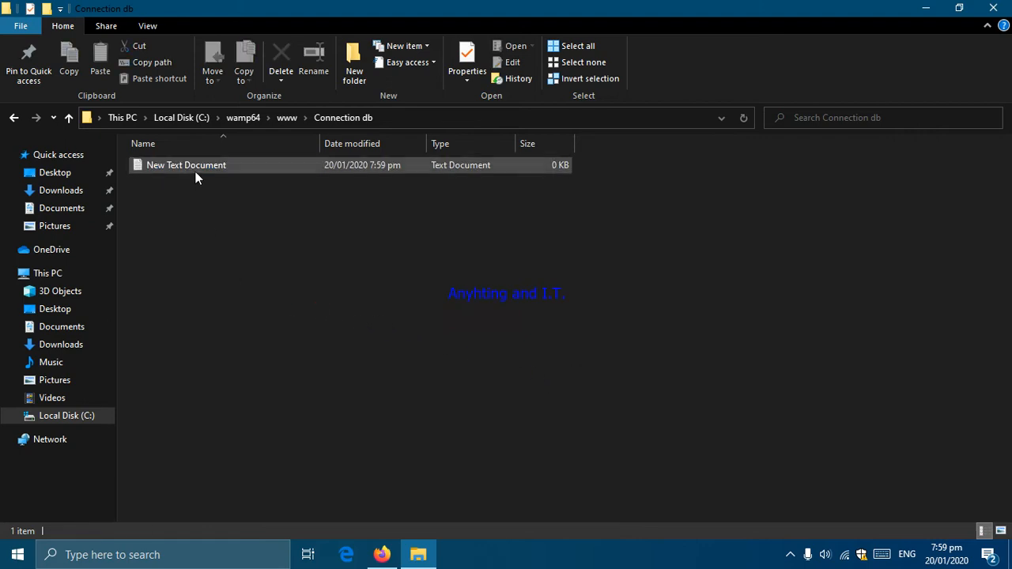
pyautogui.moveTo(196, 171)
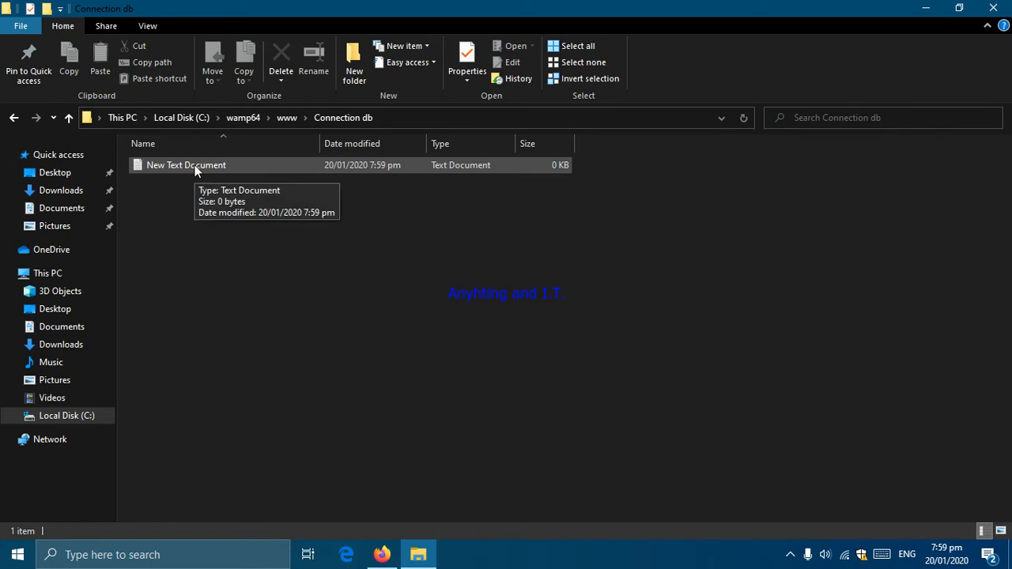
pyautogui.click(187, 165)
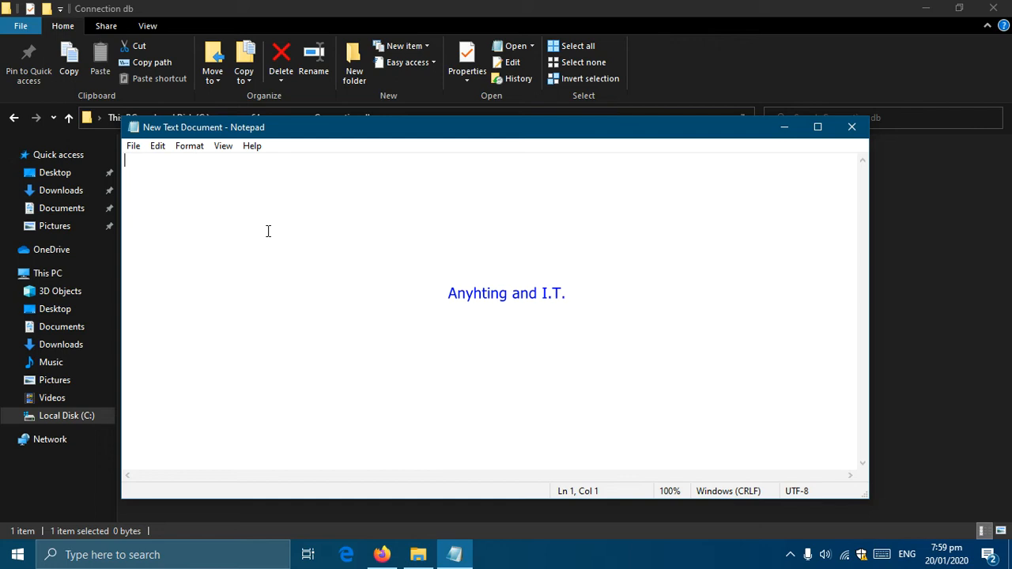
# Step: Write an empty <?php ... ?> block and place the cursor on the line under <?php
pyautogui.write('<?')
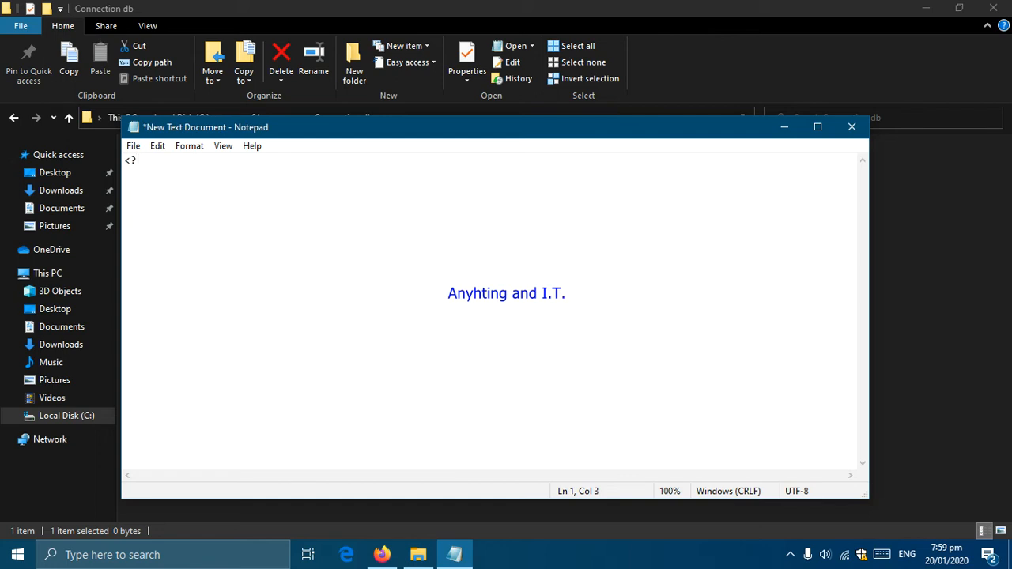
pyautogui.write('php')
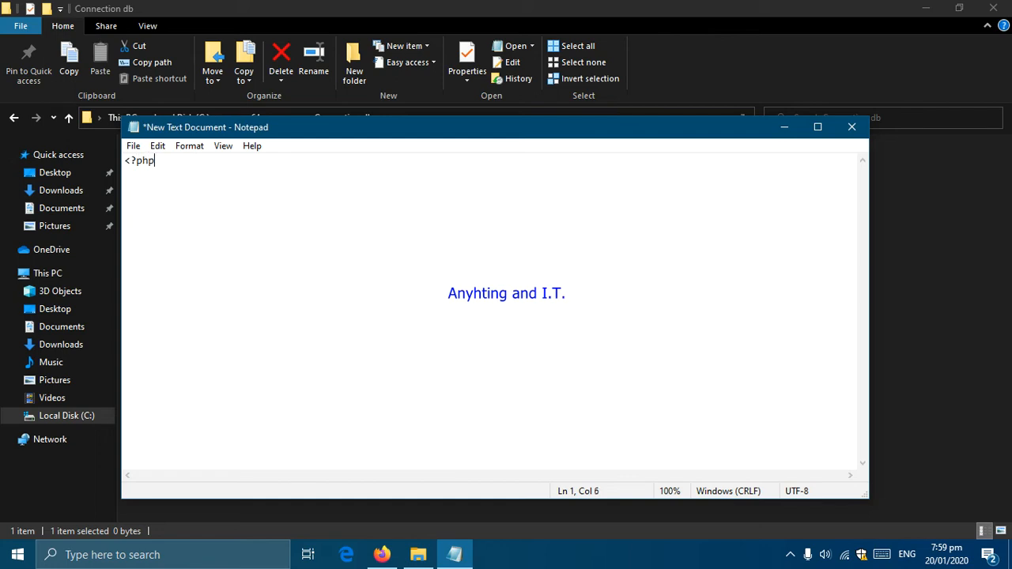
pyautogui.press('enter')
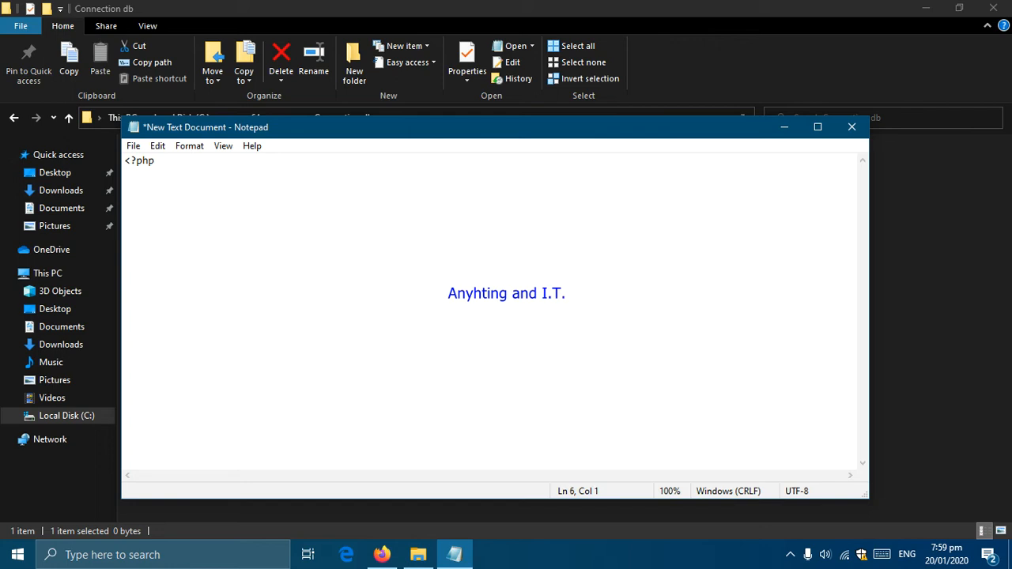
pyautogui.write('?>')
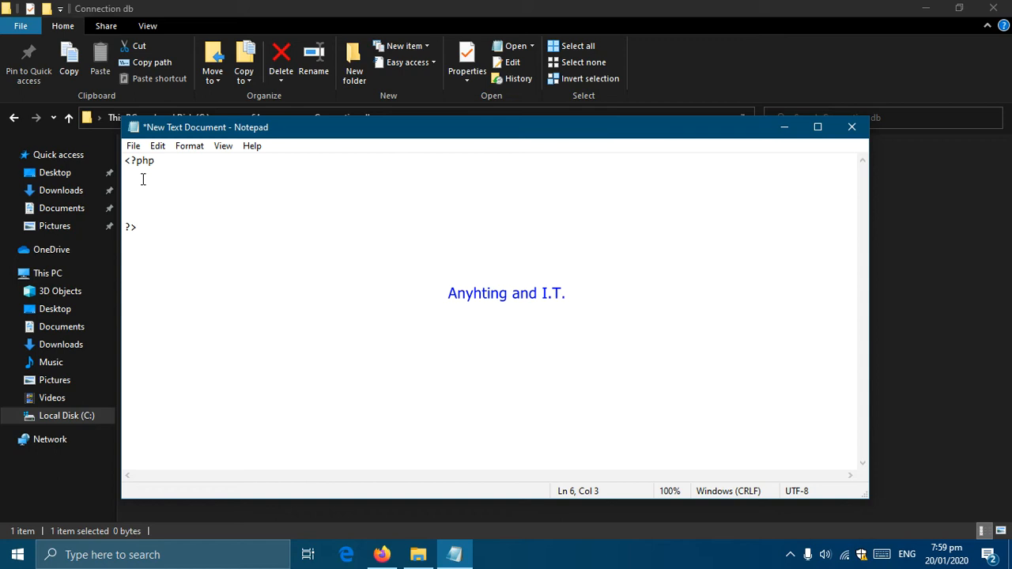
pyautogui.click(136, 228)
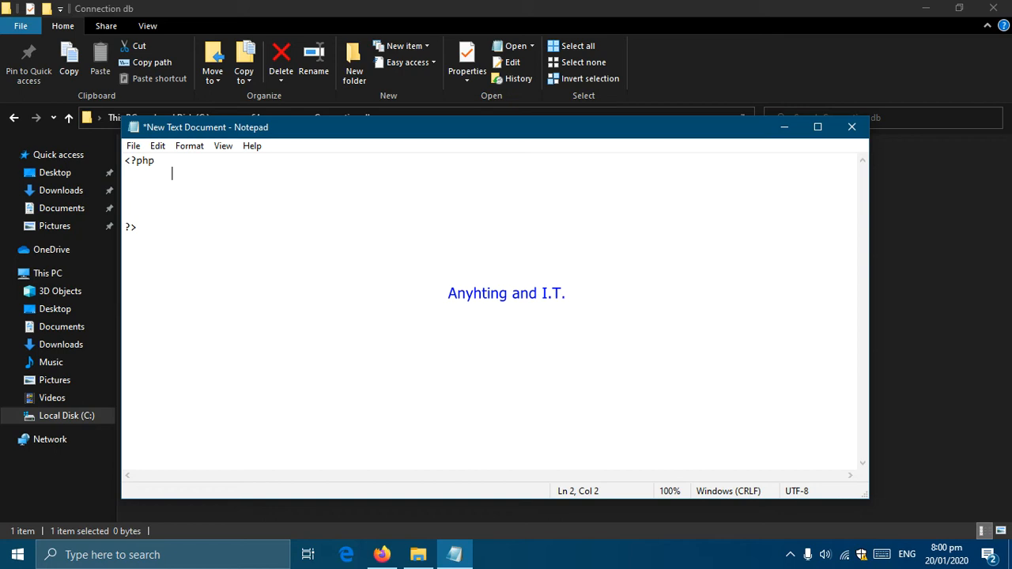
# Step: Write mysqli_connect() with an empty quoted first argument
pyautogui.write('mys')
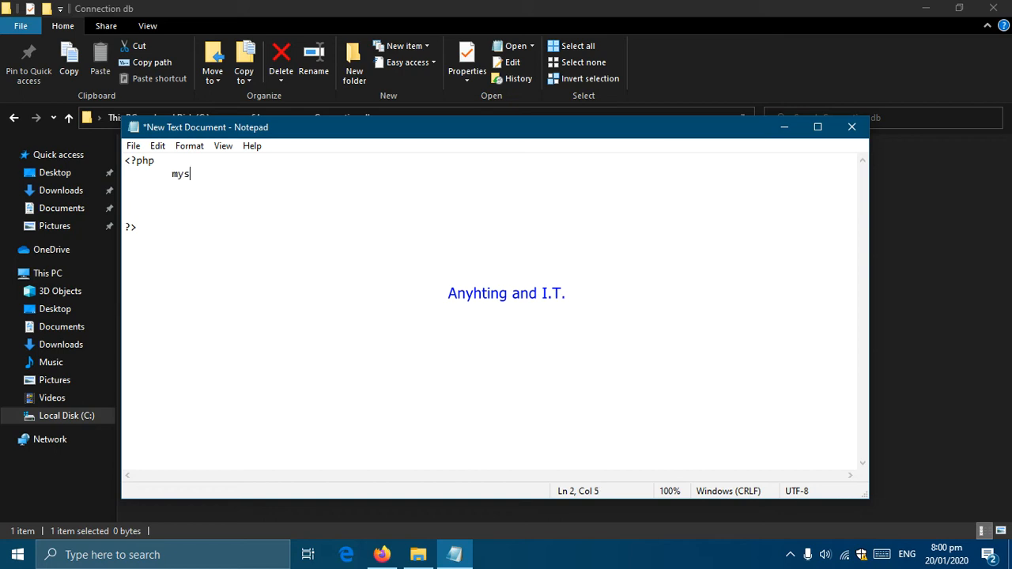
pyautogui.write('qli')
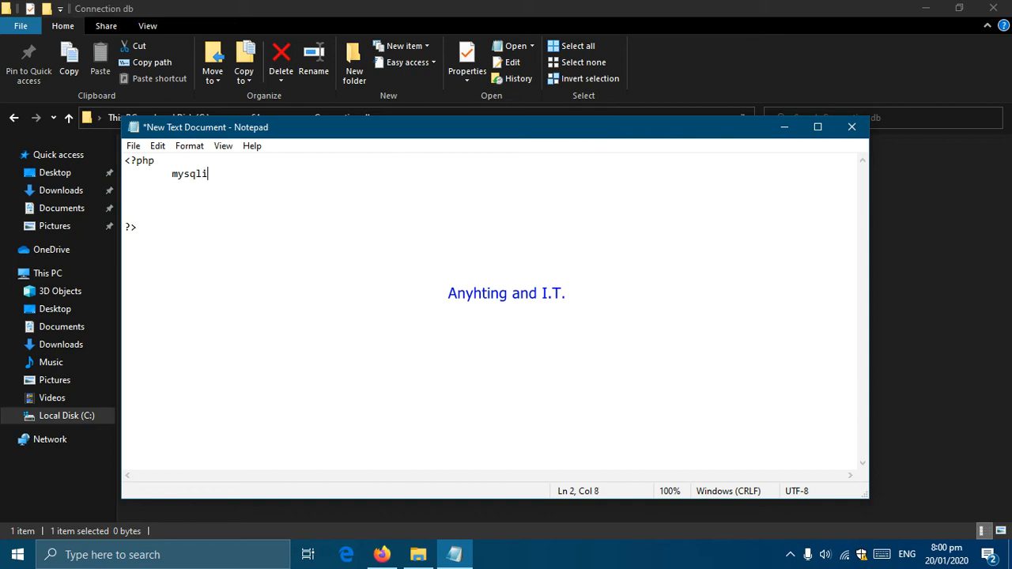
pyautogui.write('_')
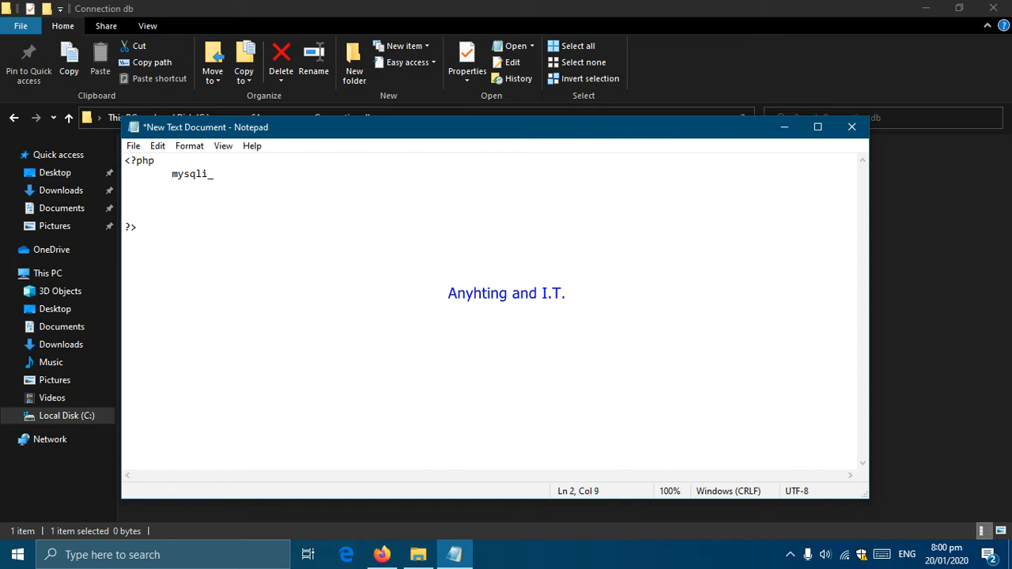
pyautogui.write('connec')
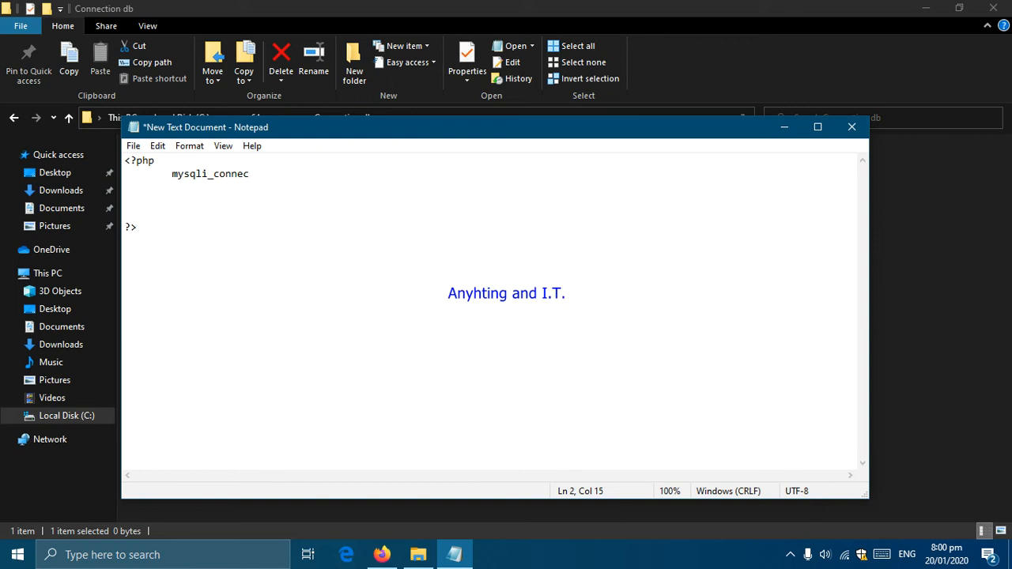
pyautogui.write('t')
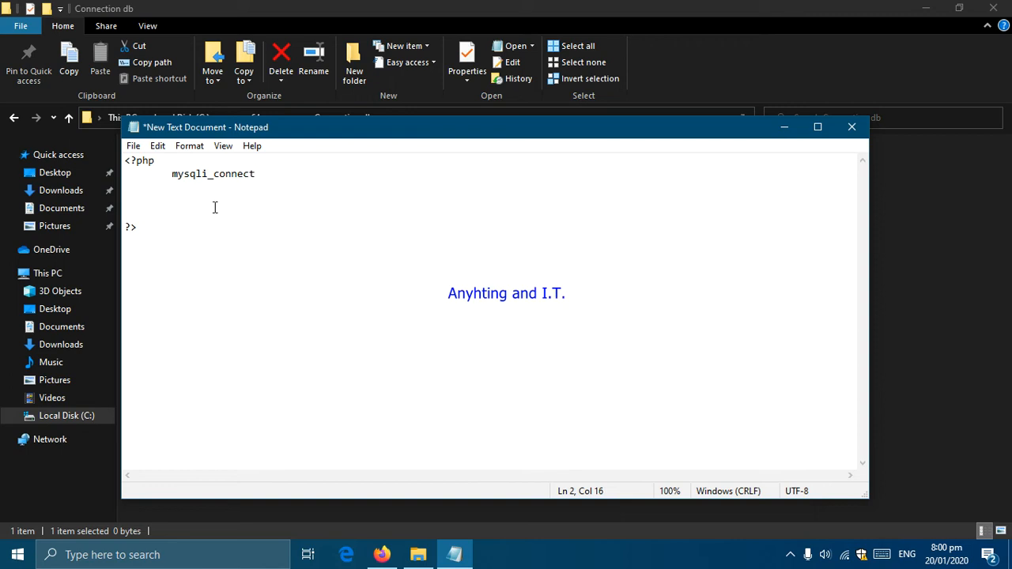
pyautogui.write('()')
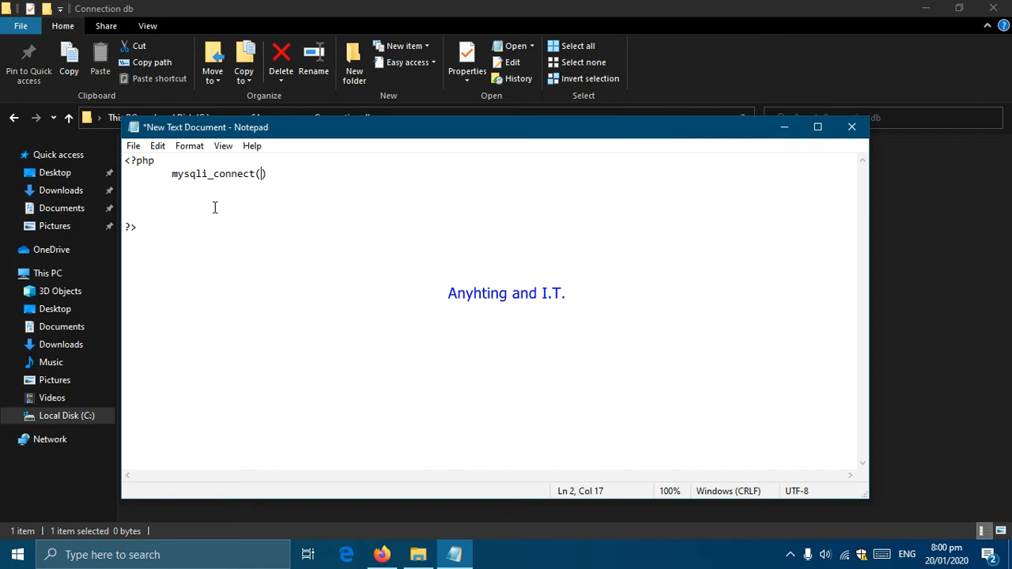
pyautogui.write('""')
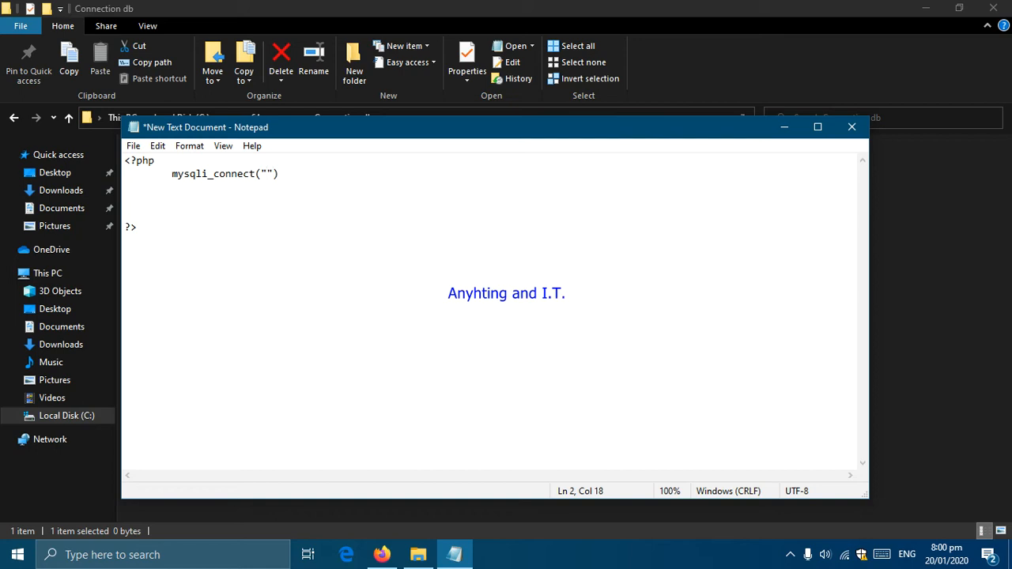
pyautogui.moveTo(215, 207)
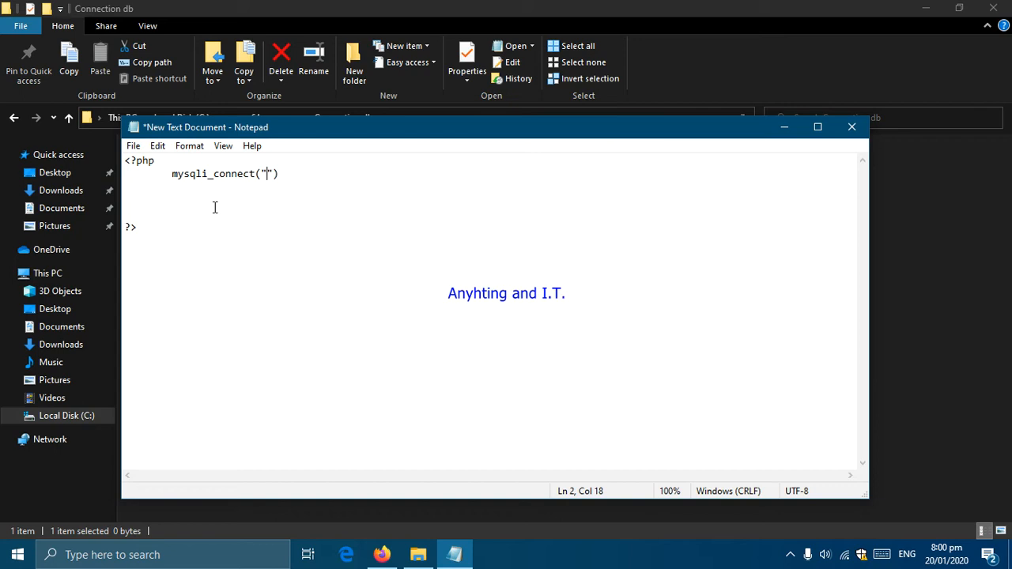
# Step: Fill in the arguments "localhost","root","" and end the statement with a semicolon
pyautogui.write('l')
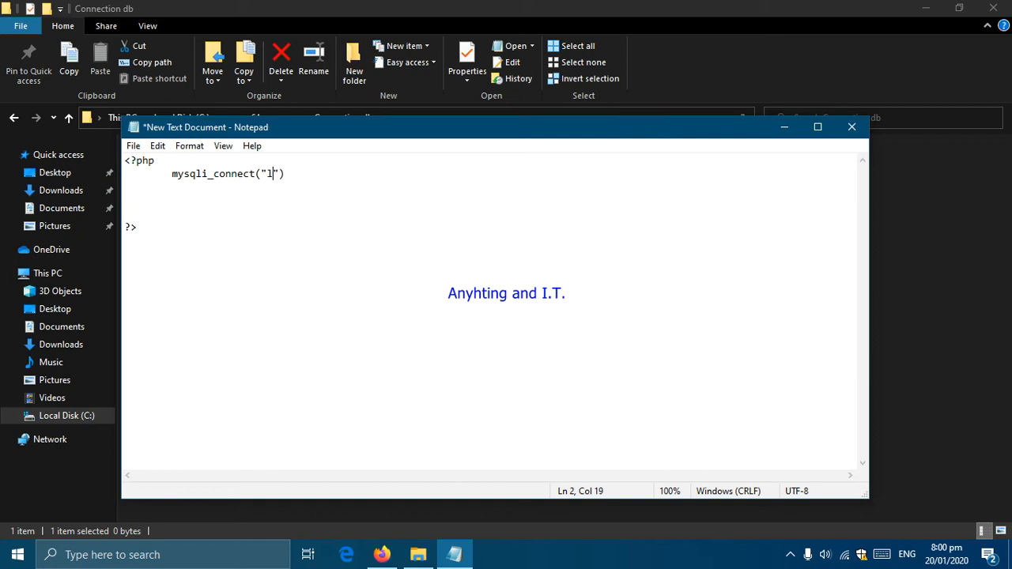
pyautogui.write('ocal')
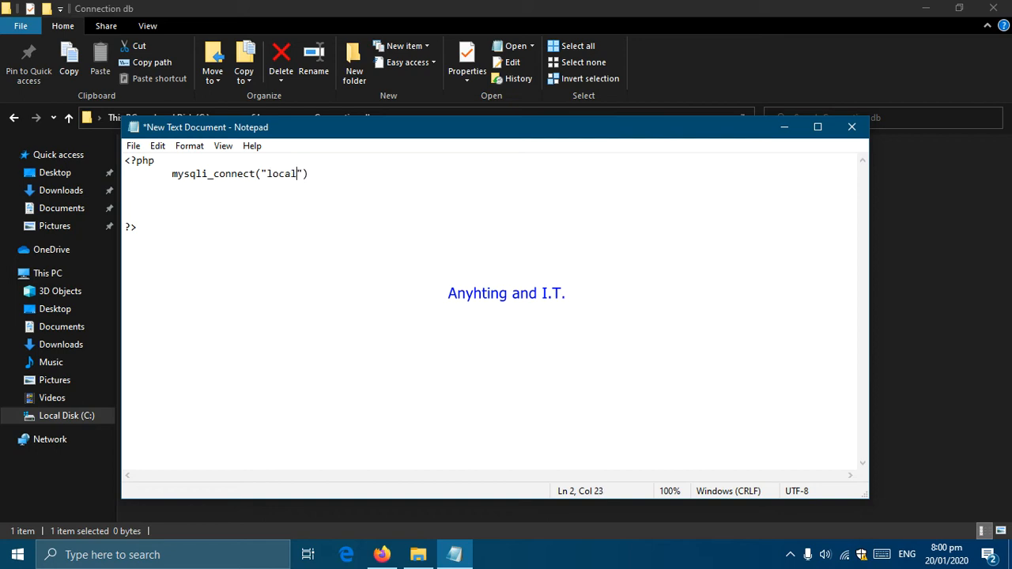
pyautogui.write('host')
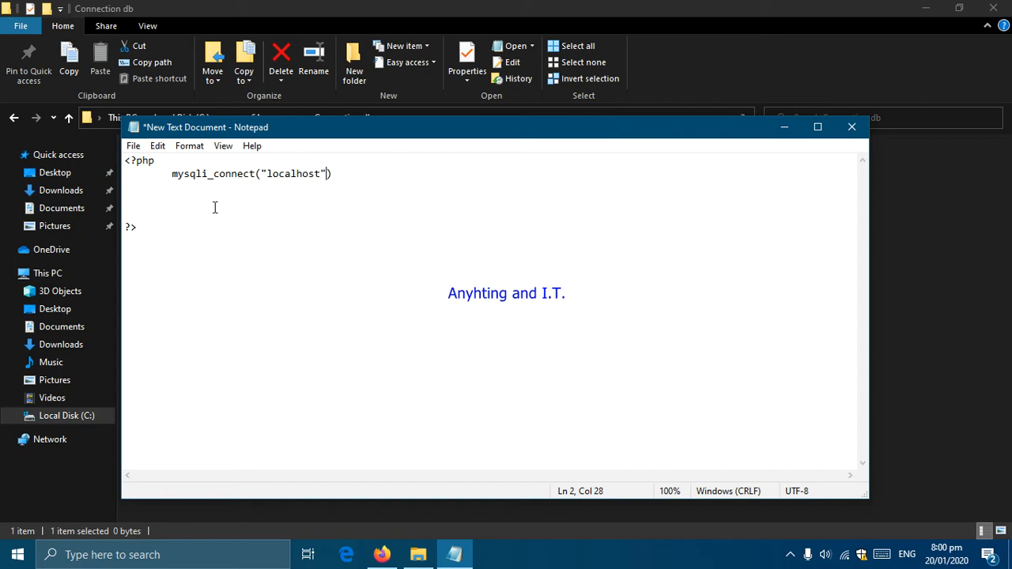
pyautogui.write(',')
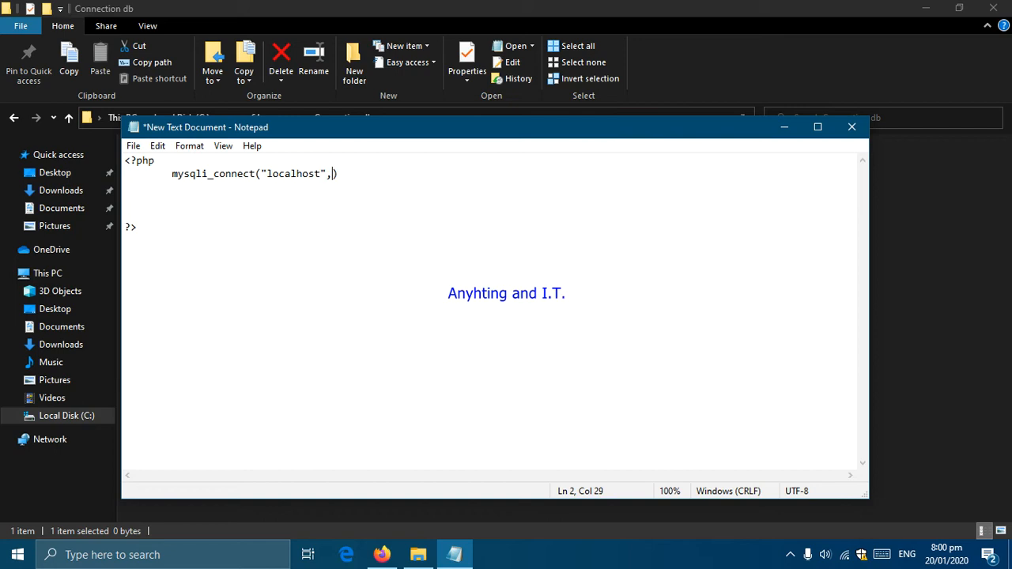
pyautogui.write('"')
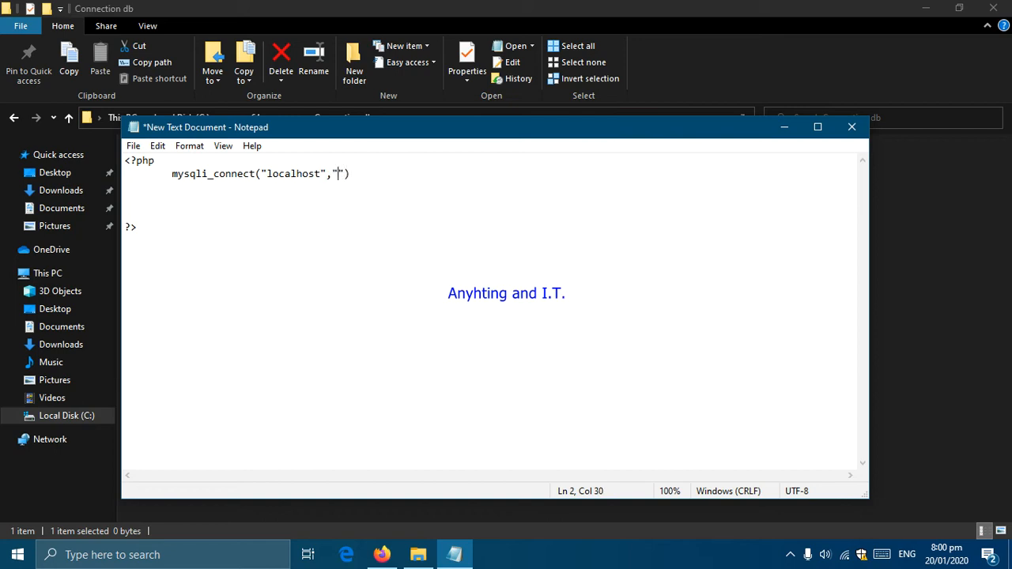
pyautogui.write('root')
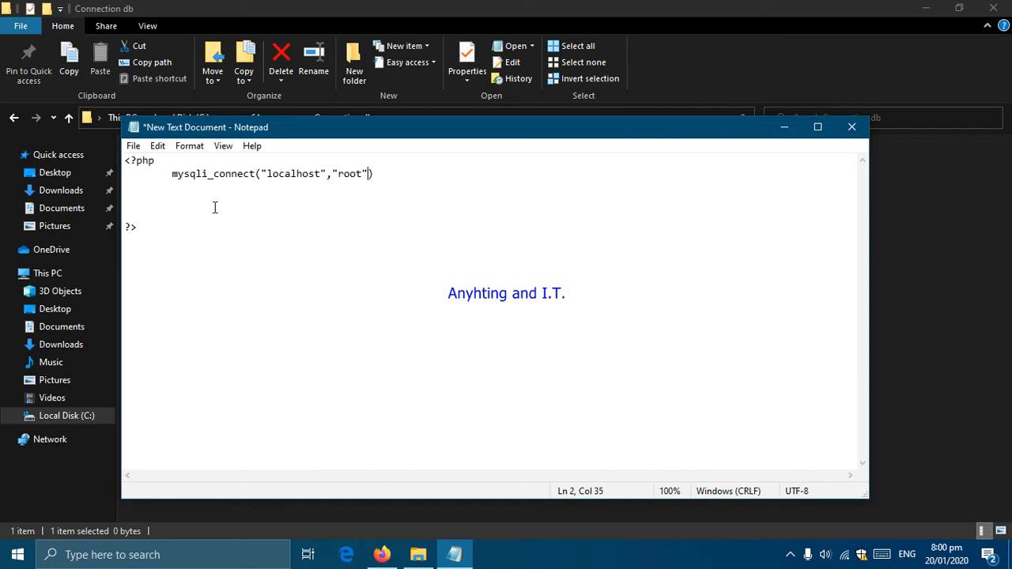
pyautogui.write(',')
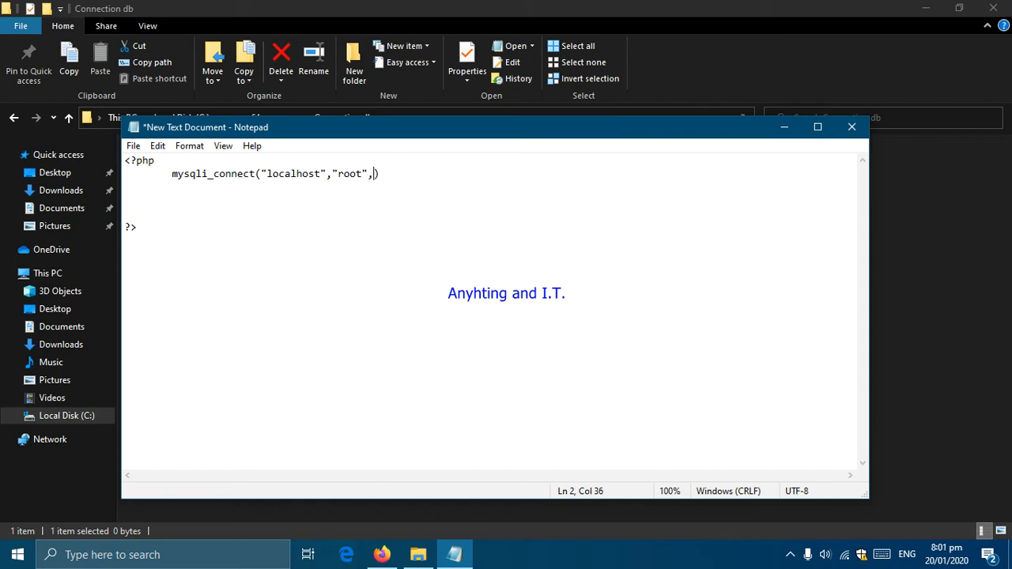
pyautogui.write('"')
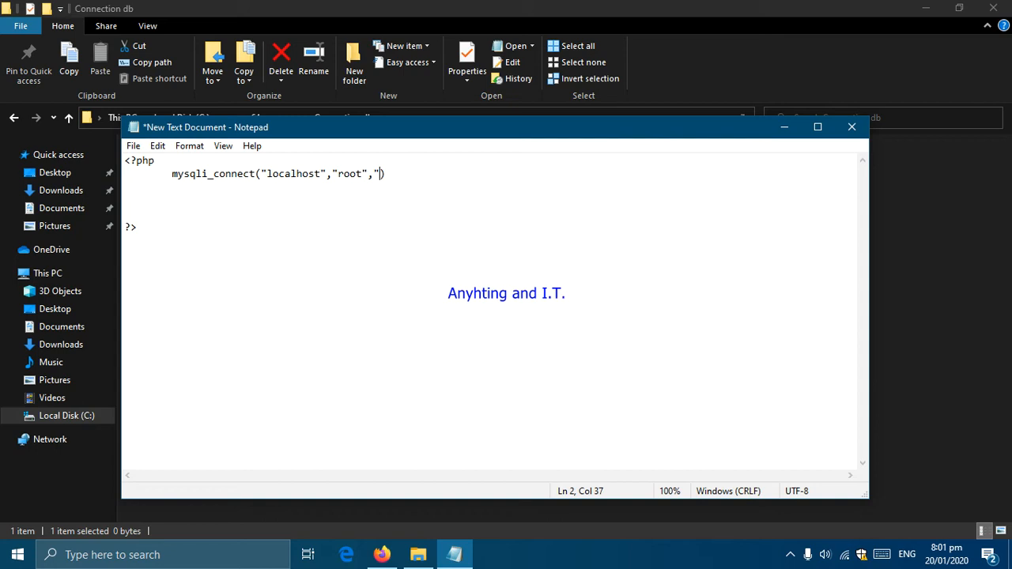
pyautogui.write('"')
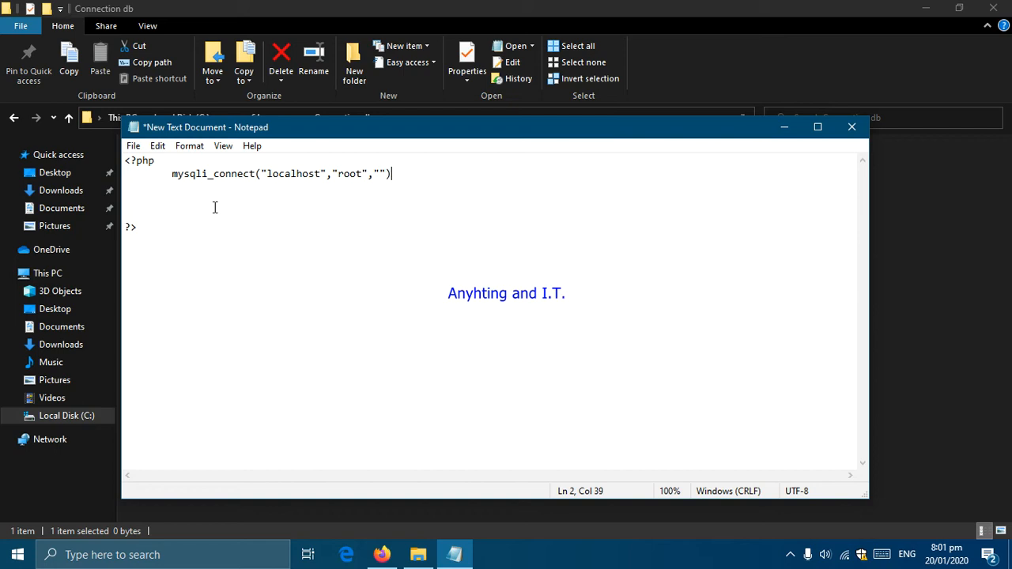
pyautogui.write(';')
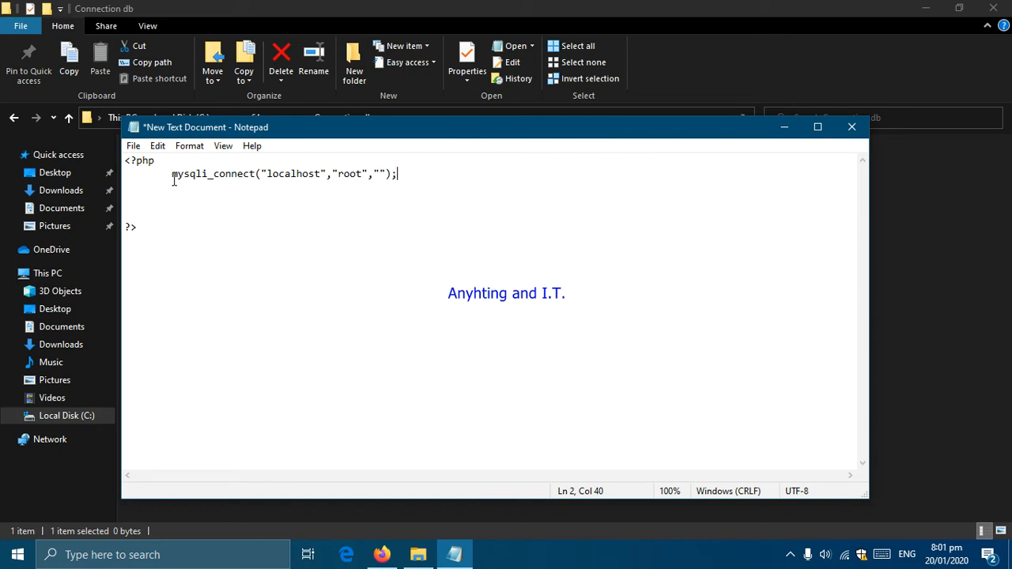
pyautogui.moveTo(218, 177)
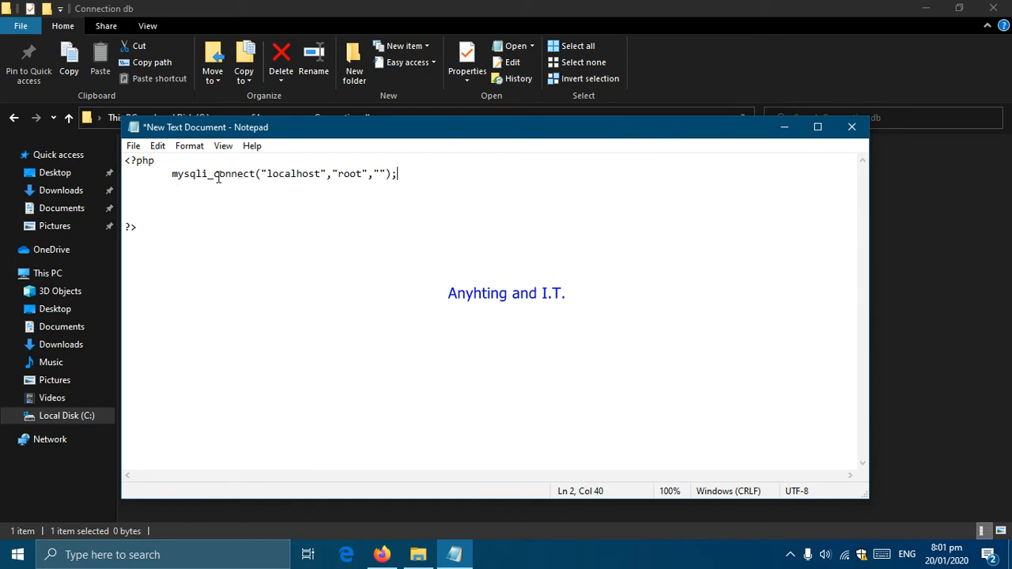
pyautogui.moveTo(307, 181)
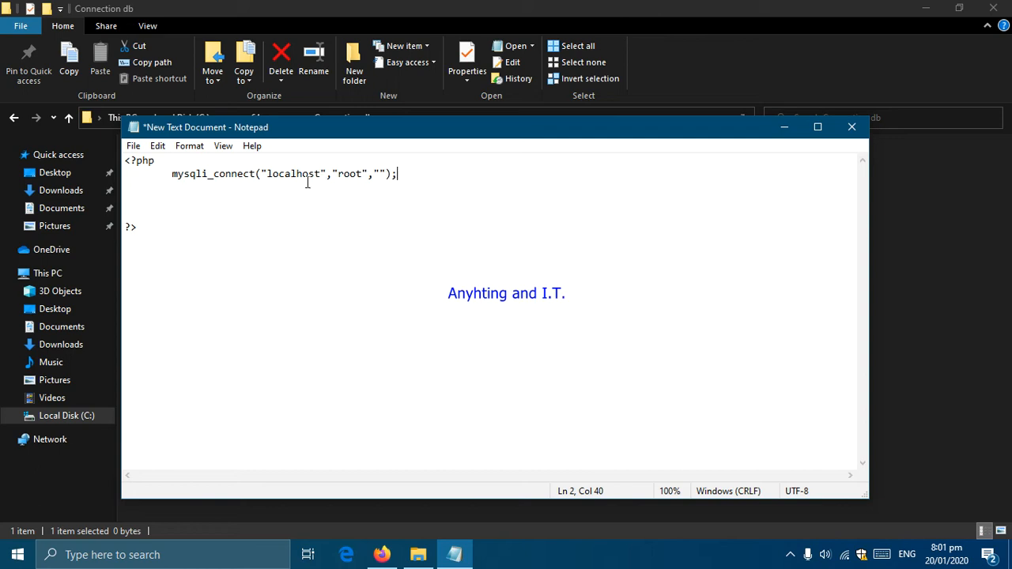
pyautogui.moveTo(208, 190)
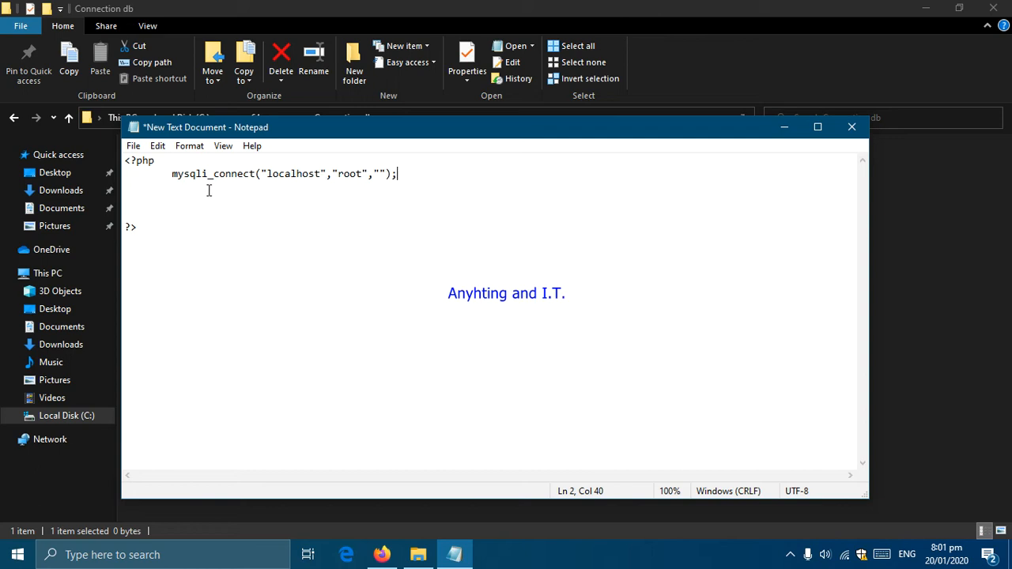
pyautogui.moveTo(254, 191)
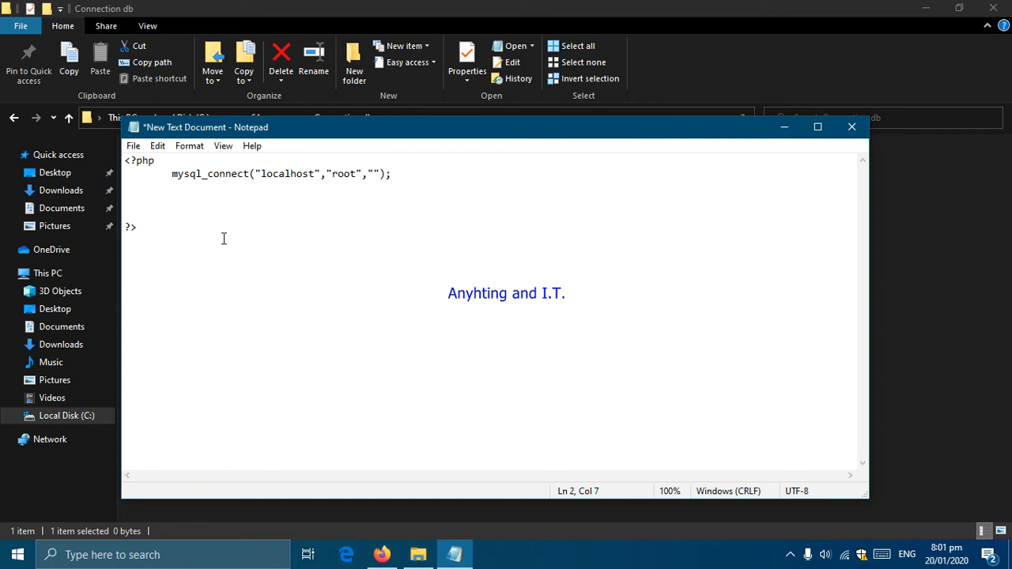
# Step: Restore the missing i so the function name reads mysqli_connect
pyautogui.click(202, 174)
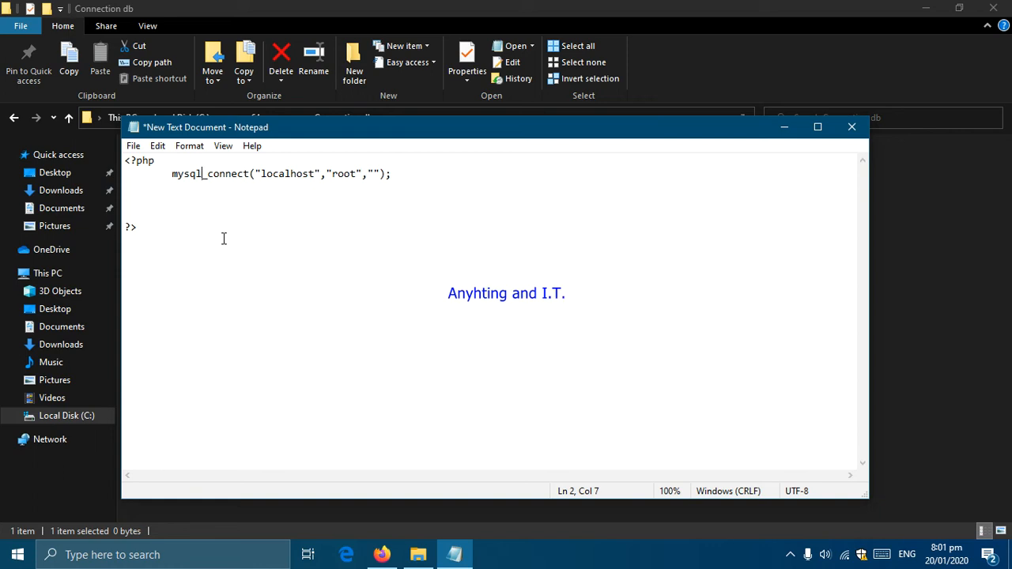
pyautogui.write('i')
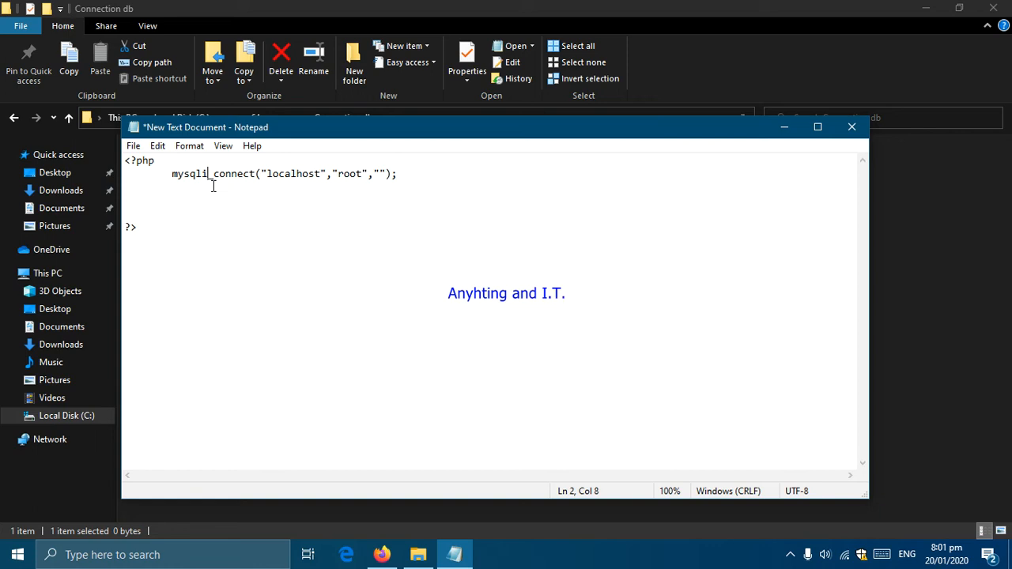
pyautogui.moveTo(247, 205)
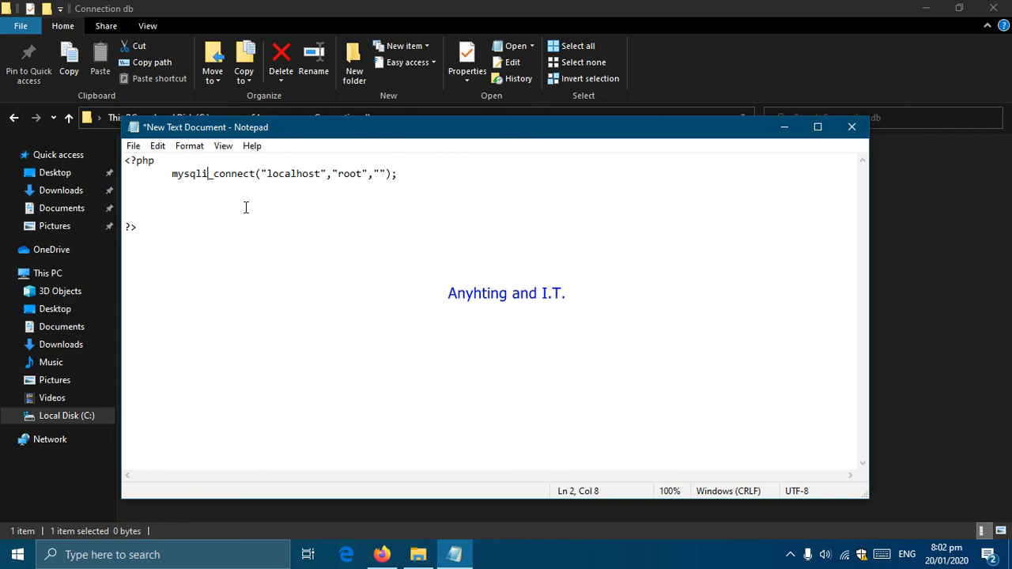
pyautogui.moveTo(234, 209)
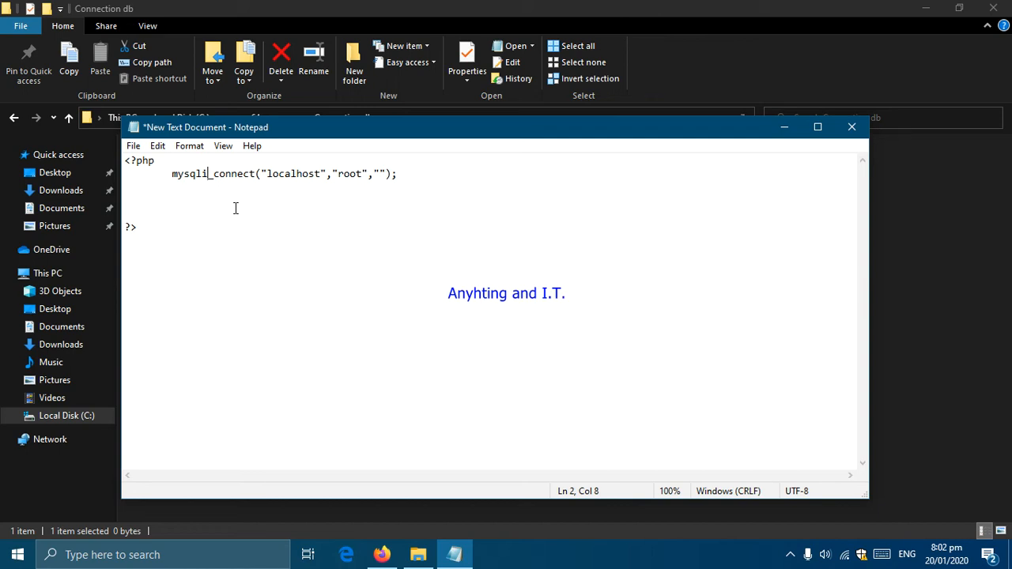
pyautogui.moveTo(373, 223)
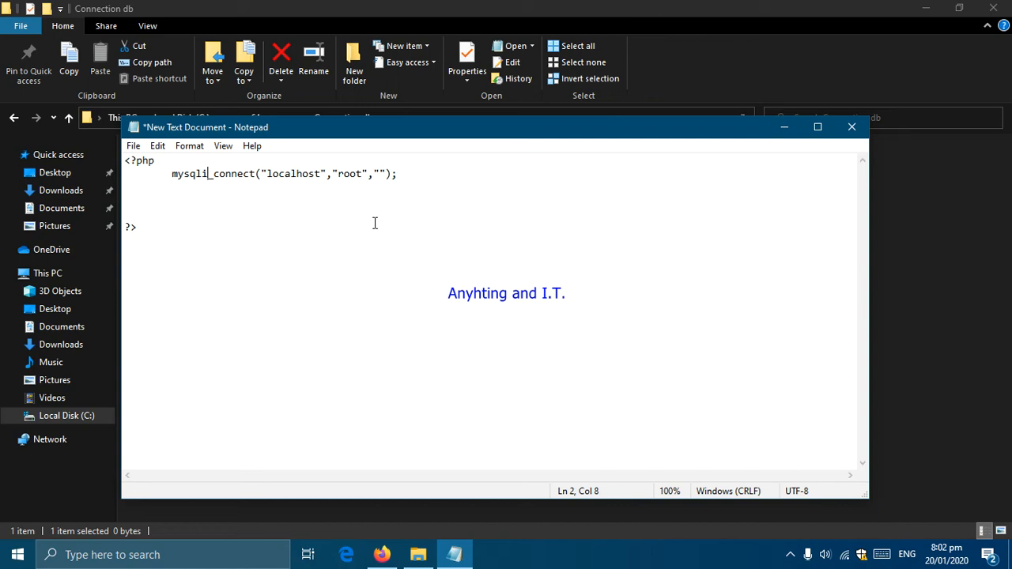
pyautogui.moveTo(429, 175)
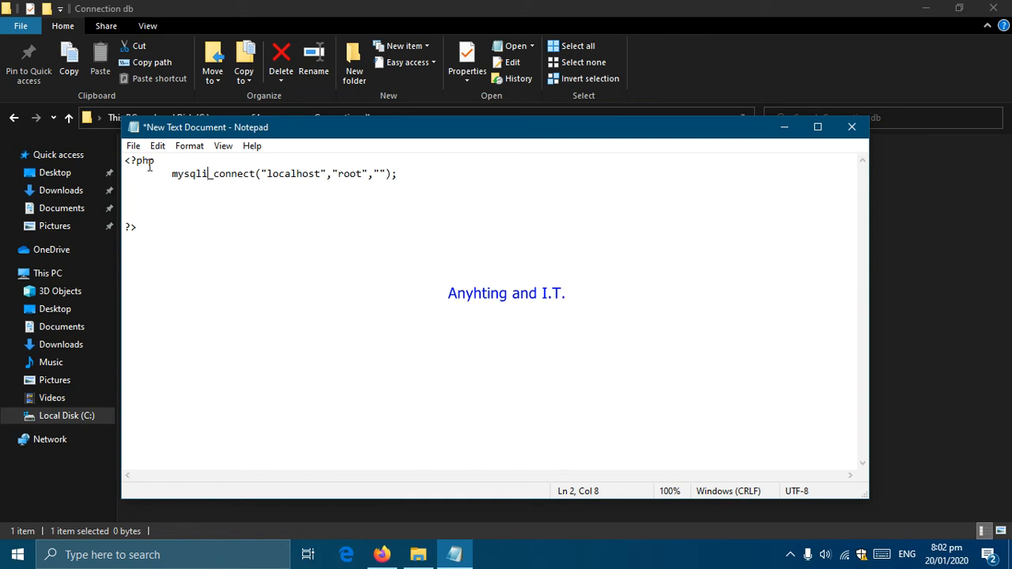
# Step: Save the file as connectiondb.php with type All Files in the Connection db folder
pyautogui.click(133, 145)
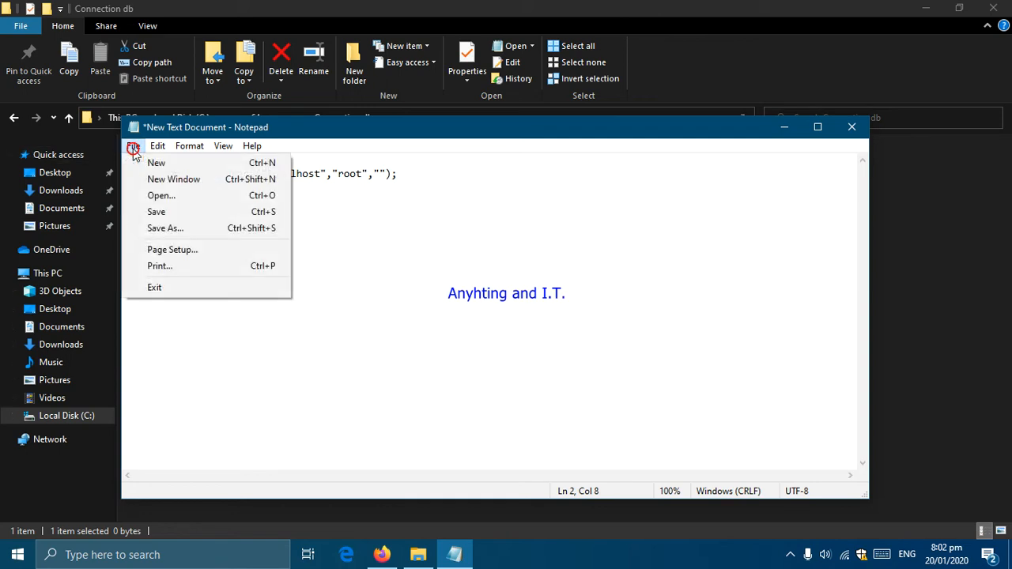
pyautogui.moveTo(166, 227)
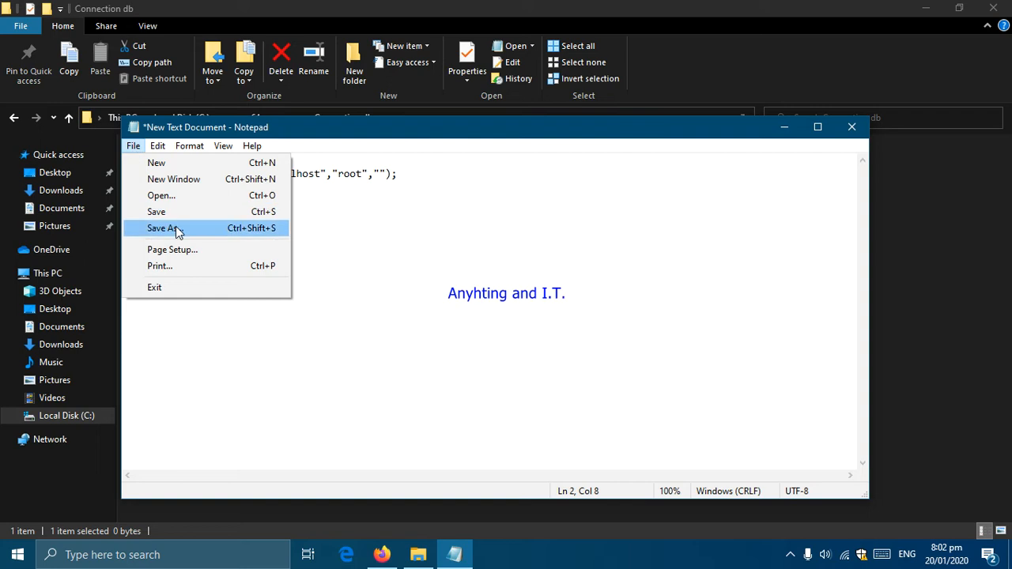
pyautogui.click(165, 228)
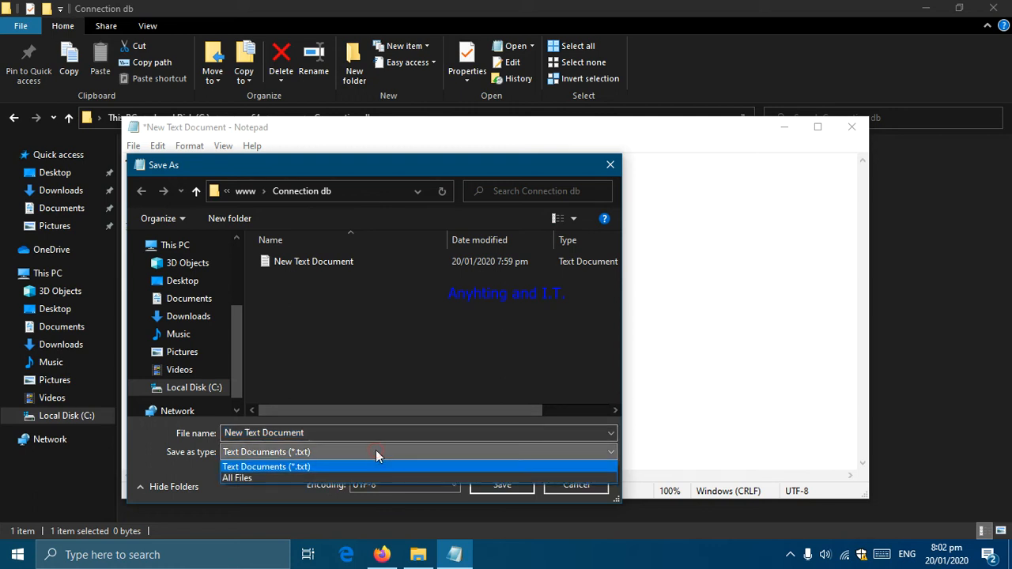
pyautogui.moveTo(377, 457)
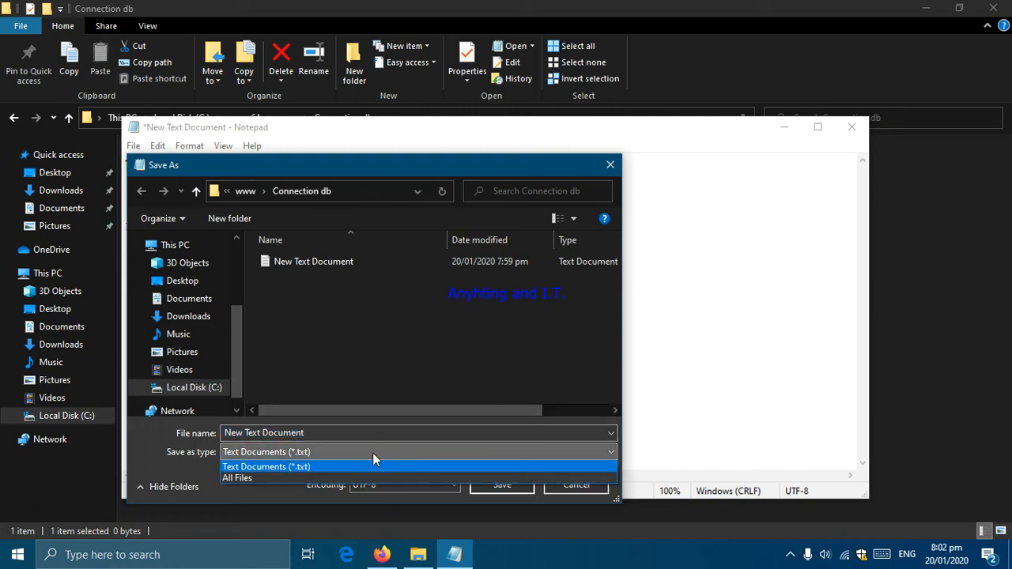
pyautogui.click(237, 478)
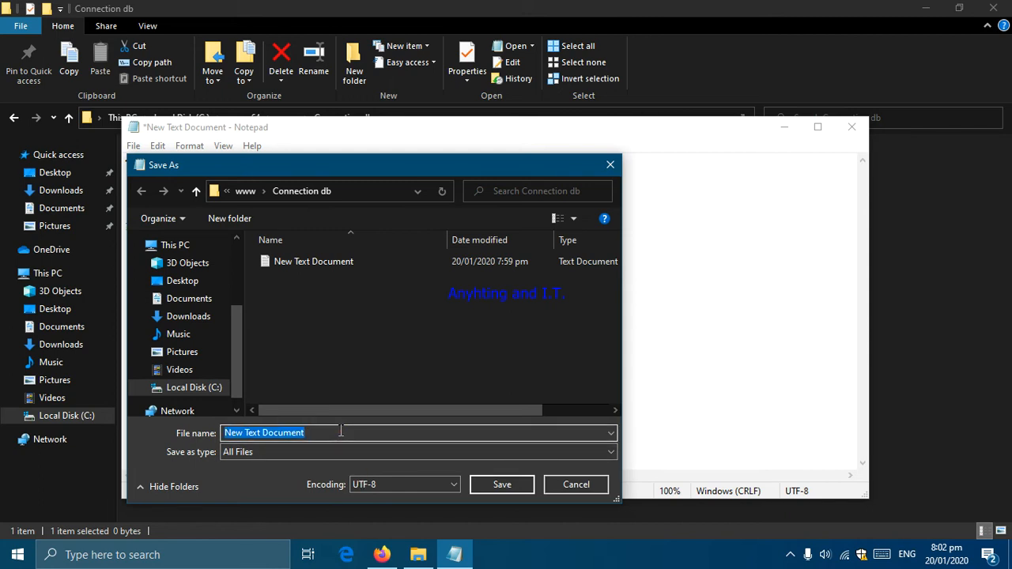
pyautogui.write('conn')
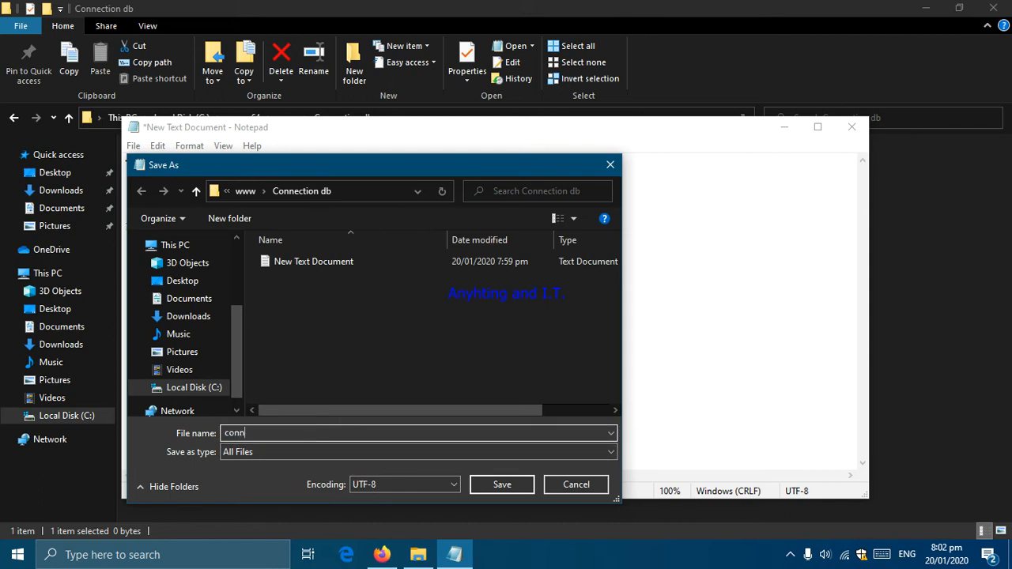
pyautogui.write('ection')
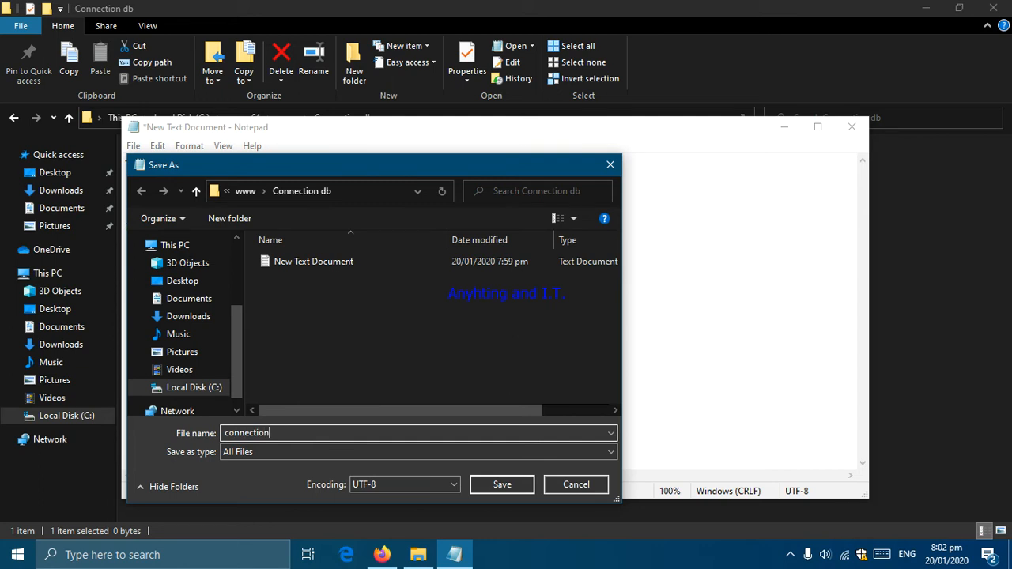
pyautogui.write('db')
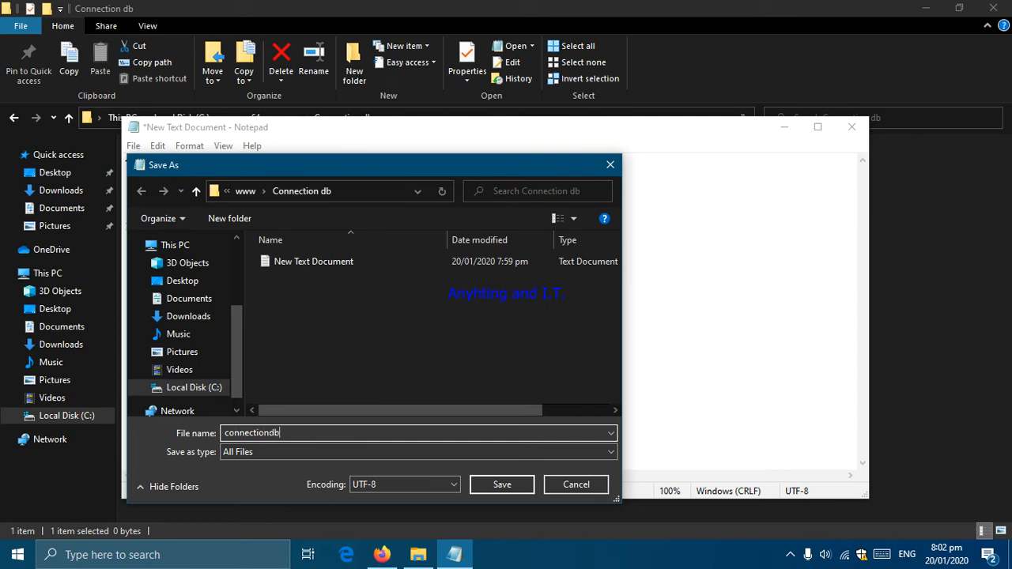
pyautogui.write('.php')
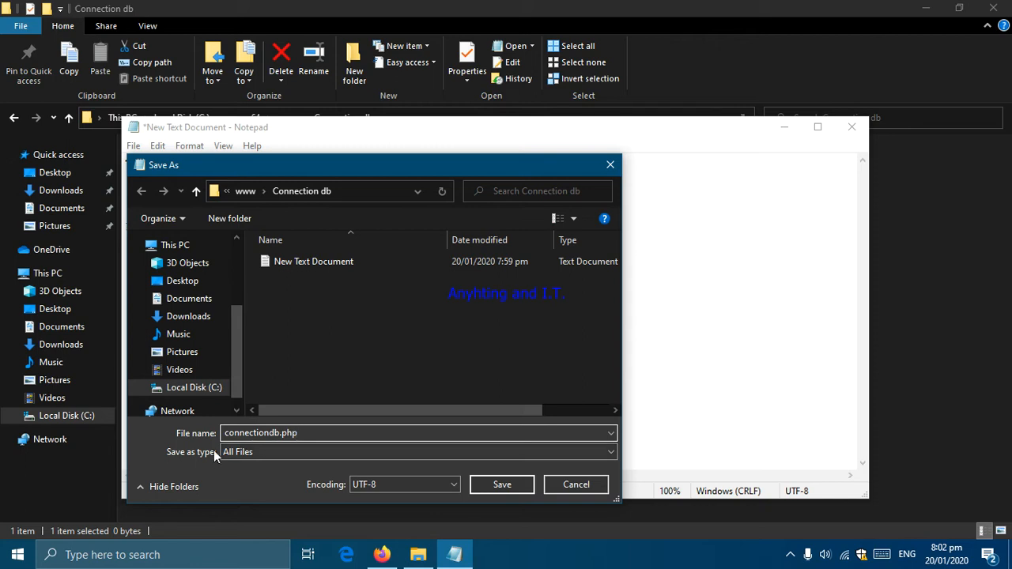
pyautogui.moveTo(266, 462)
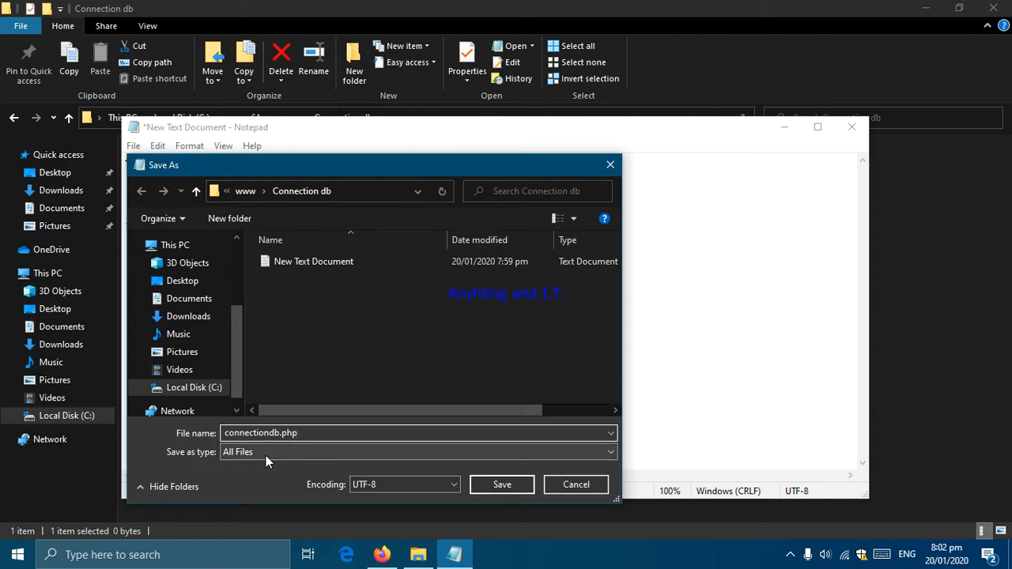
pyautogui.moveTo(427, 471)
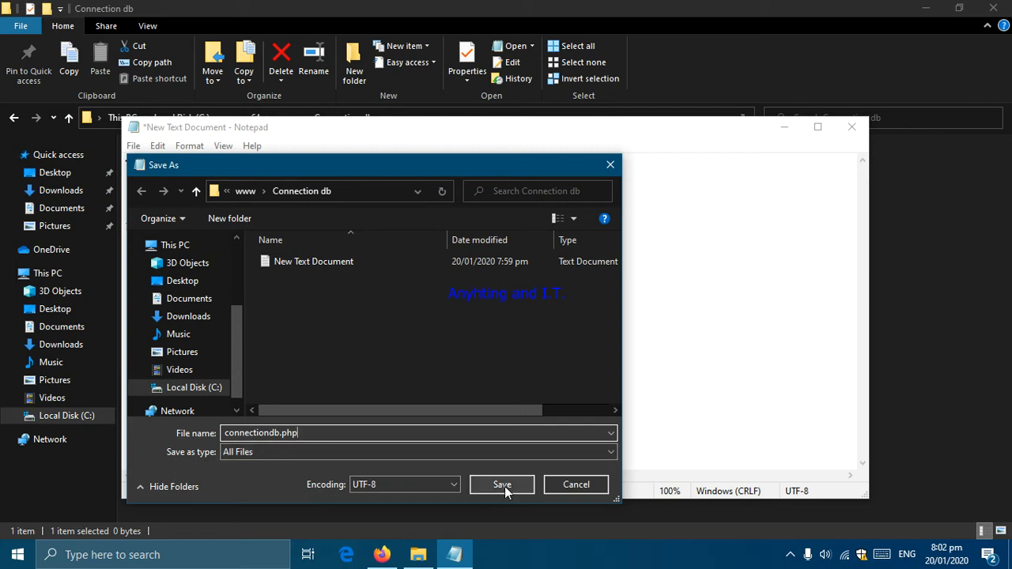
pyautogui.click(502, 484)
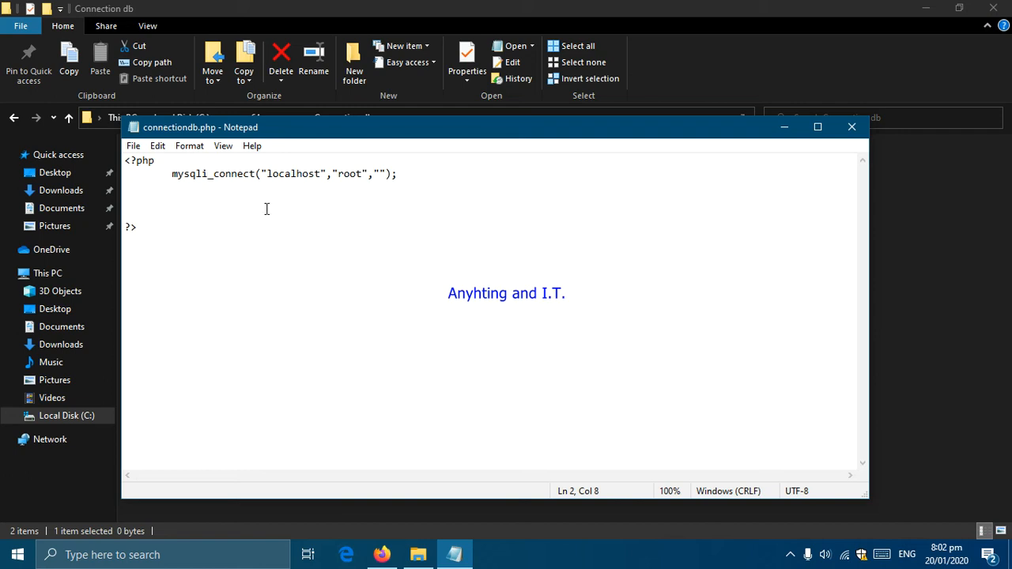
pyautogui.moveTo(389, 206)
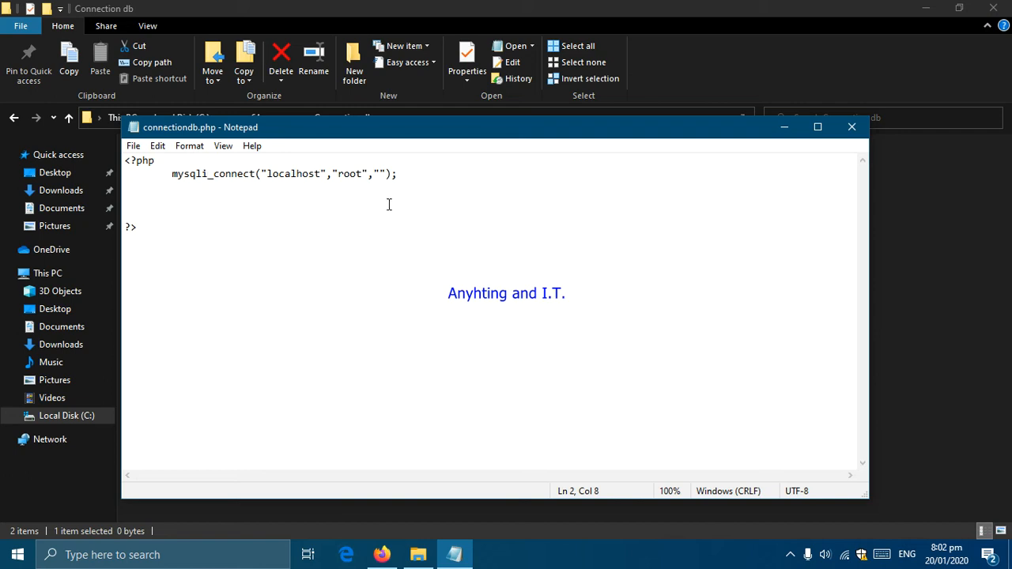
# Step: Open the localhost homepage from the WampServer tray icon
pyautogui.click(793, 554)
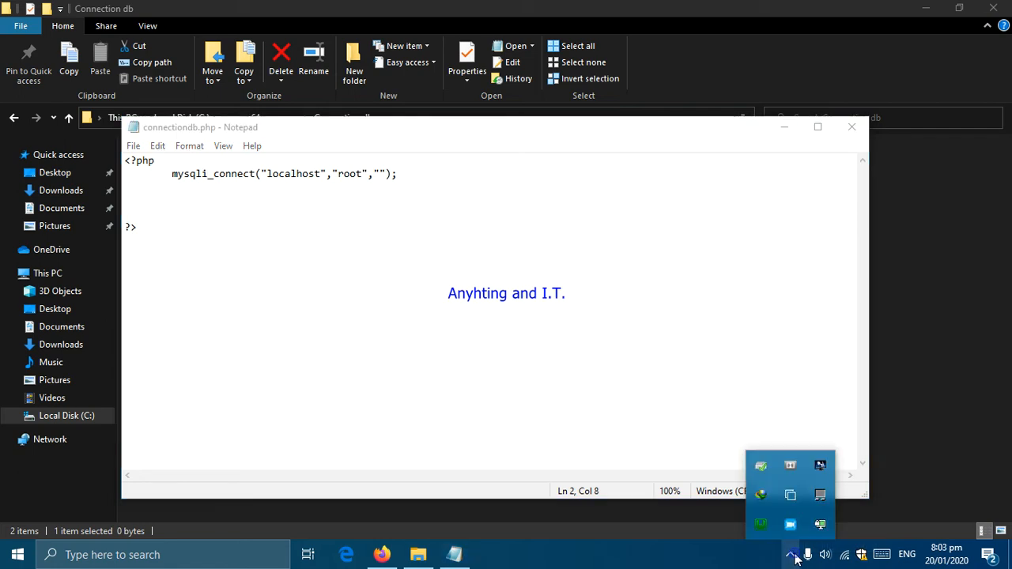
pyautogui.moveTo(759, 525)
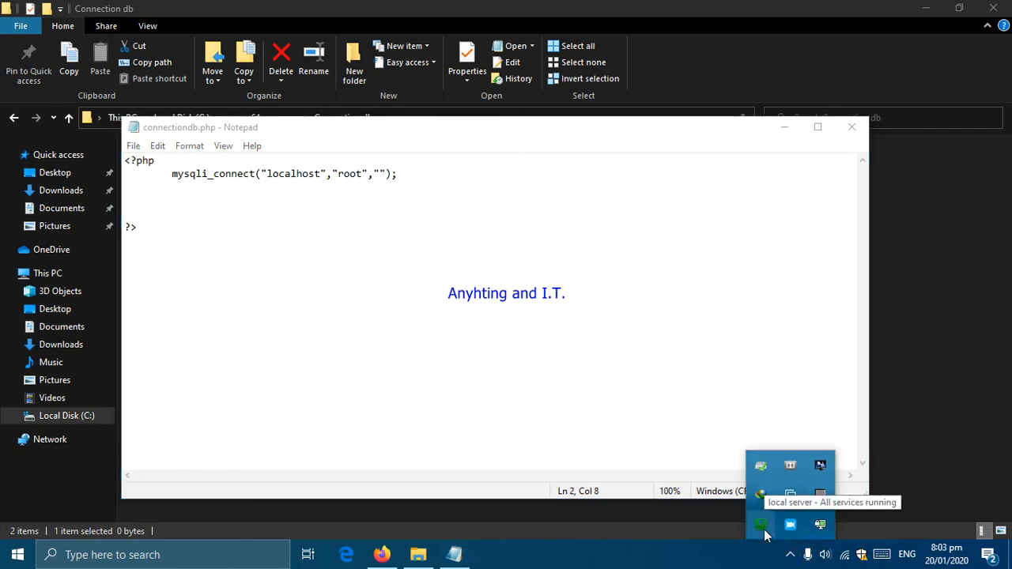
pyautogui.click(761, 525)
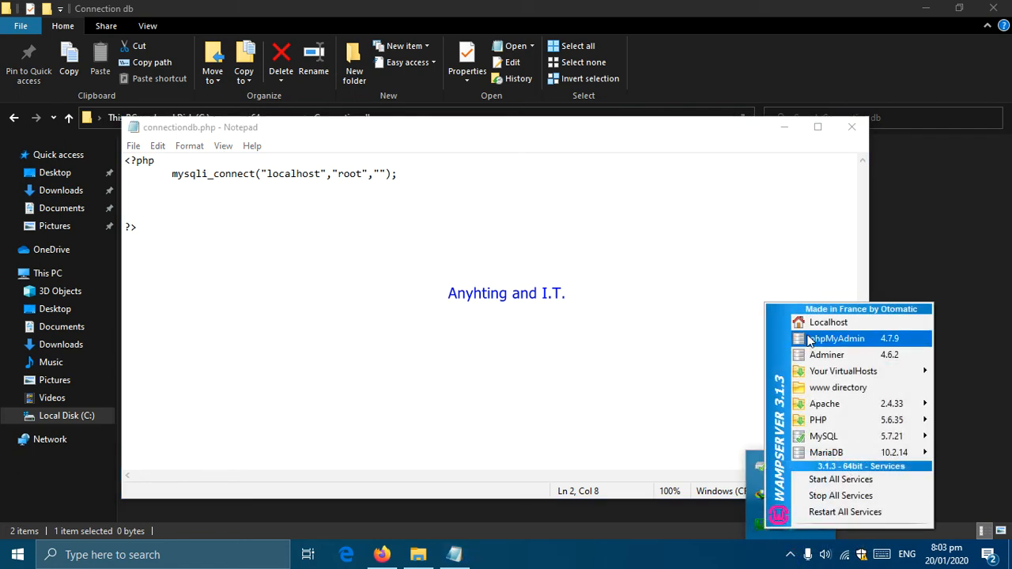
pyautogui.moveTo(829, 323)
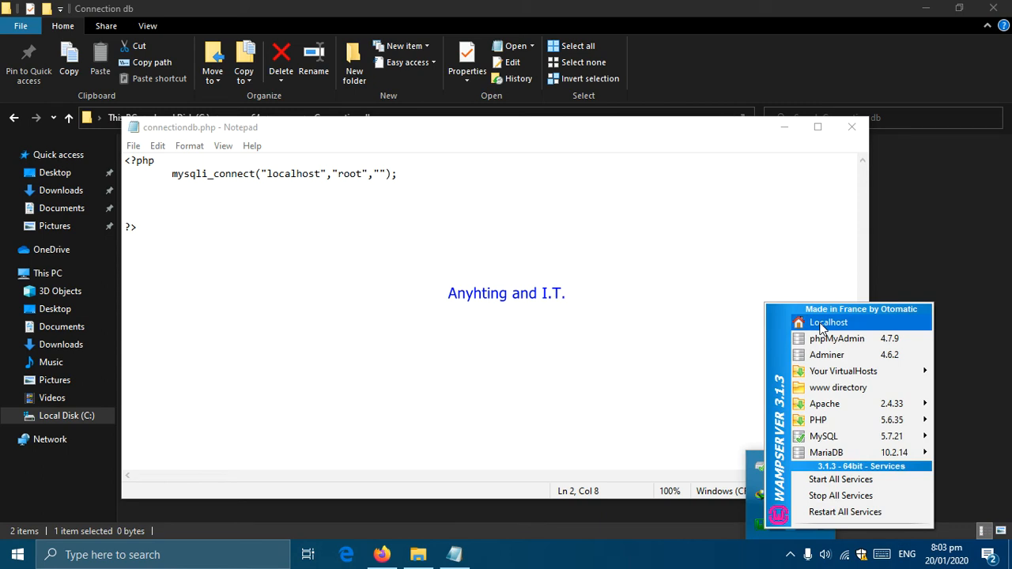
pyautogui.click(829, 323)
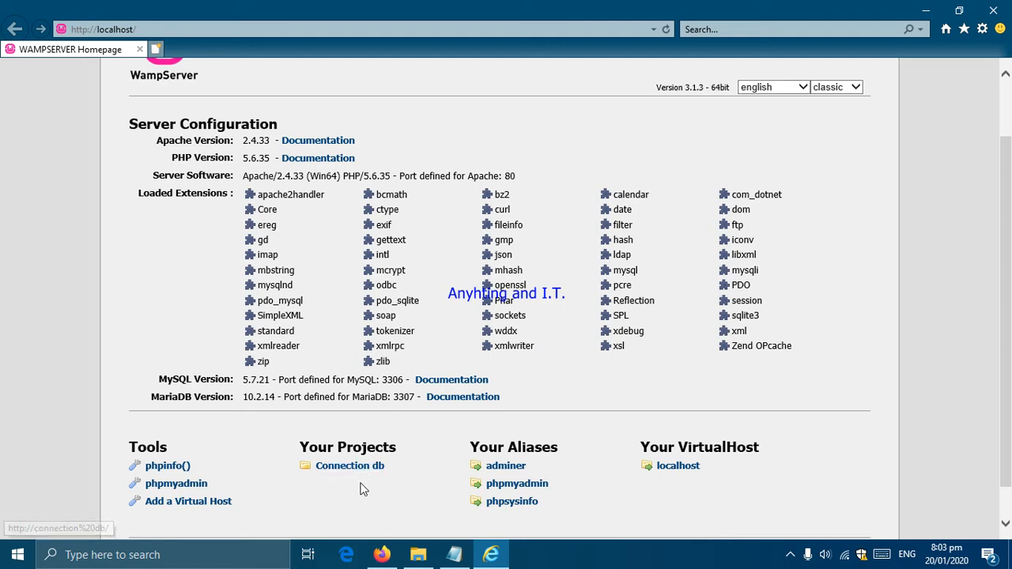
pyautogui.moveTo(351, 484)
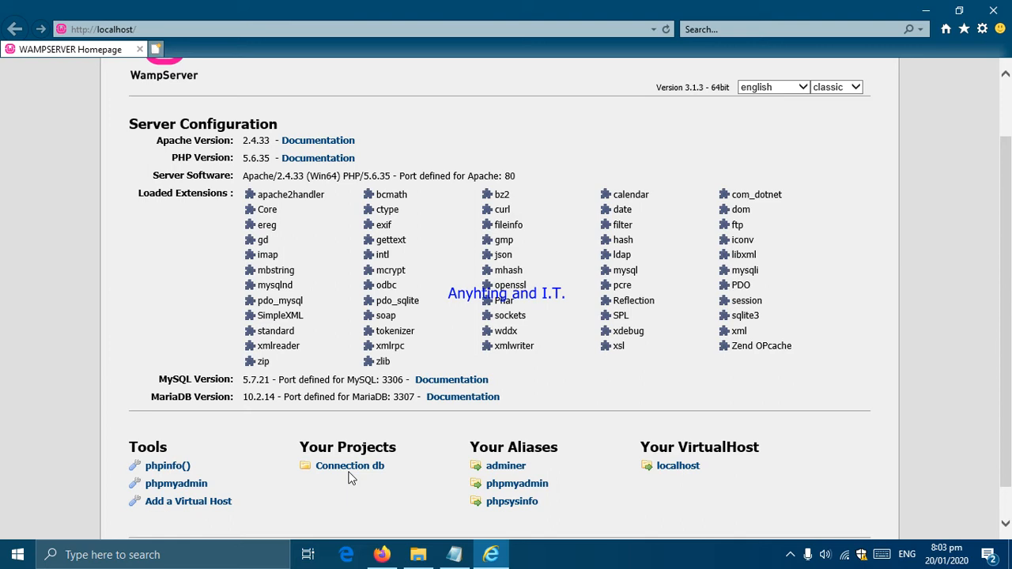
pyautogui.moveTo(361, 478)
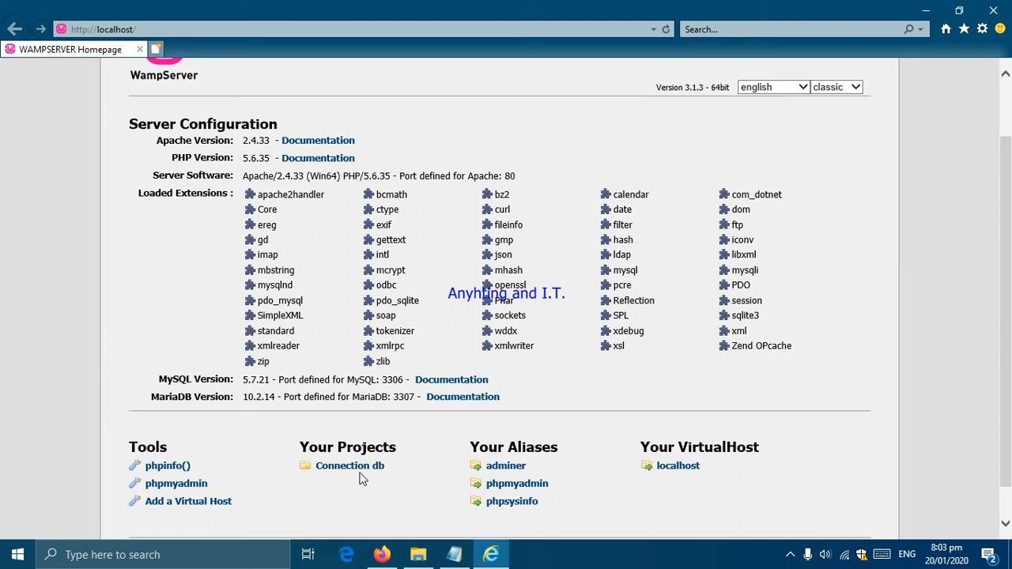
# Step: Open the Connection db project from the homepage, landing on a can't-reach-this-page error
pyautogui.click(349, 465)
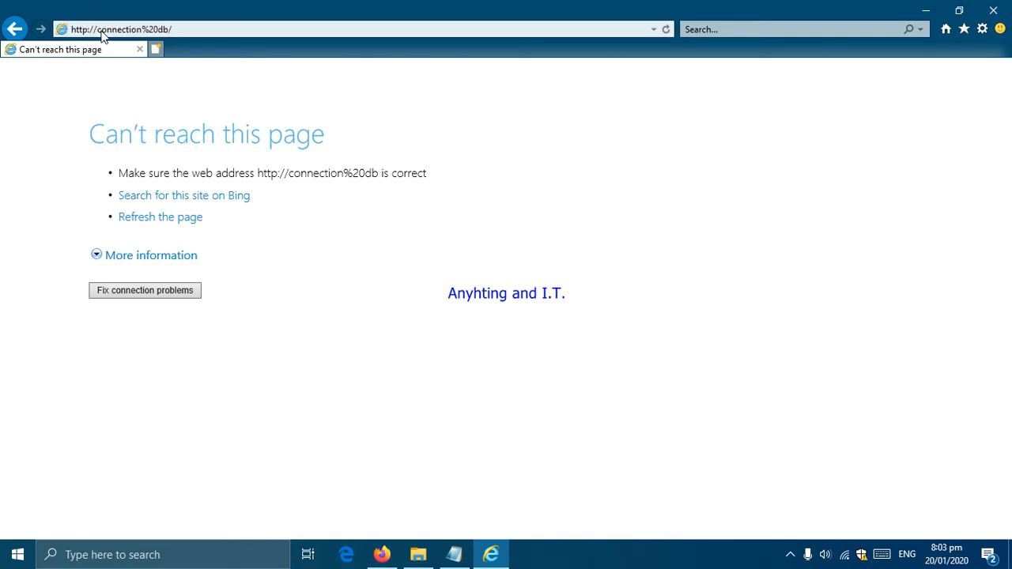
# Step: Prefix the address with localhost and open connectiondb.php from the Connection db index
pyautogui.click(119, 29)
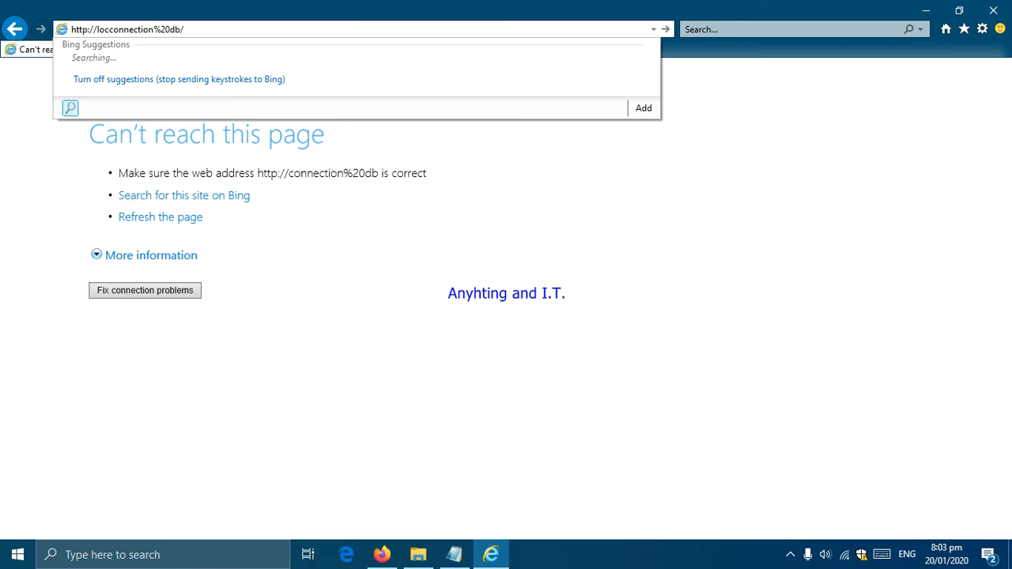
pyautogui.write('localhost/')
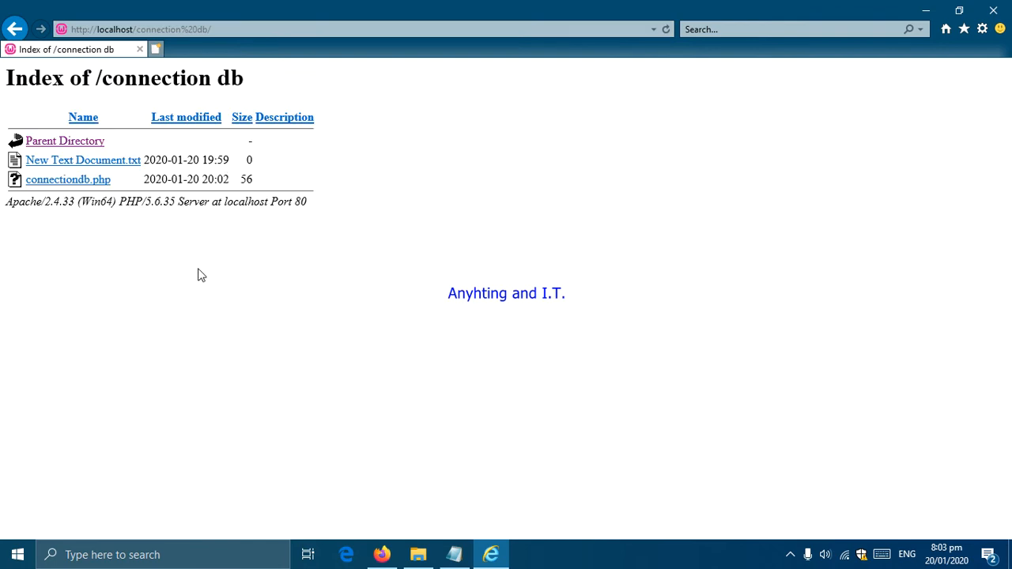
pyautogui.moveTo(67, 301)
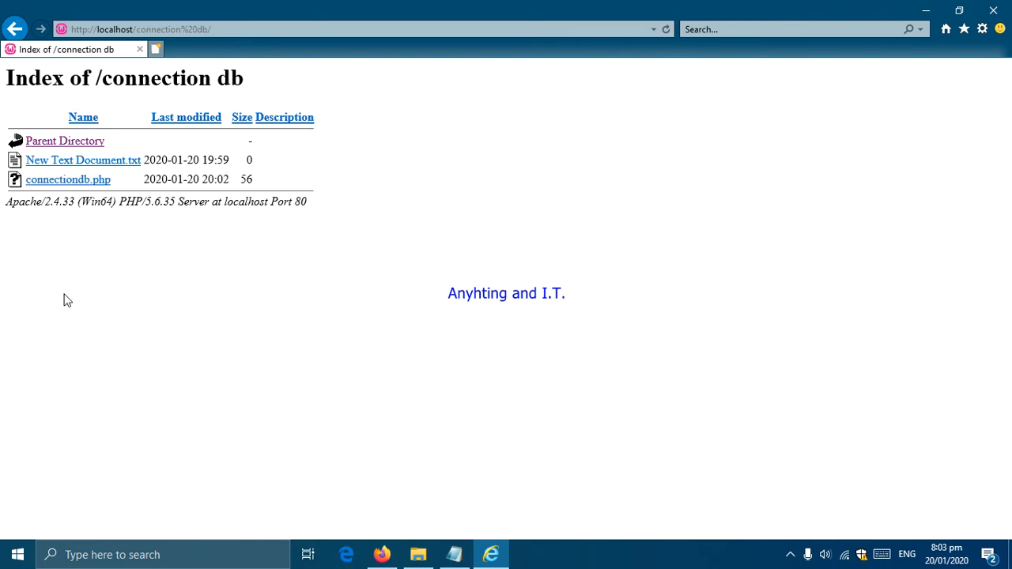
pyautogui.moveTo(68, 179)
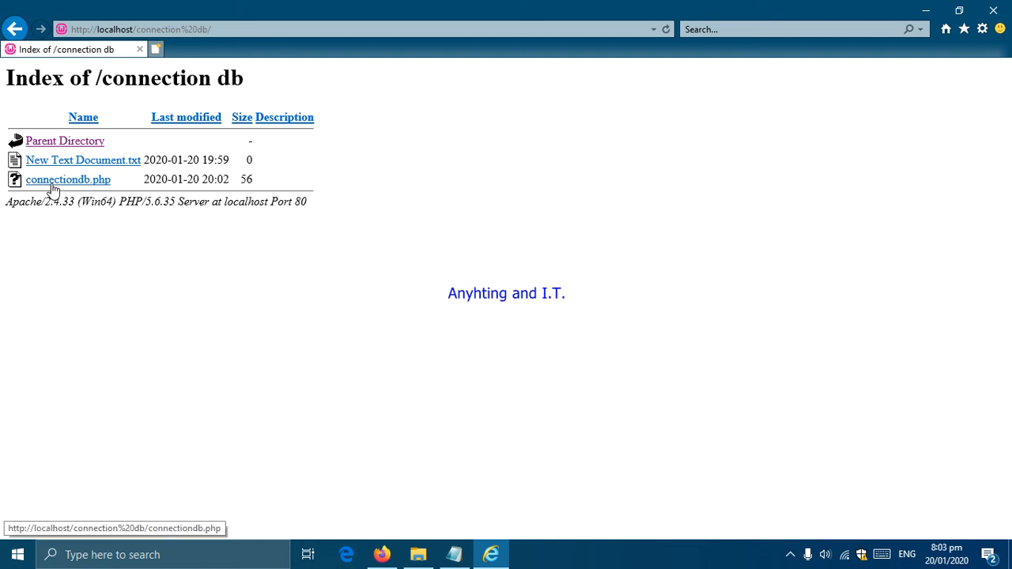
pyautogui.moveTo(201, 258)
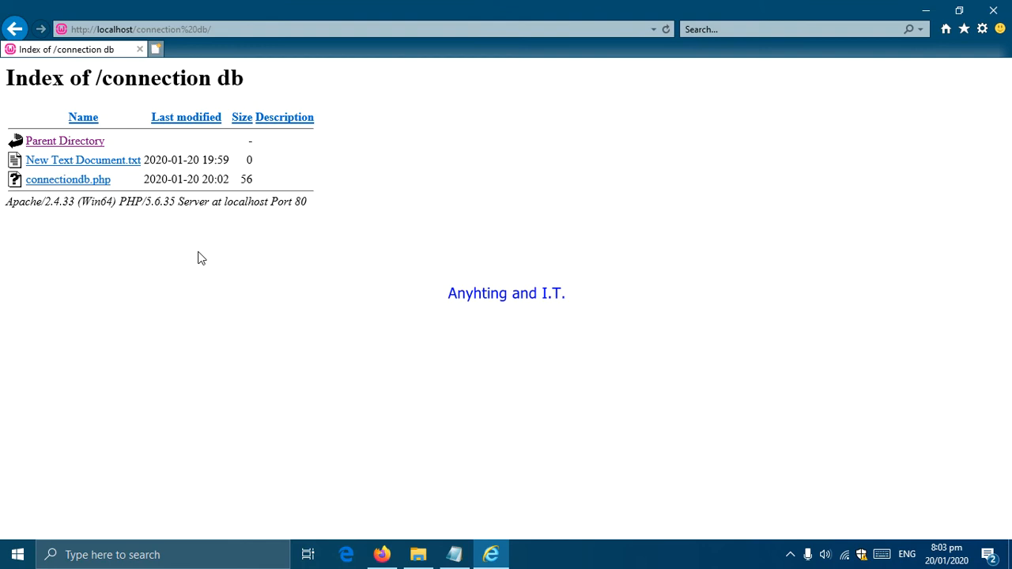
pyautogui.moveTo(68, 180)
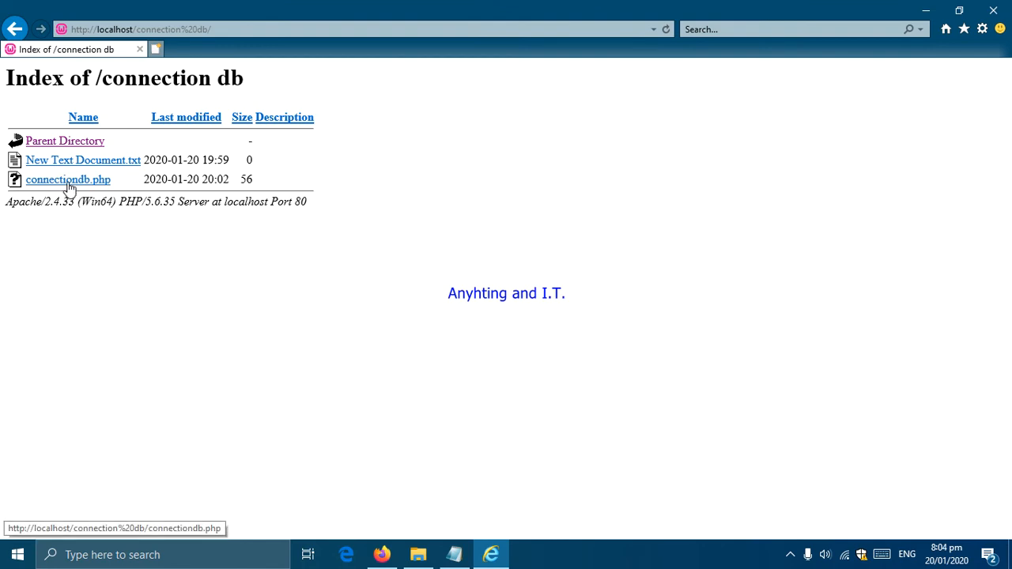
pyautogui.click(66, 179)
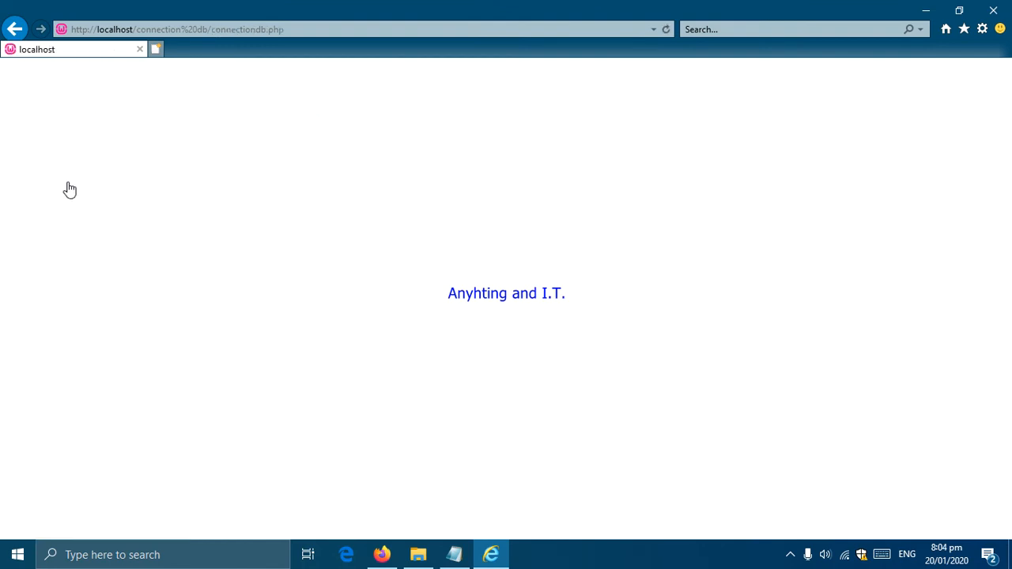
pyautogui.moveTo(92, 180)
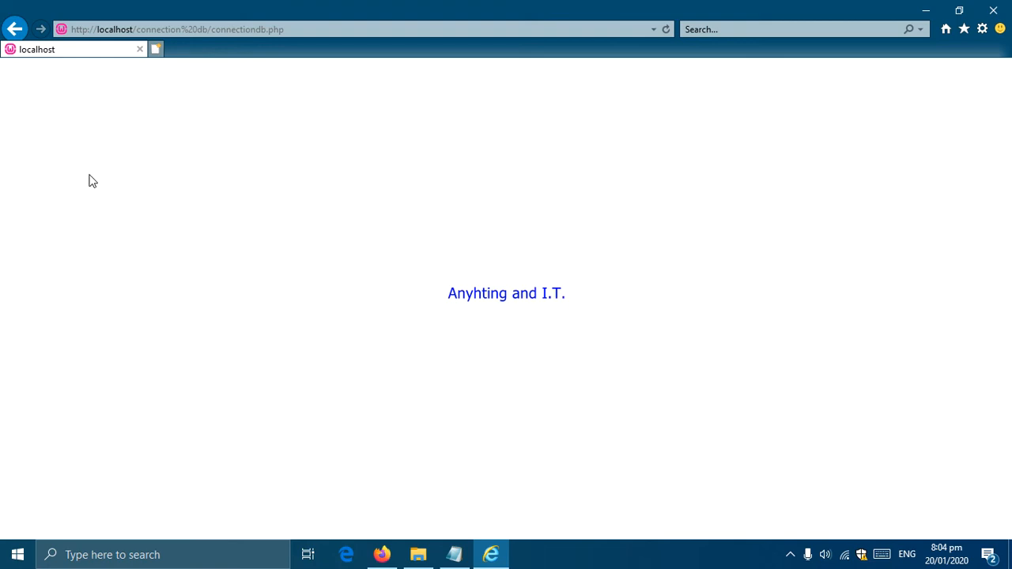
pyautogui.moveTo(133, 178)
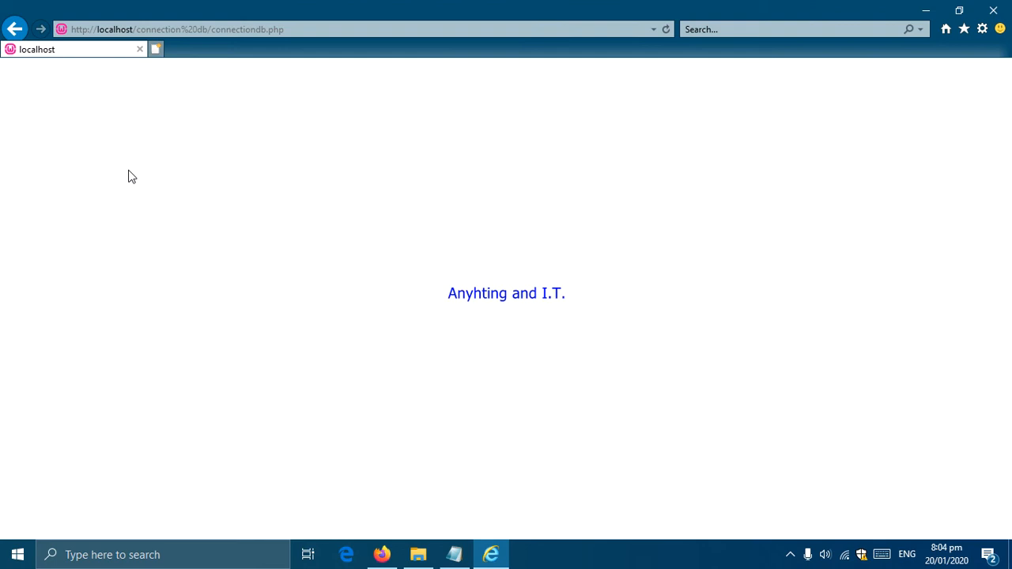
pyautogui.moveTo(141, 163)
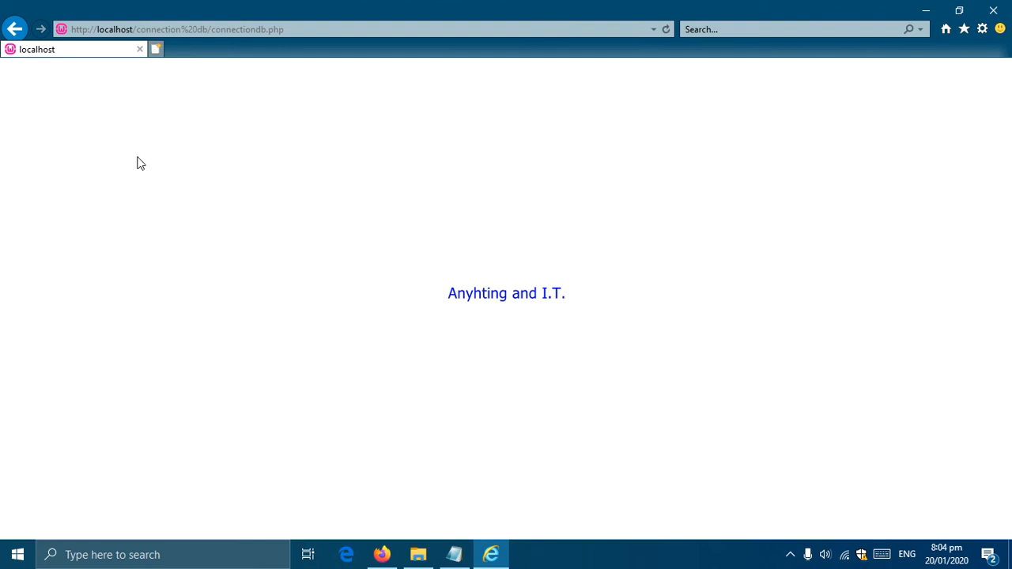
pyautogui.moveTo(170, 157)
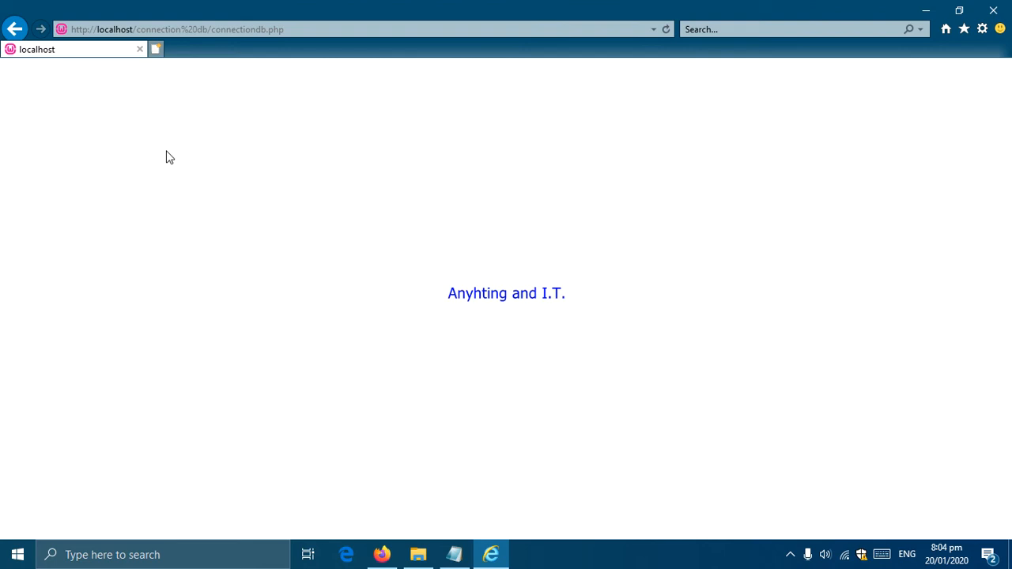
pyautogui.moveTo(361, 322)
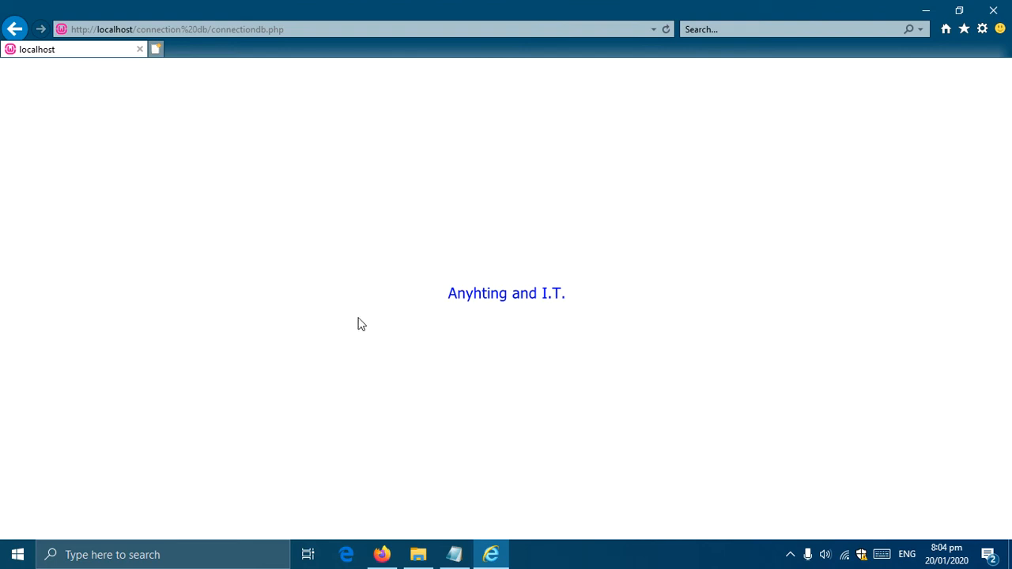
pyautogui.moveTo(449, 538)
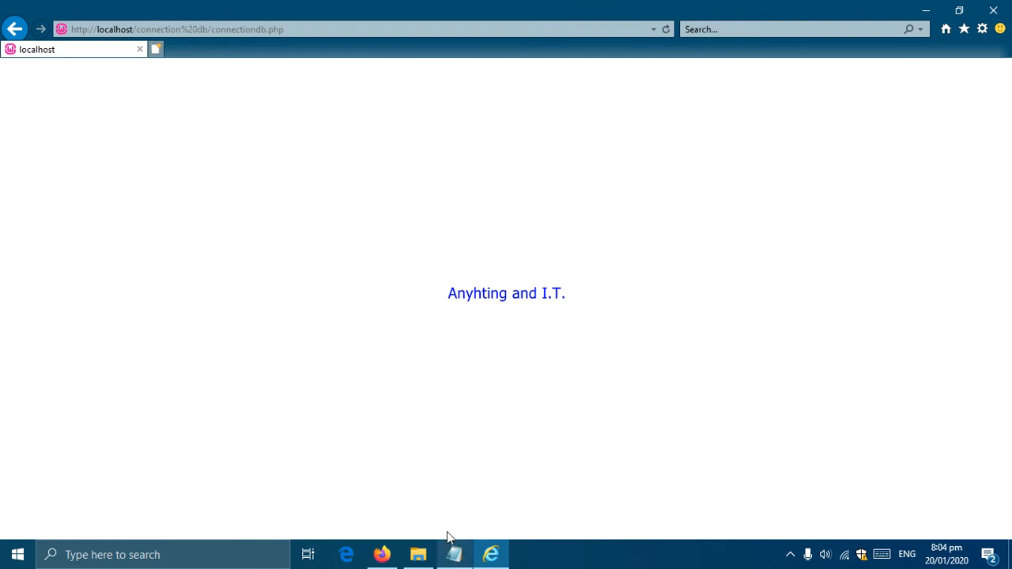
# Step: Write echo mysqli_connect_error(); on the line below the mysqli_connect call
pyautogui.click(453, 554)
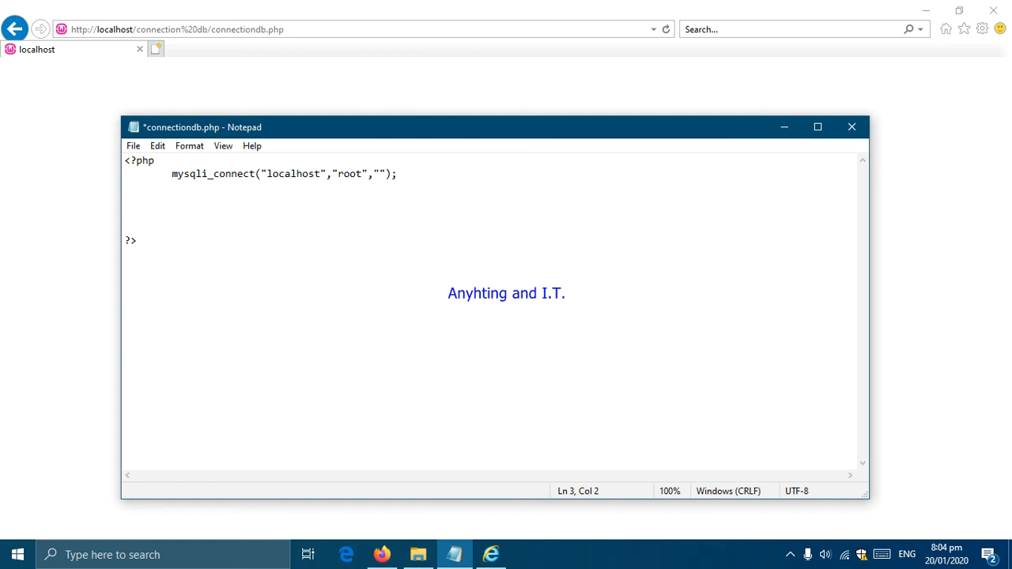
pyautogui.write('my')
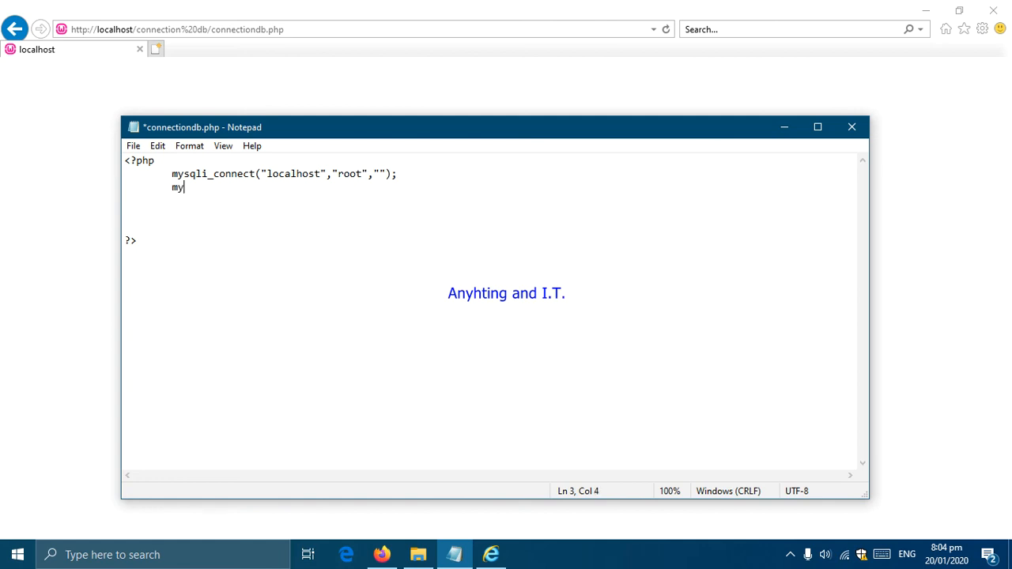
pyautogui.write('sqli')
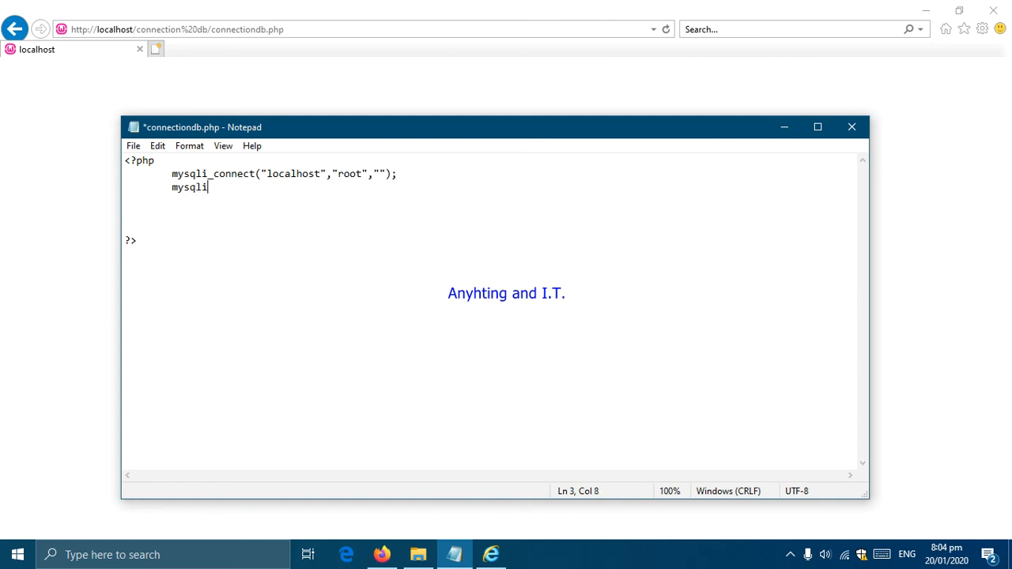
pyautogui.write('_connec')
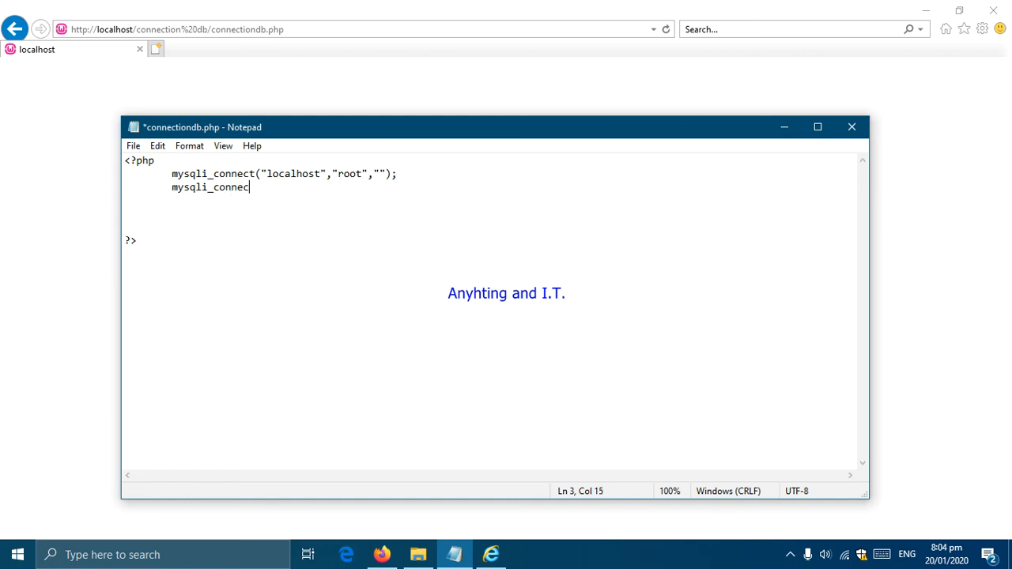
pyautogui.write('_')
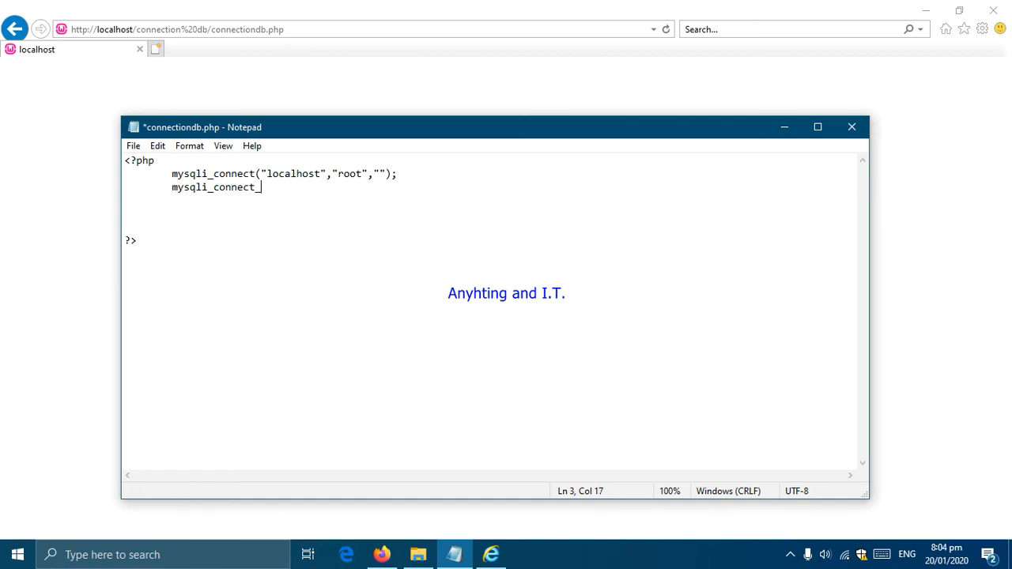
pyautogui.write('error')
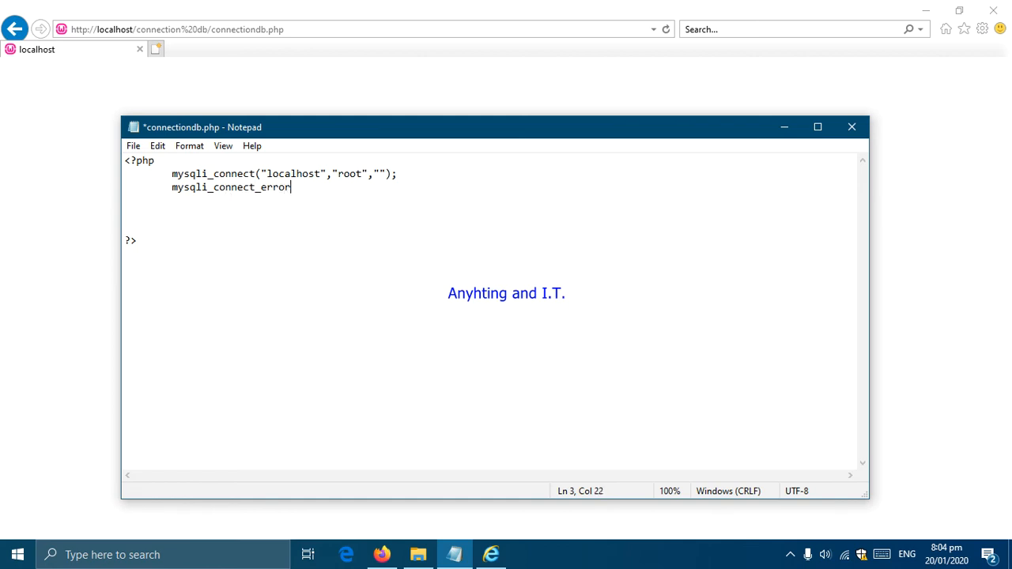
pyautogui.write('();')
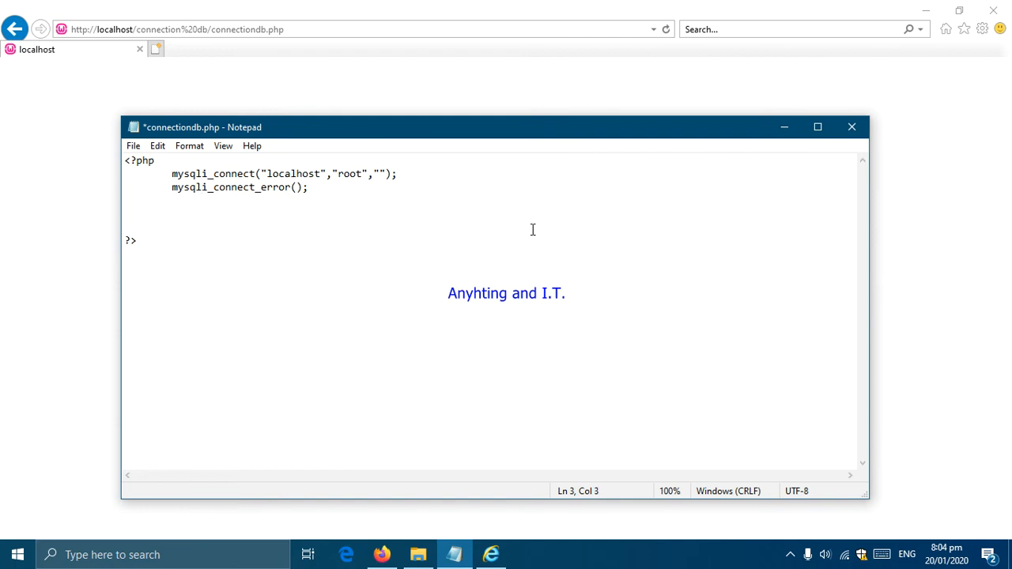
pyautogui.click(171, 187)
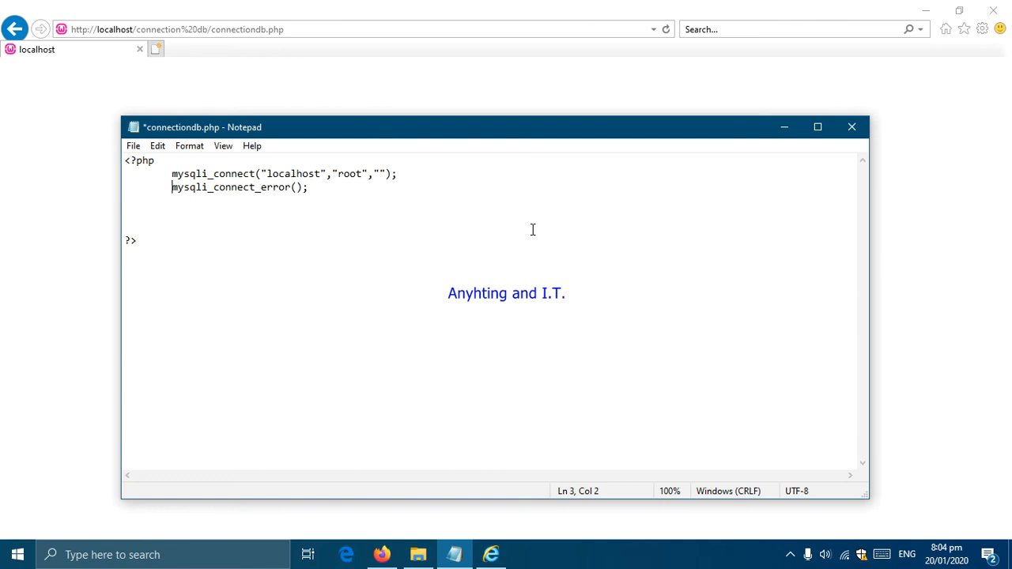
pyautogui.write('echo')
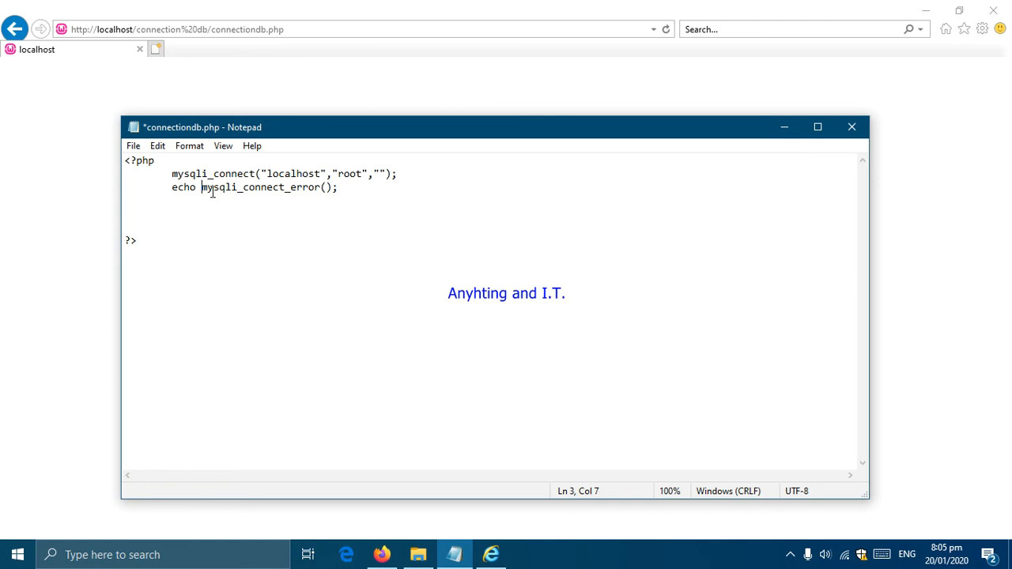
pyautogui.moveTo(187, 196)
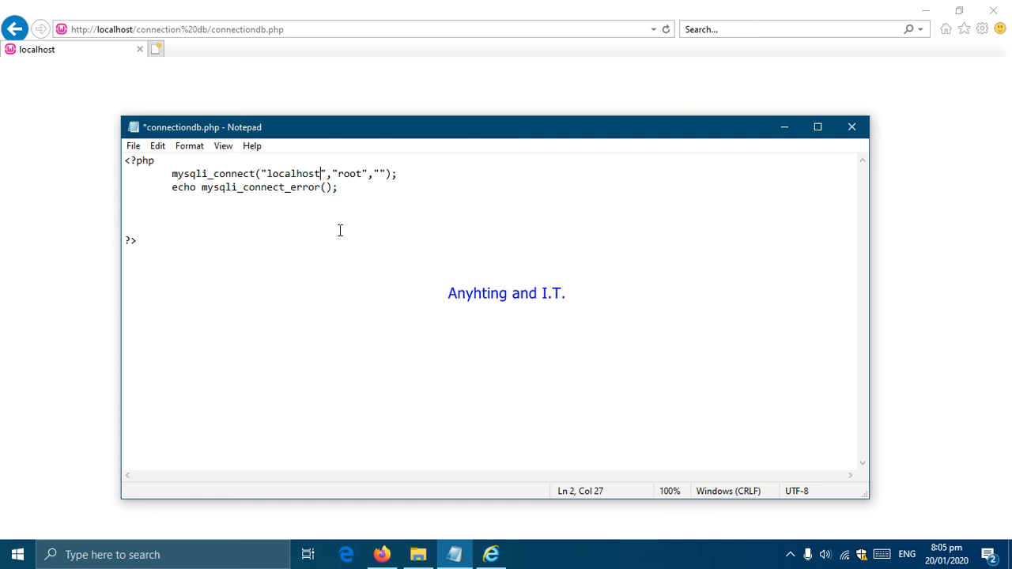
pyautogui.moveTo(339, 196)
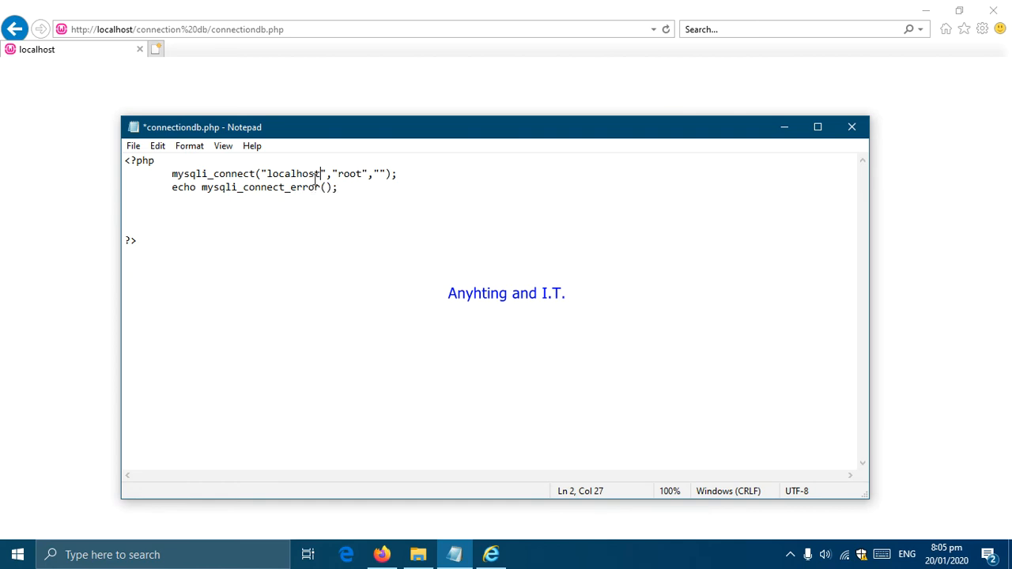
# Step: Change the host to 'localhoste' in the mysqli_connect call to force a failure
pyautogui.write('e')
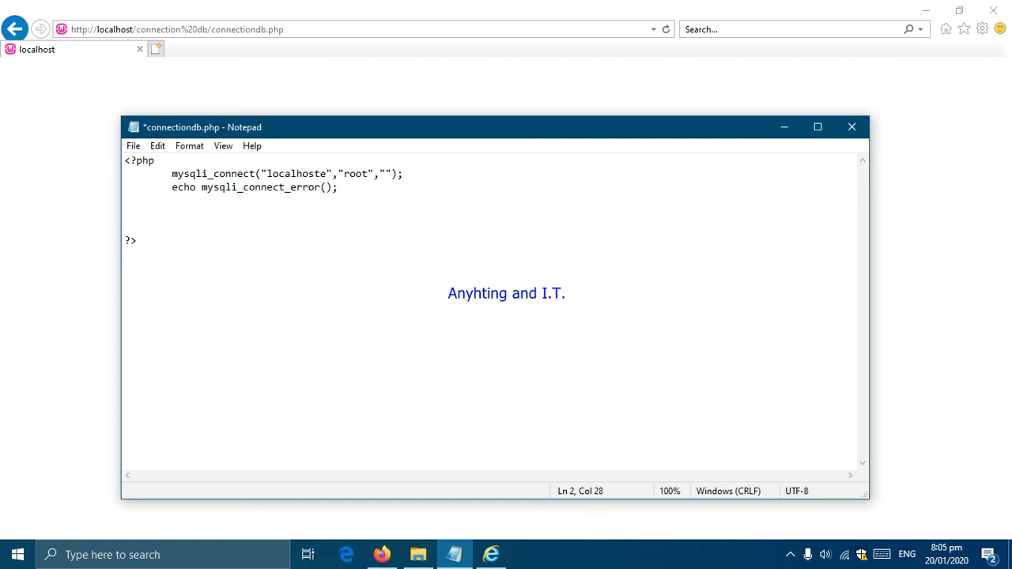
pyautogui.moveTo(351, 232)
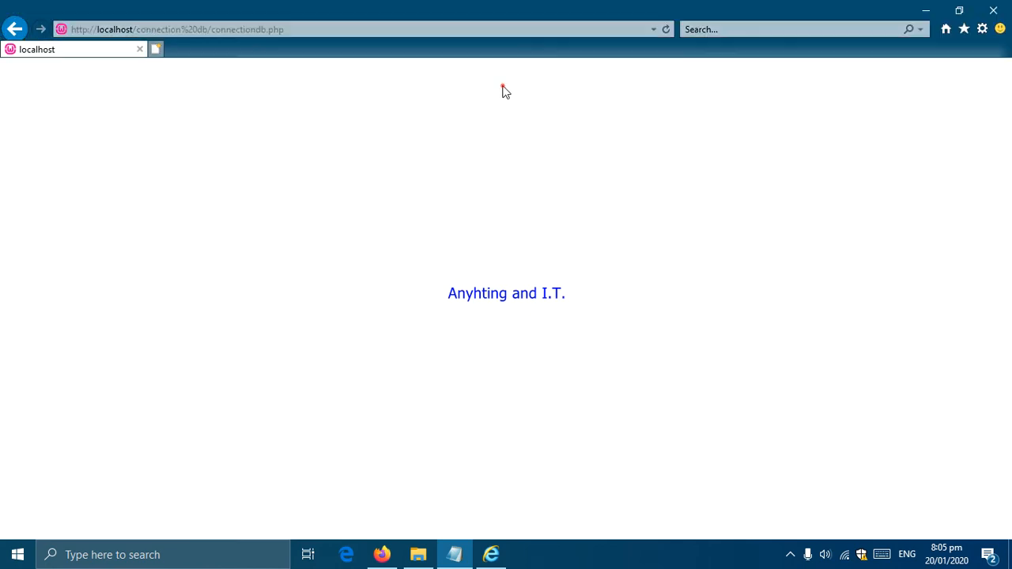
pyautogui.moveTo(667, 28)
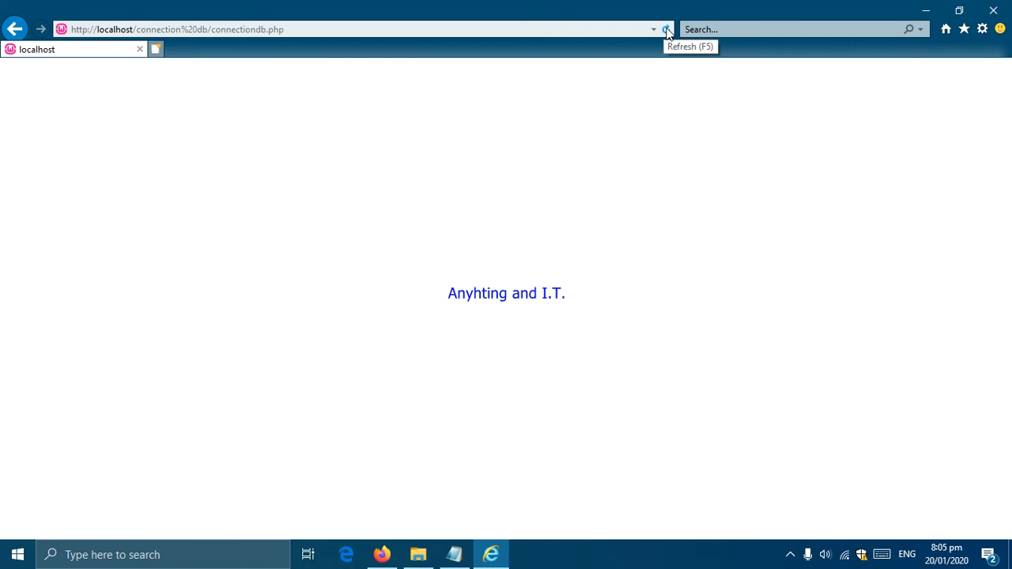
# Step: Reload connectiondb.php to see the 'No such host is known' warnings, then return to Notepad
pyautogui.click(668, 28)
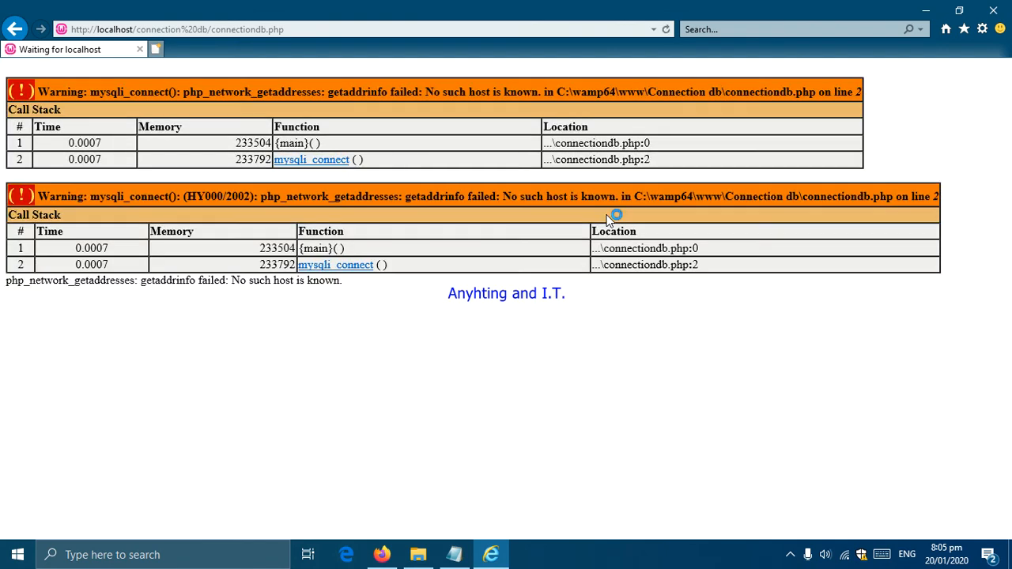
pyautogui.moveTo(177, 350)
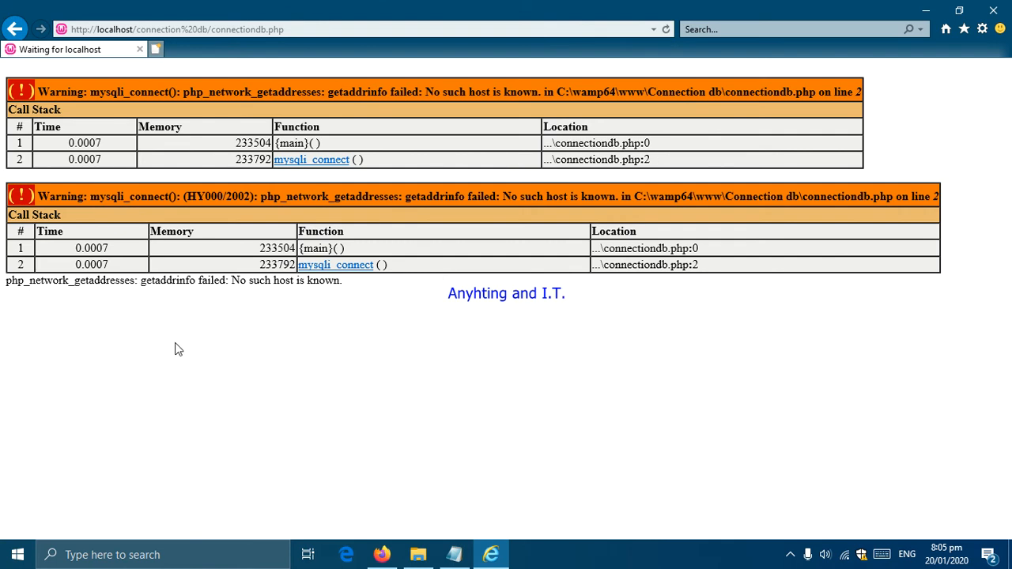
pyautogui.moveTo(357, 321)
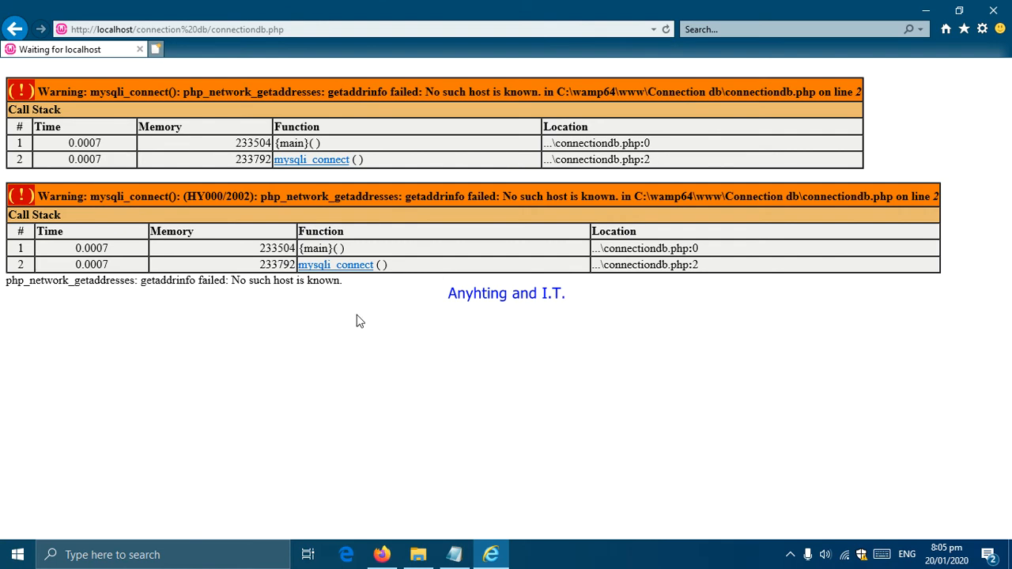
pyautogui.moveTo(240, 294)
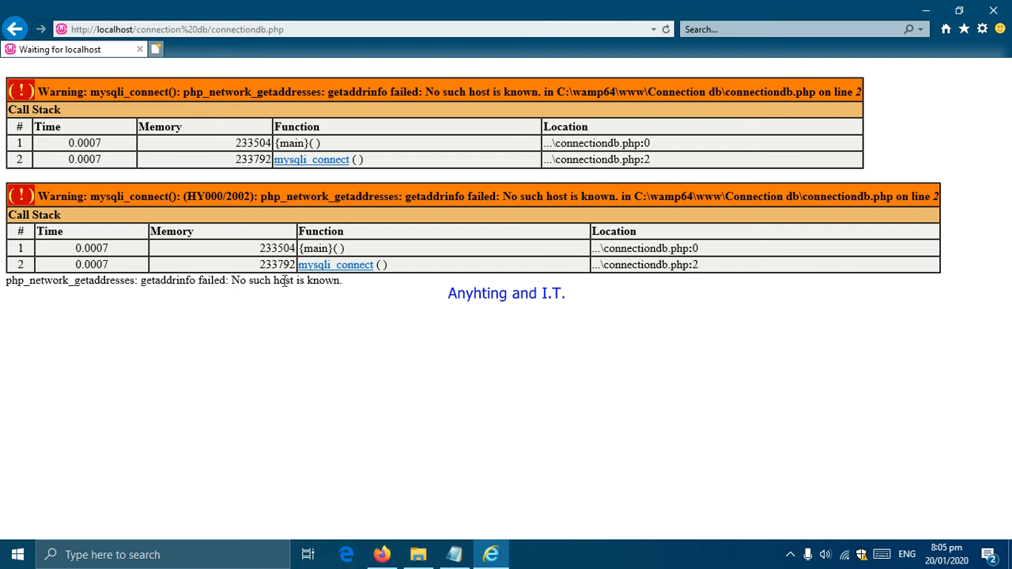
pyautogui.click(453, 554)
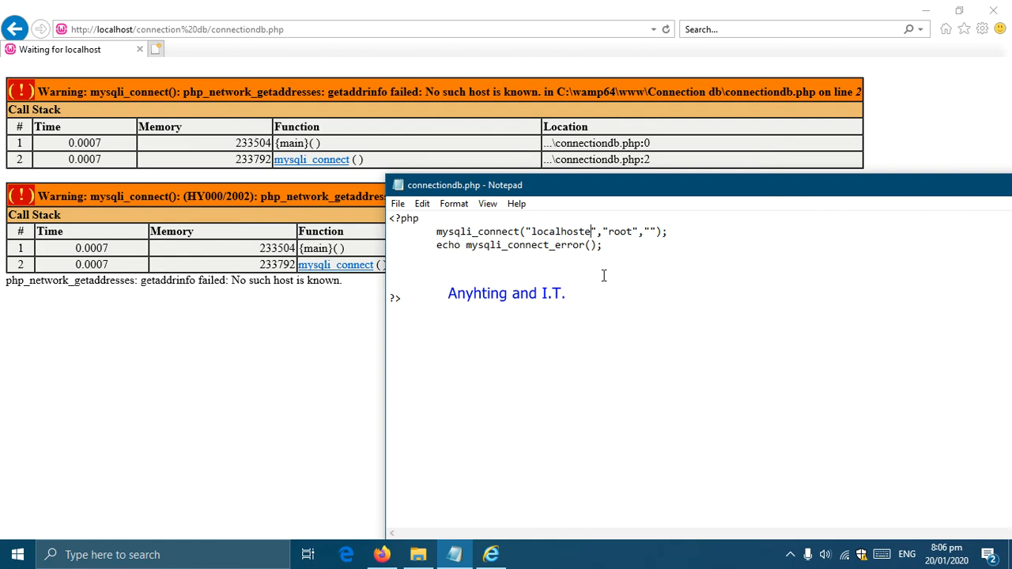
# Step: Restore the host to 'localhost' and reload the page so the warnings disappear
pyautogui.press('Backspace')
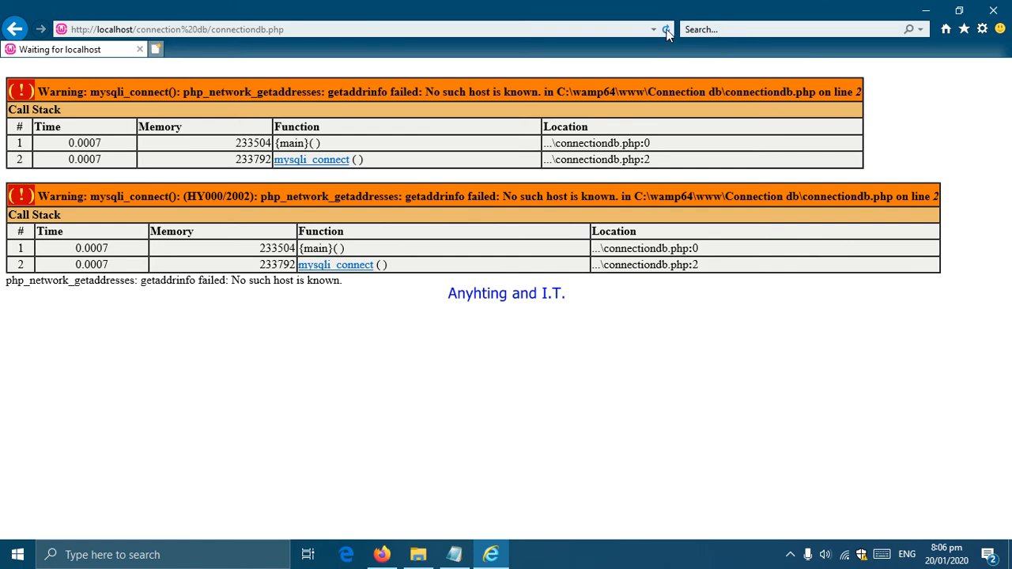
pyautogui.click(667, 29)
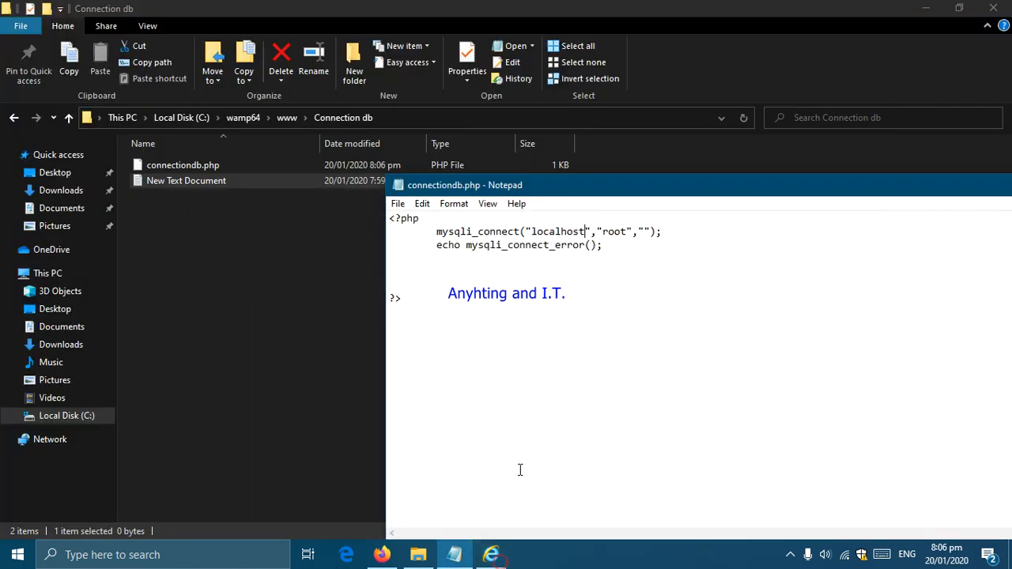
pyautogui.click(492, 554)
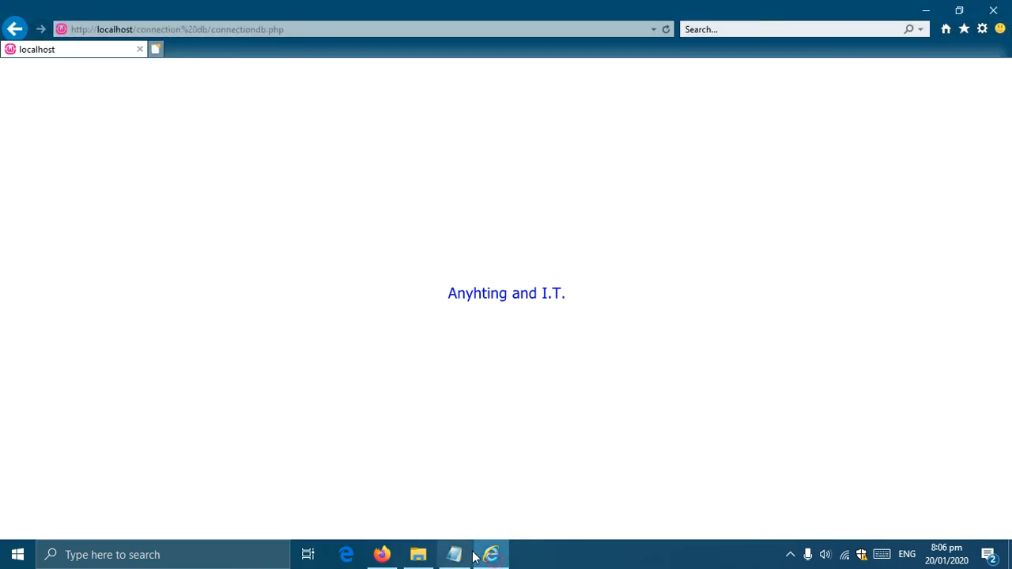
pyautogui.click(453, 553)
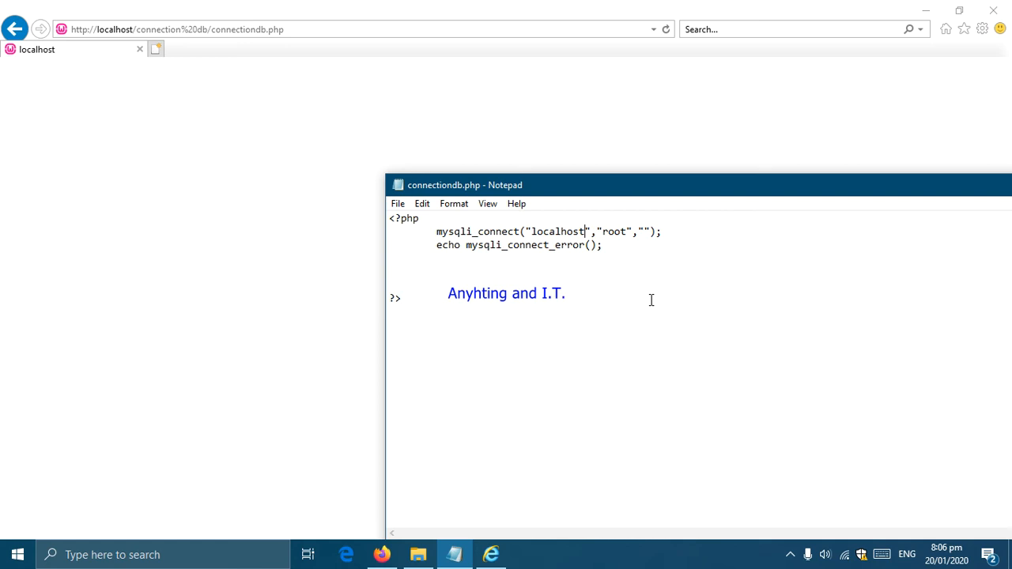
pyautogui.moveTo(440, 282)
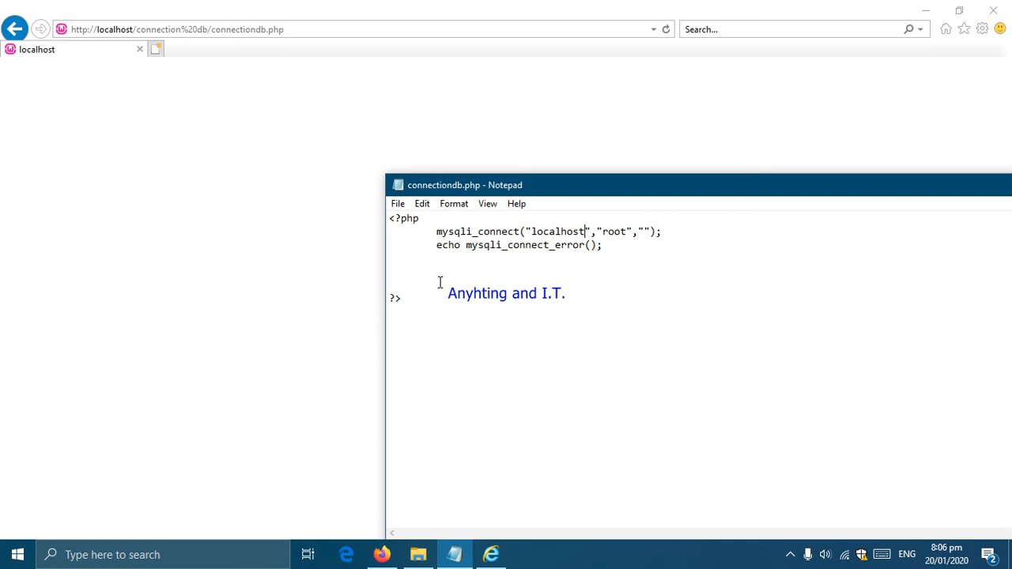
pyautogui.moveTo(466, 281)
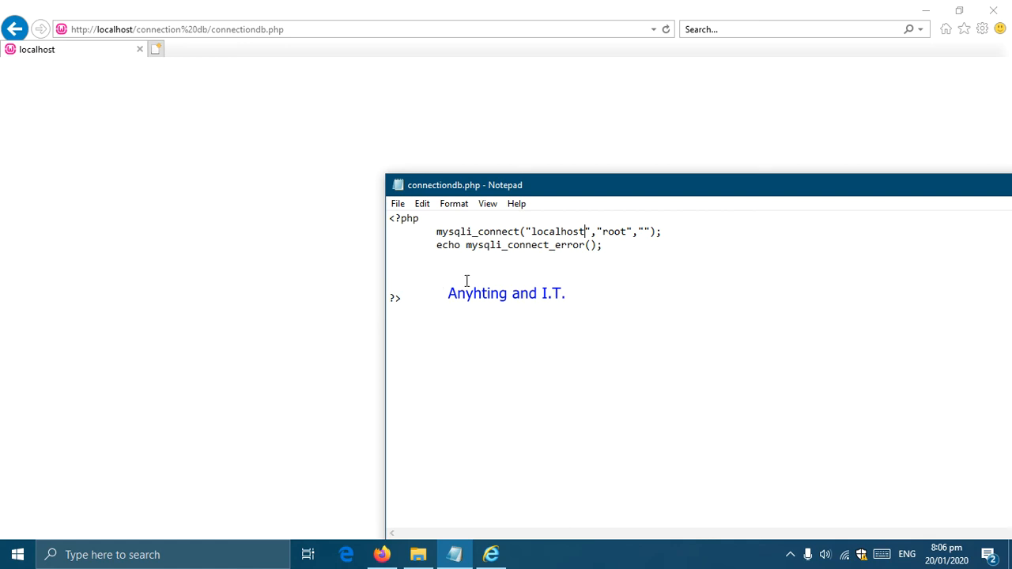
pyautogui.moveTo(649, 258)
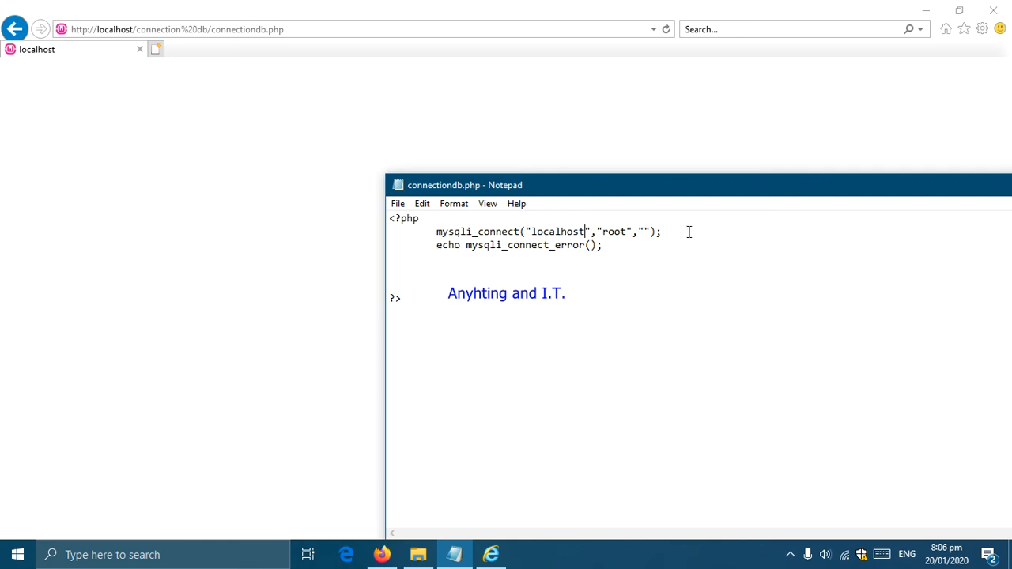
pyautogui.moveTo(674, 266)
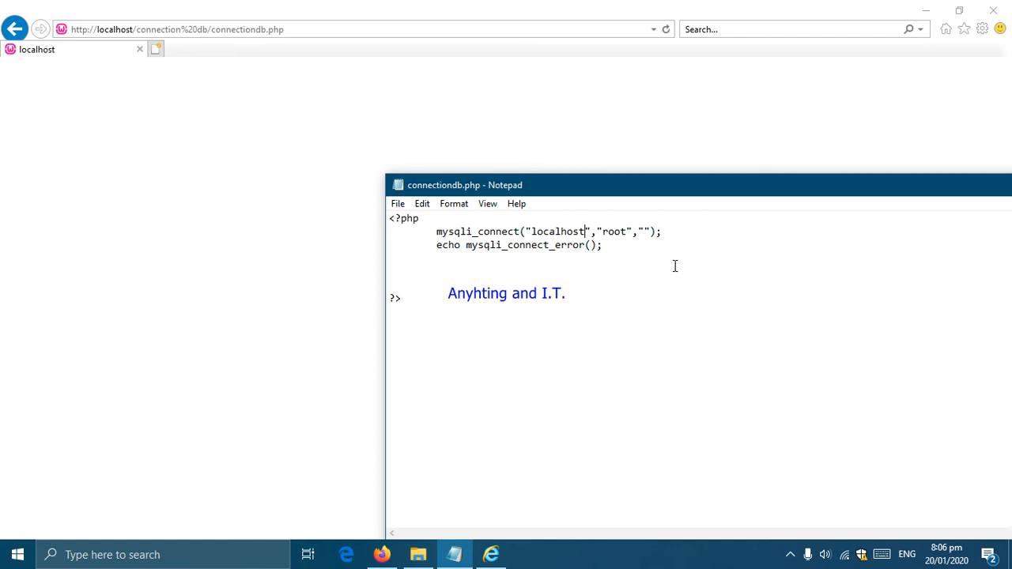
pyautogui.moveTo(677, 247)
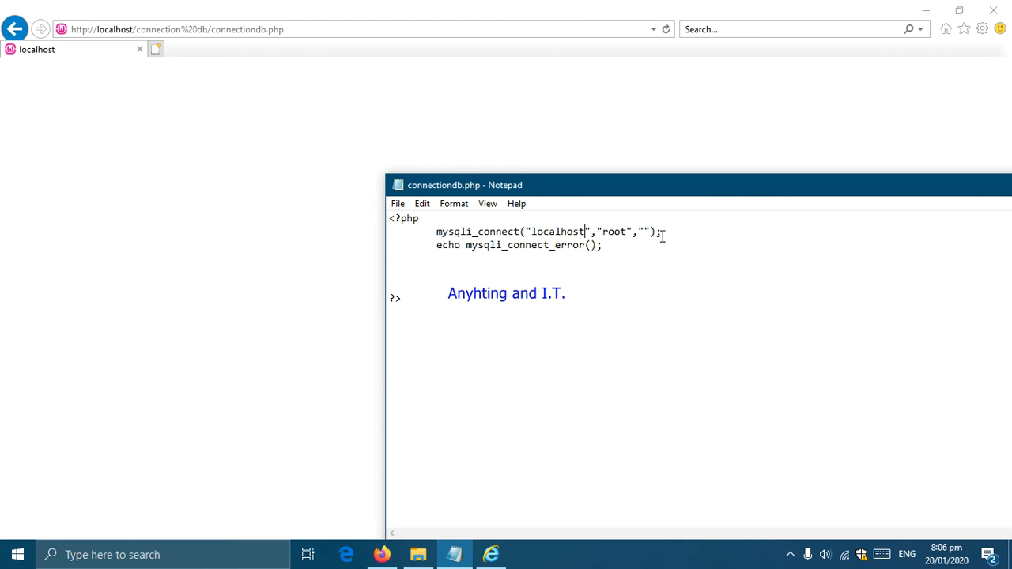
pyautogui.moveTo(455, 245)
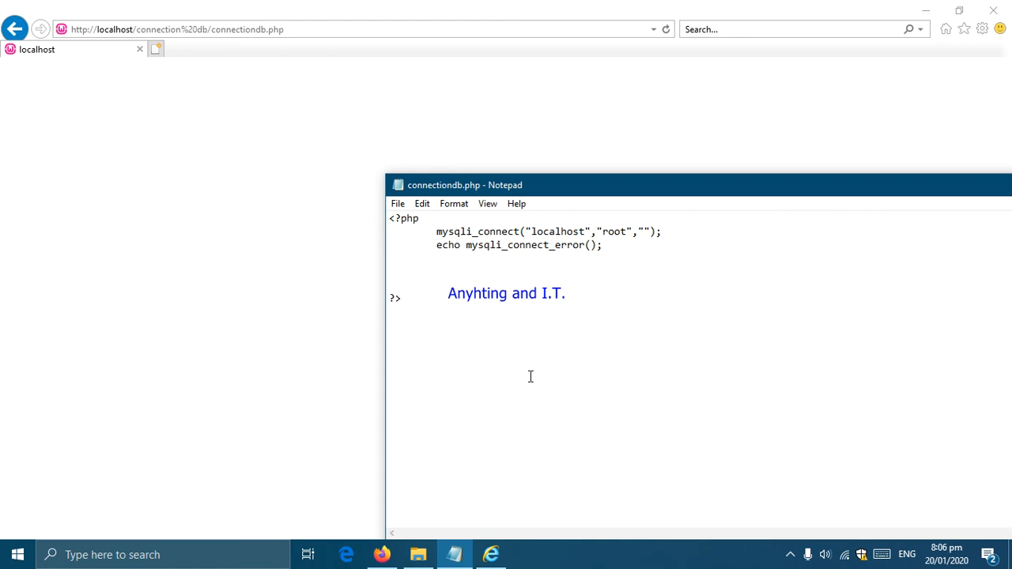
# Step: Replace the echo with an if( mysqli_connect_error() ){ condition
pyautogui.press('Backspace')
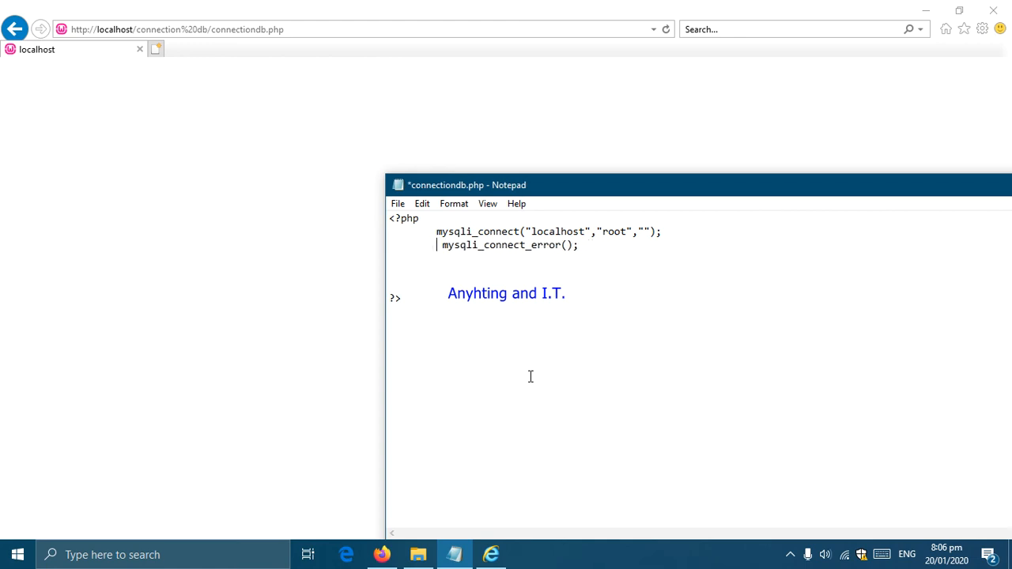
pyautogui.write('if')
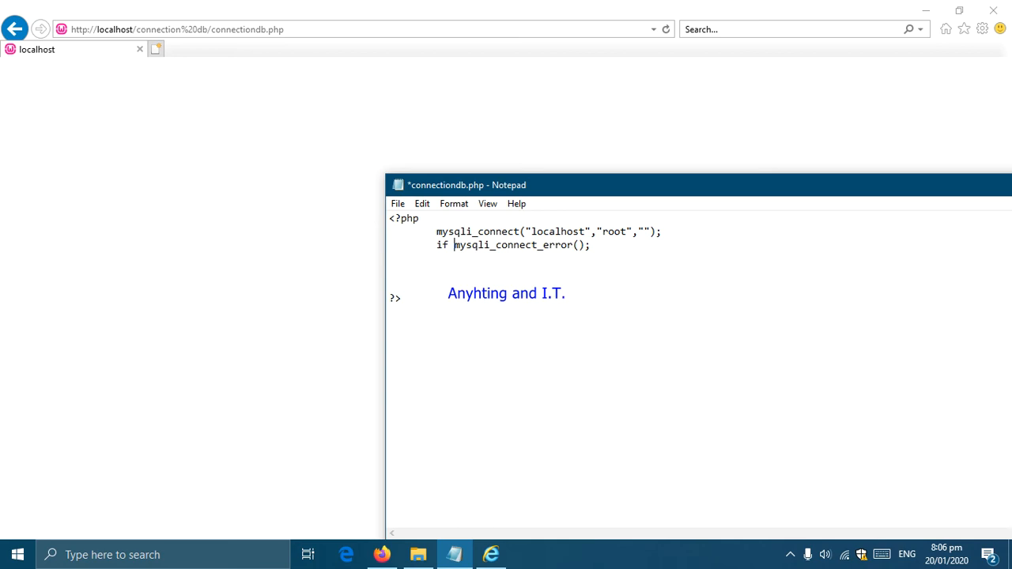
pyautogui.write('(')
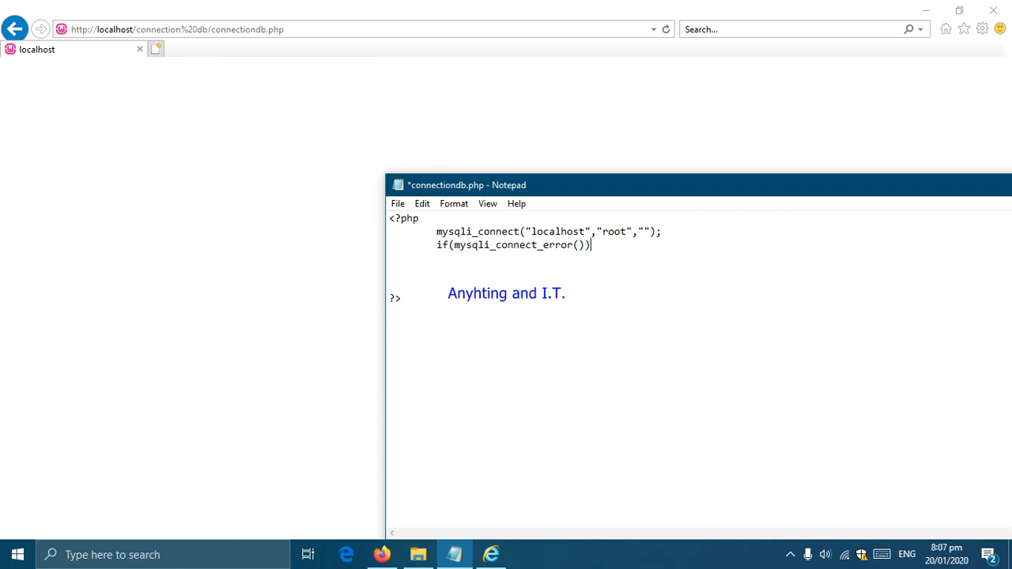
pyautogui.write('{')
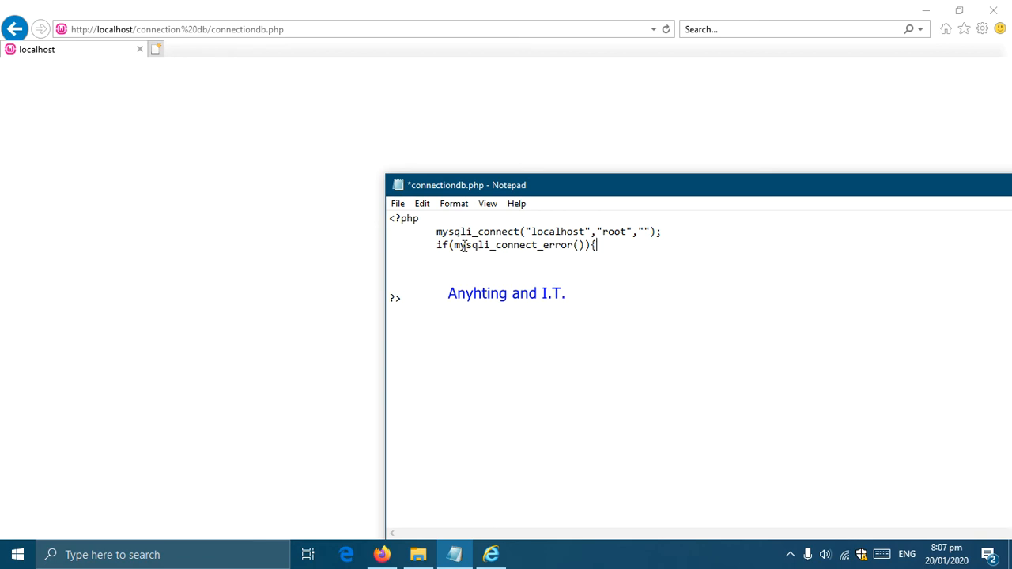
pyautogui.moveTo(487, 256)
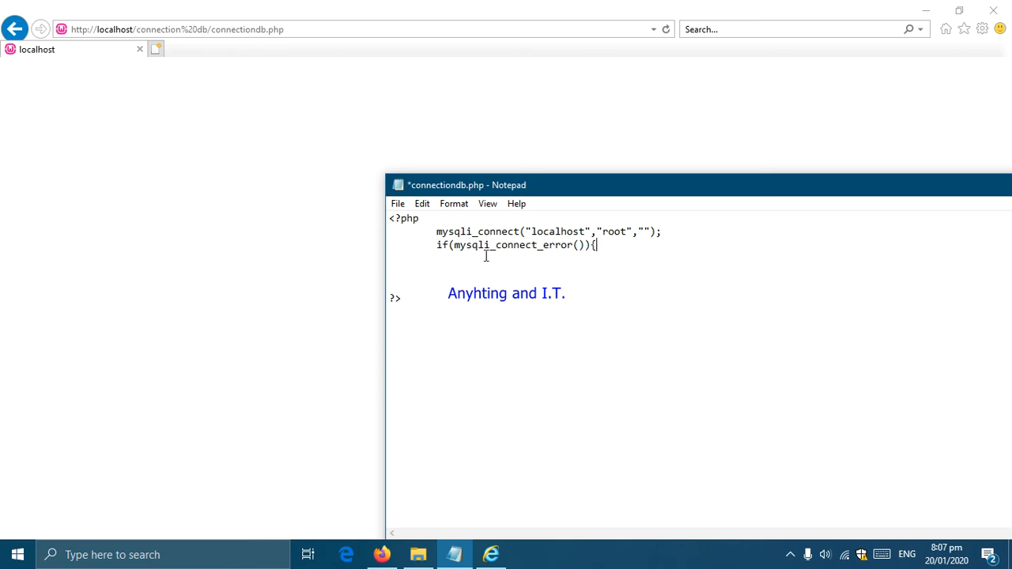
pyautogui.moveTo(538, 252)
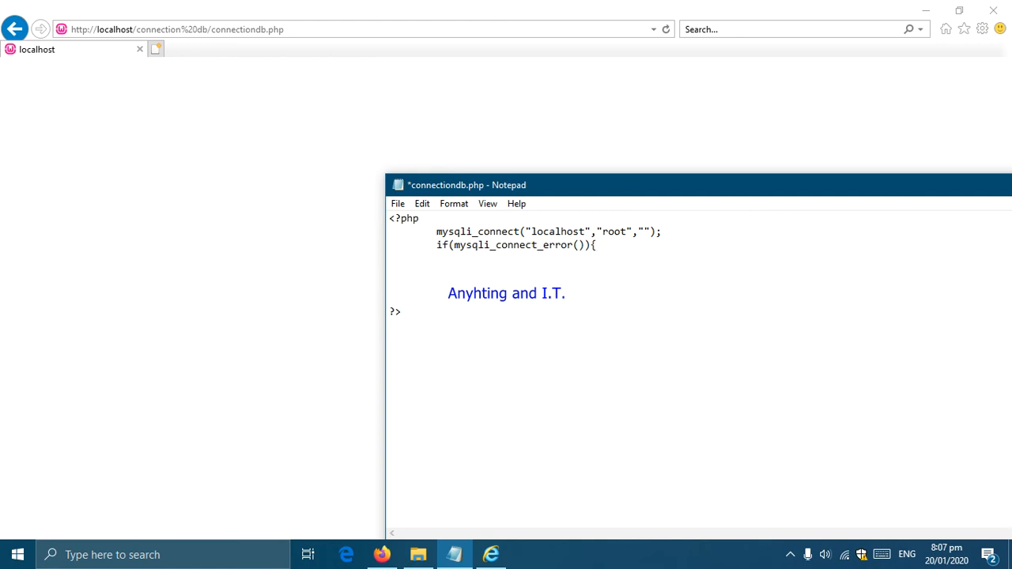
# Step: Echo "There was an error connecting to the database" inside the if block
pyautogui.write('ech')
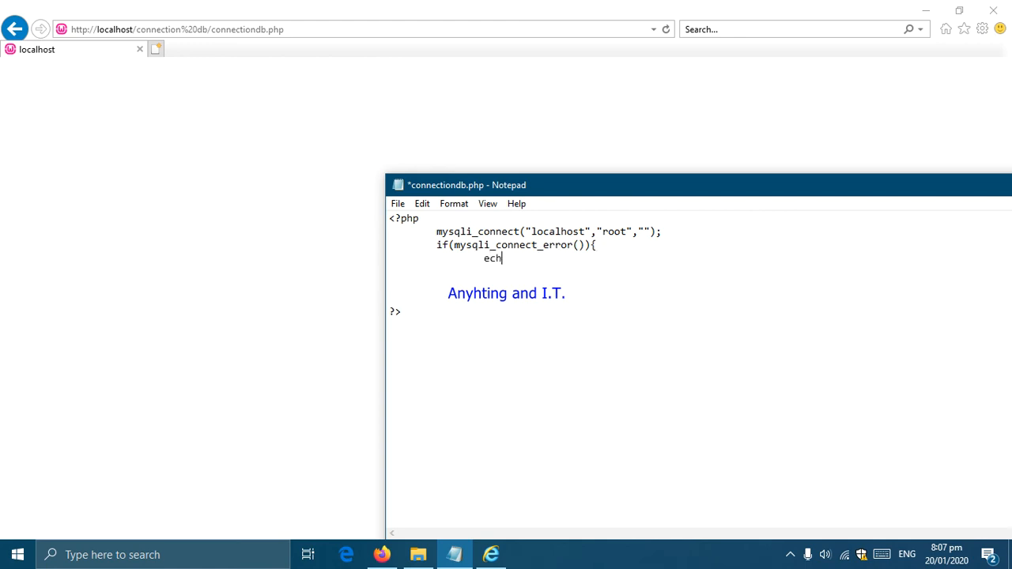
pyautogui.write('o')
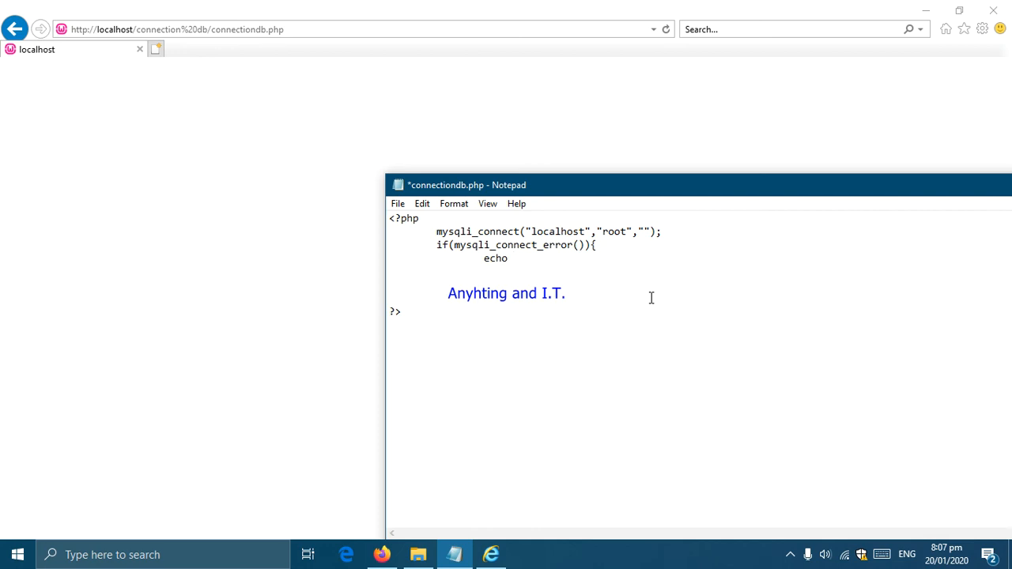
pyautogui.write('"')
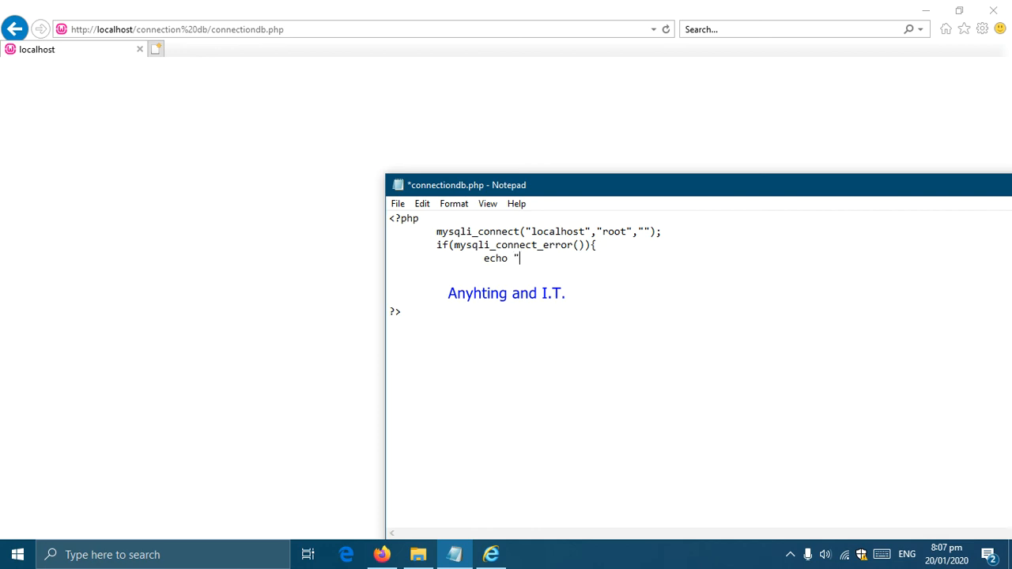
pyautogui.moveTo(652, 298)
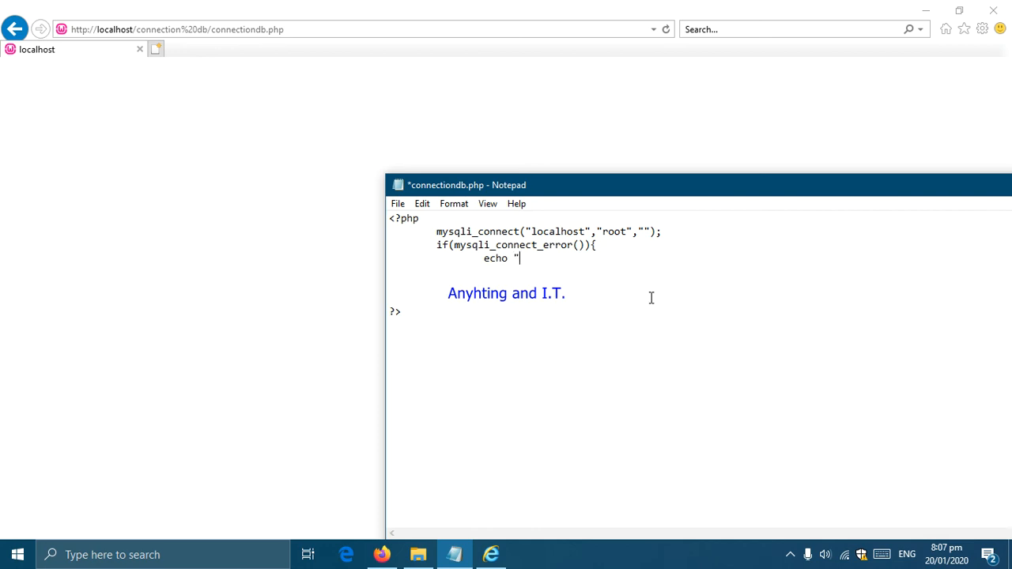
pyautogui.write('There was')
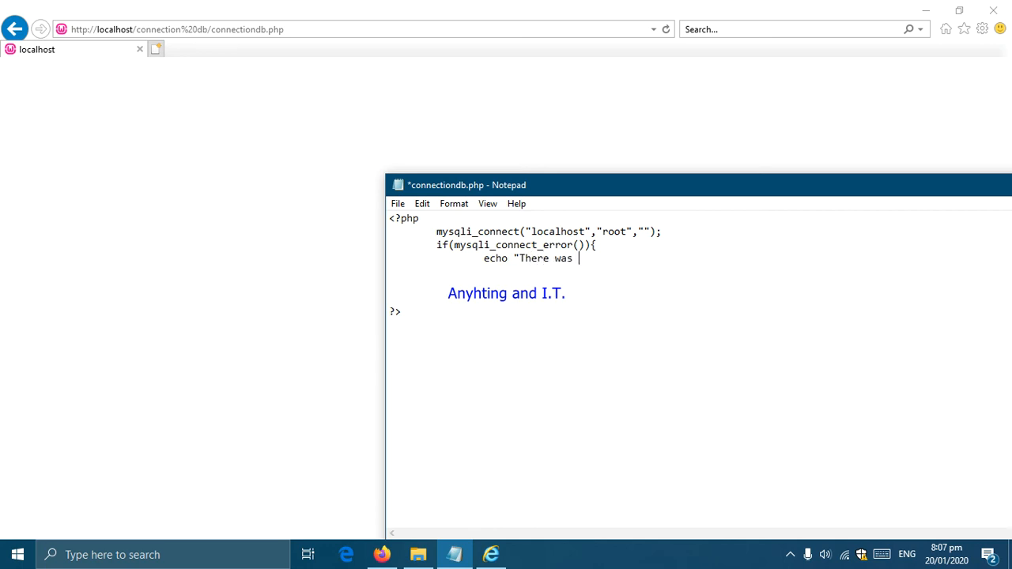
pyautogui.write('an error')
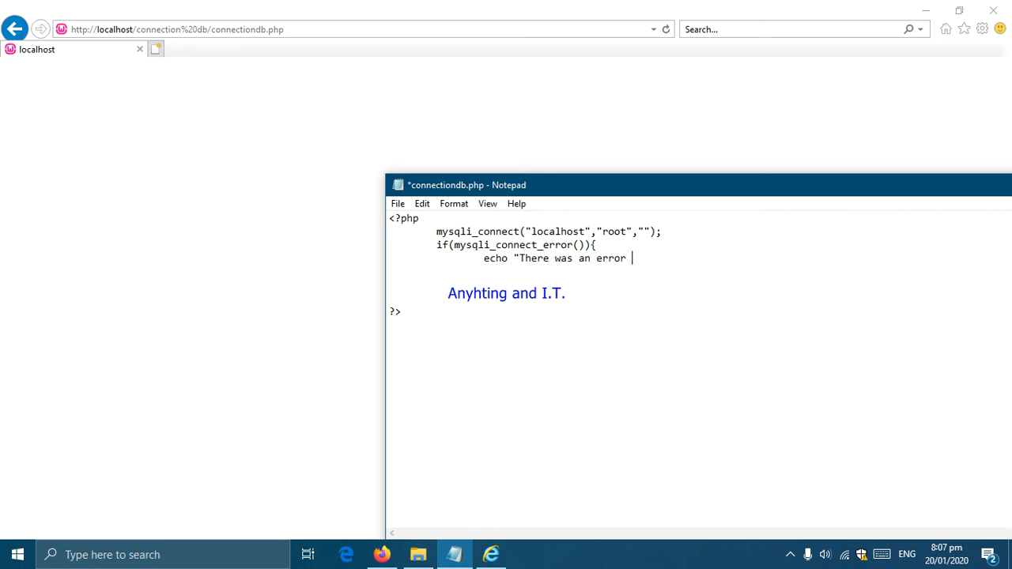
pyautogui.write('connec')
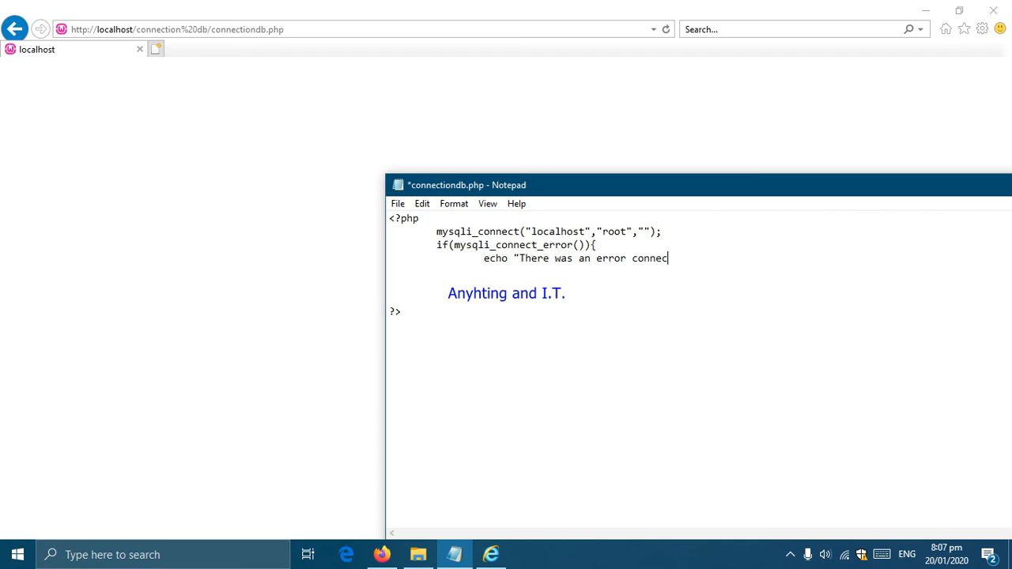
pyautogui.write('ting to the database";')
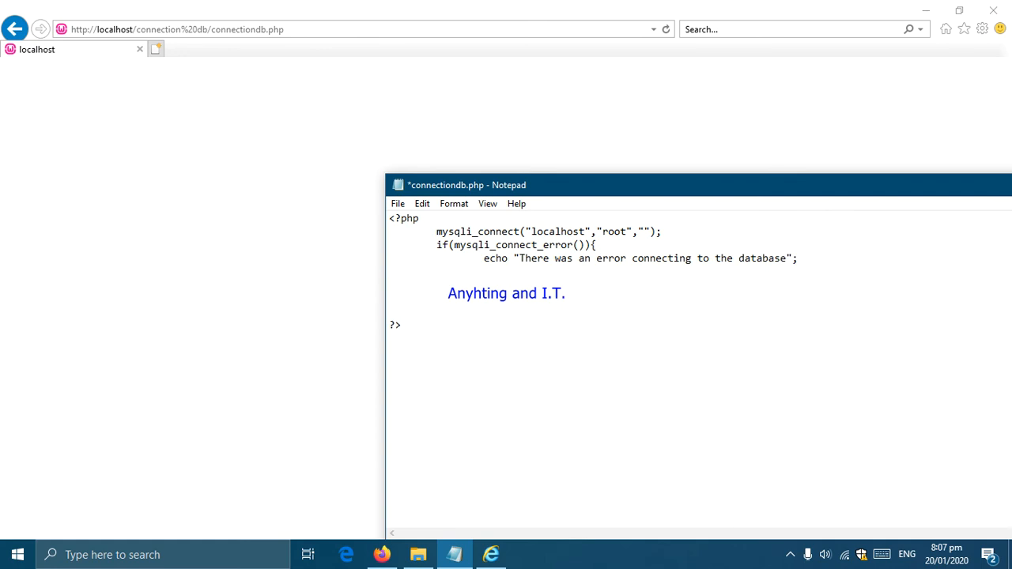
# Step: Add an else branch echoing "database connection successful" and close it with a brace
pyautogui.write('}e')
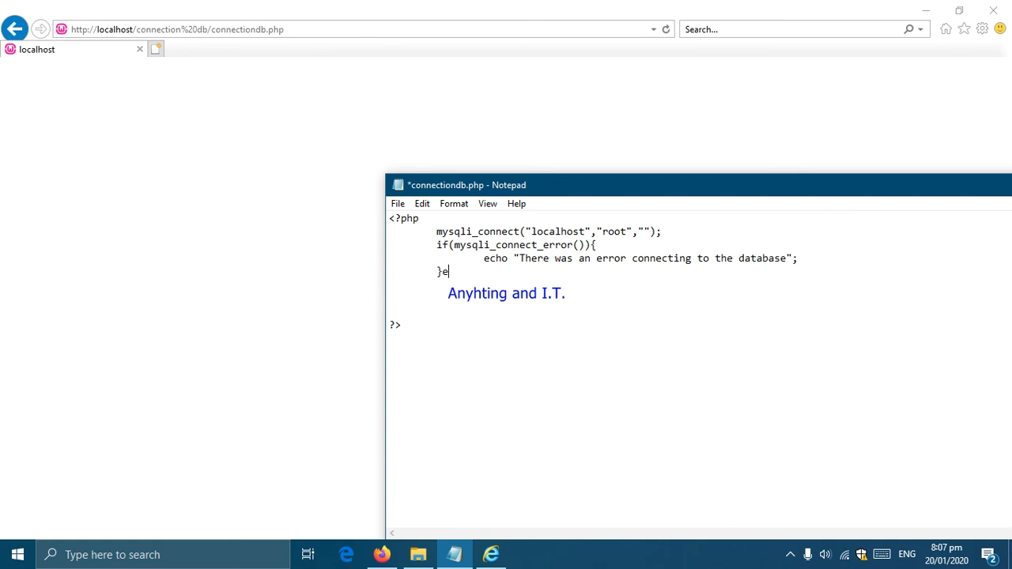
pyautogui.write('lse')
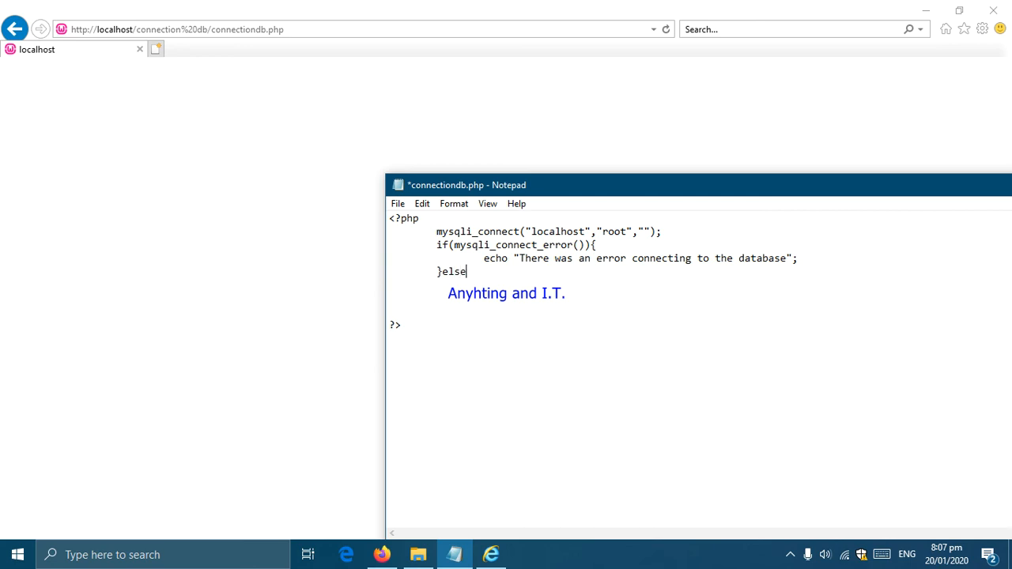
pyautogui.write('{')
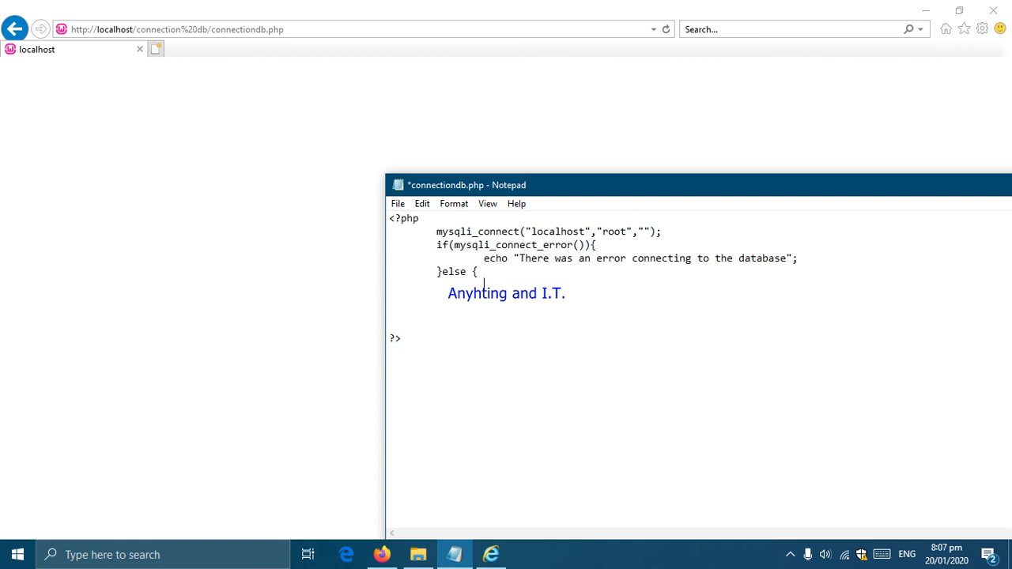
pyautogui.write('echo "')
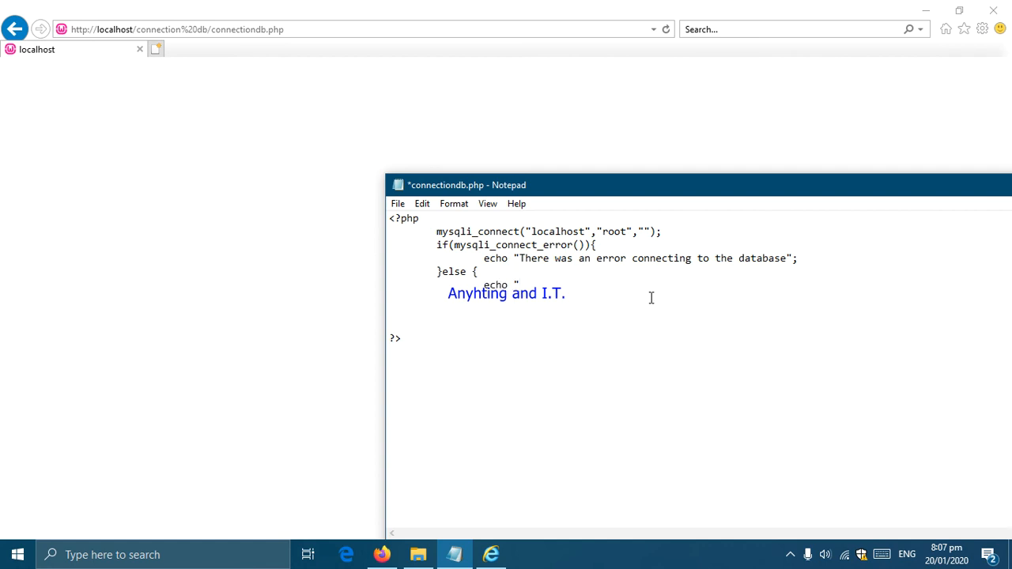
pyautogui.write('database')
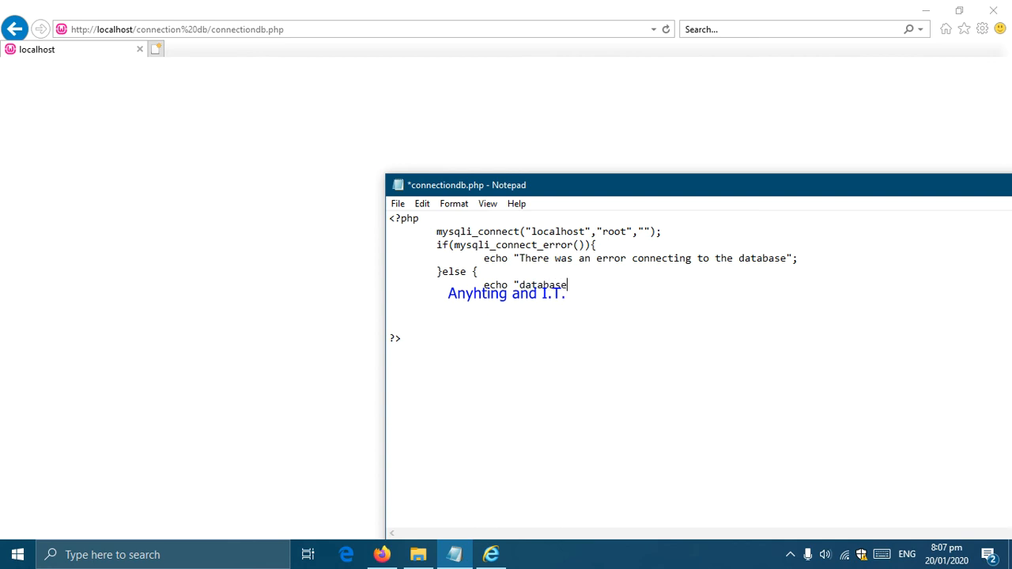
pyautogui.write('connec')
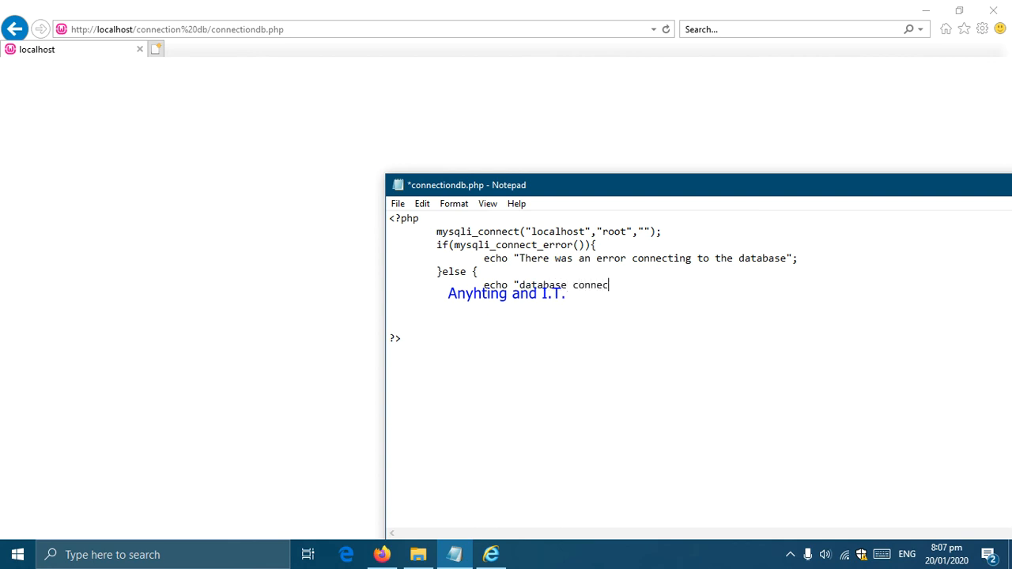
pyautogui.write('tion su')
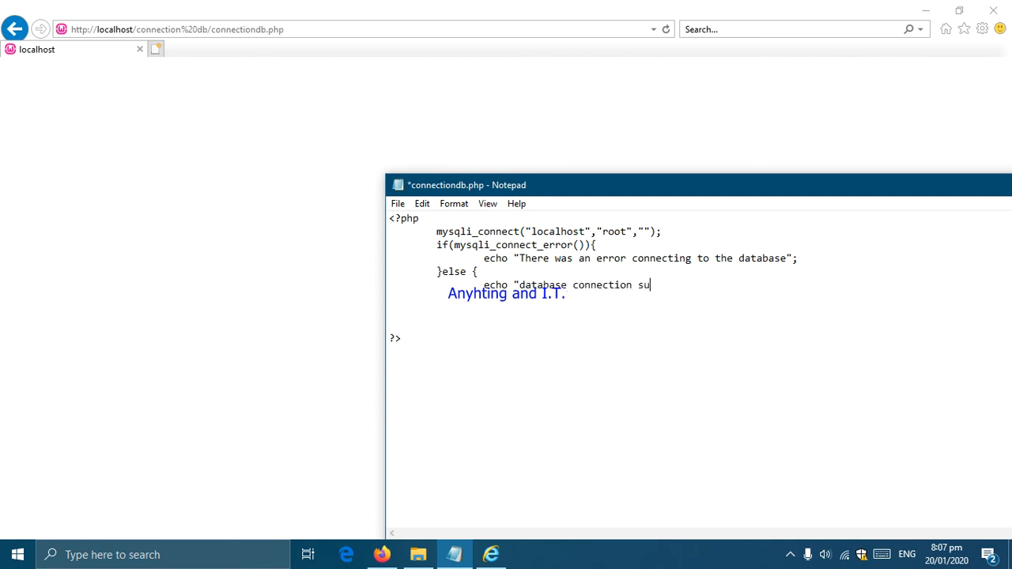
pyautogui.write('ccessful')
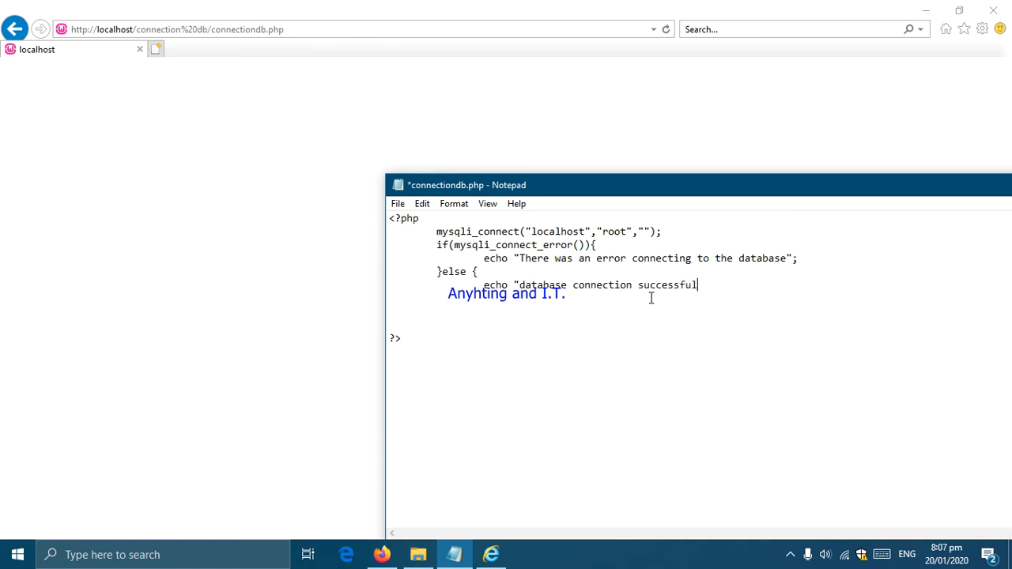
pyautogui.write('";')
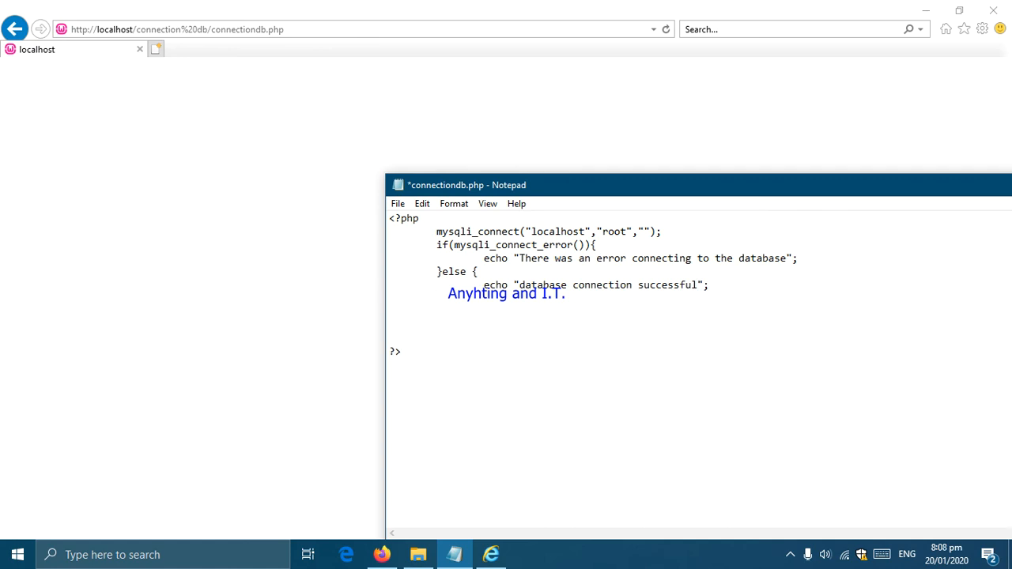
pyautogui.write('}')
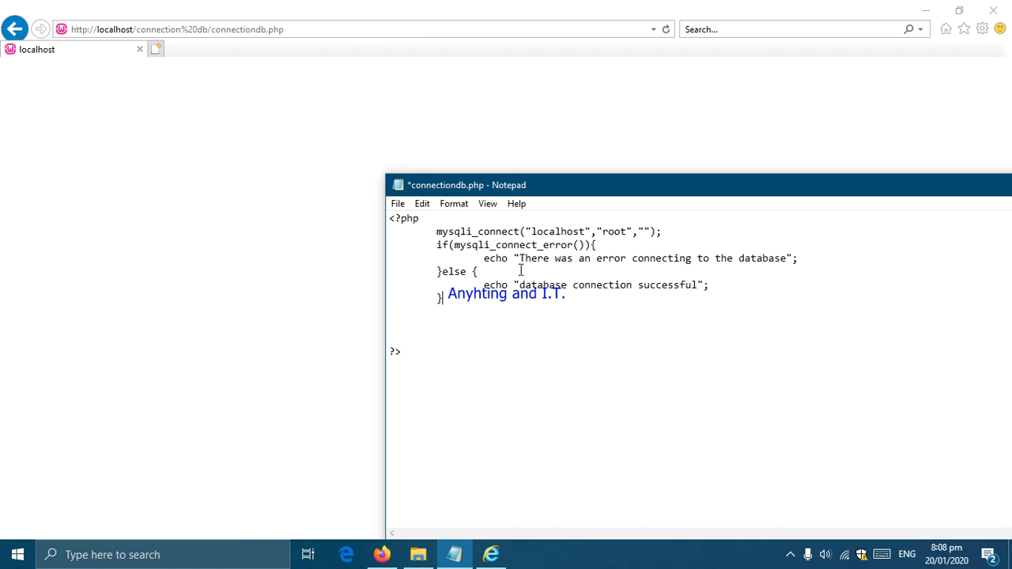
pyautogui.moveTo(535, 266)
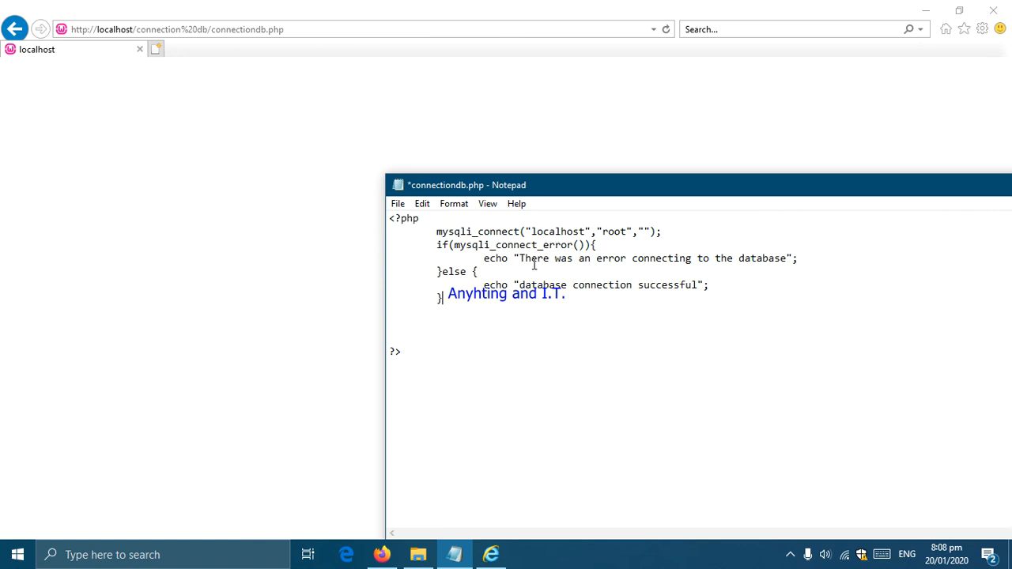
pyautogui.moveTo(759, 269)
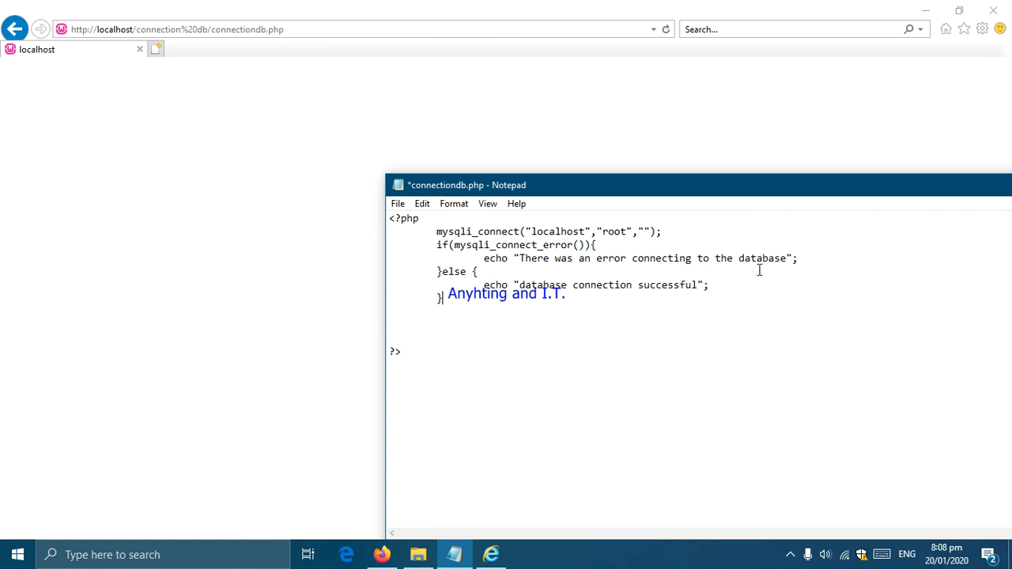
pyautogui.moveTo(699, 266)
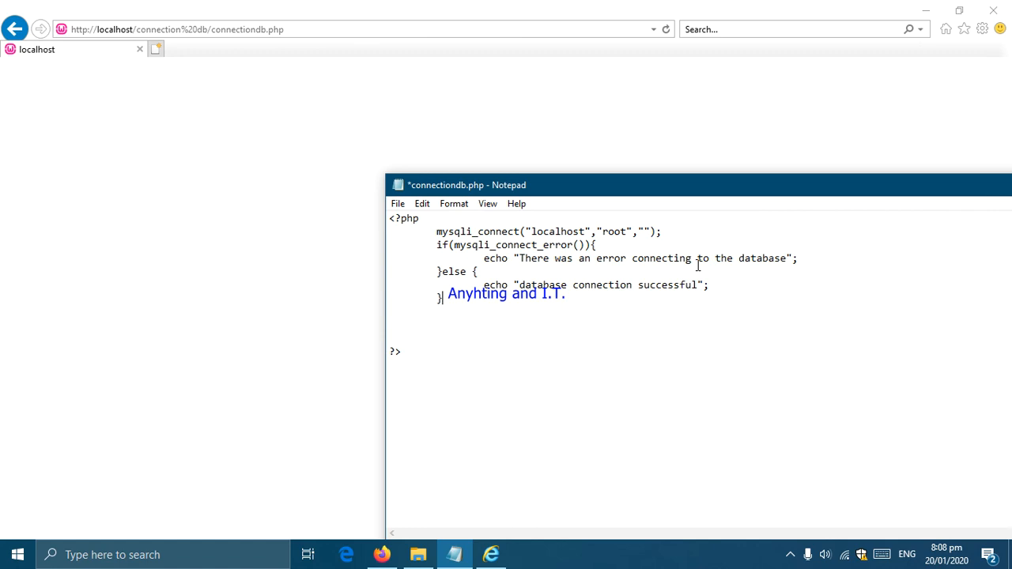
pyautogui.moveTo(507, 250)
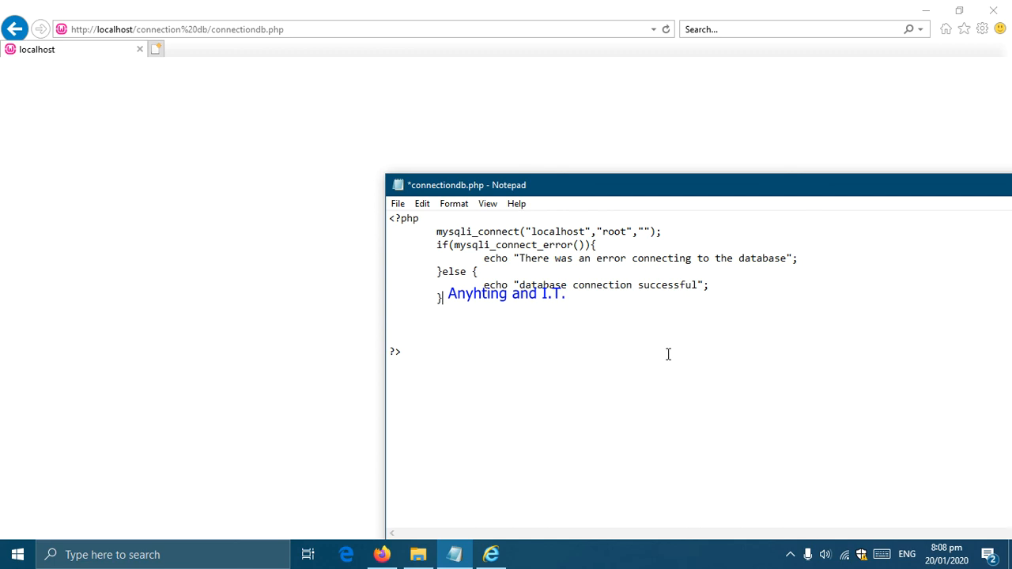
# Step: Save the completed connectiondb.php script
pyautogui.press('ctrl+s')
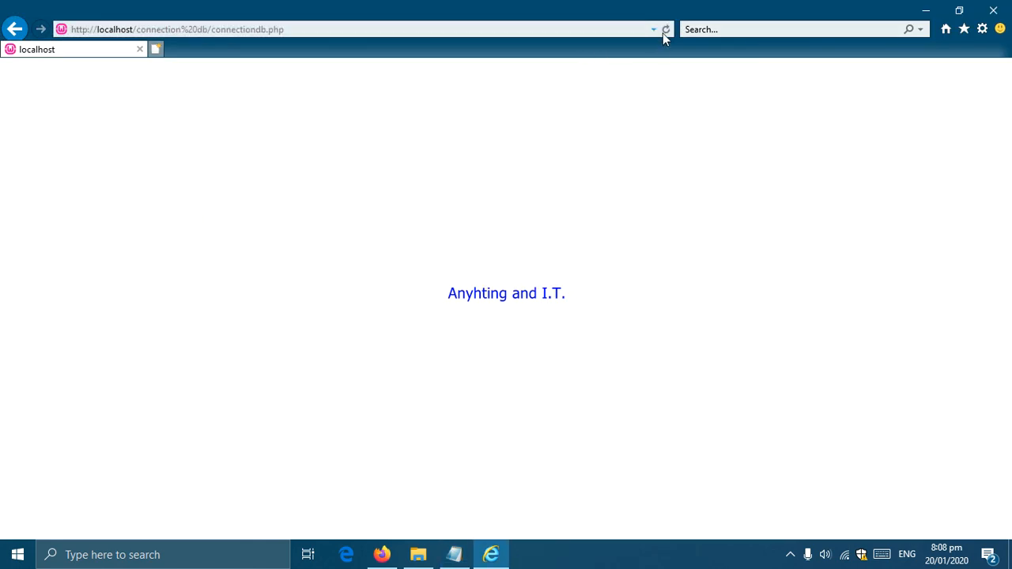
# Step: Reload the page to confirm 'database connection successful', then return to Notepad
pyautogui.click(666, 28)
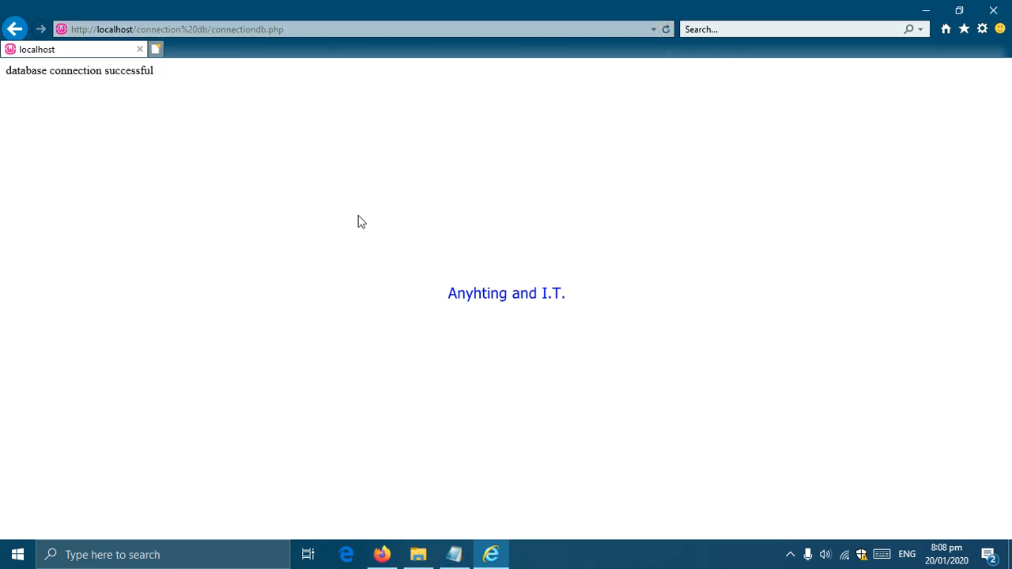
pyautogui.moveTo(62, 94)
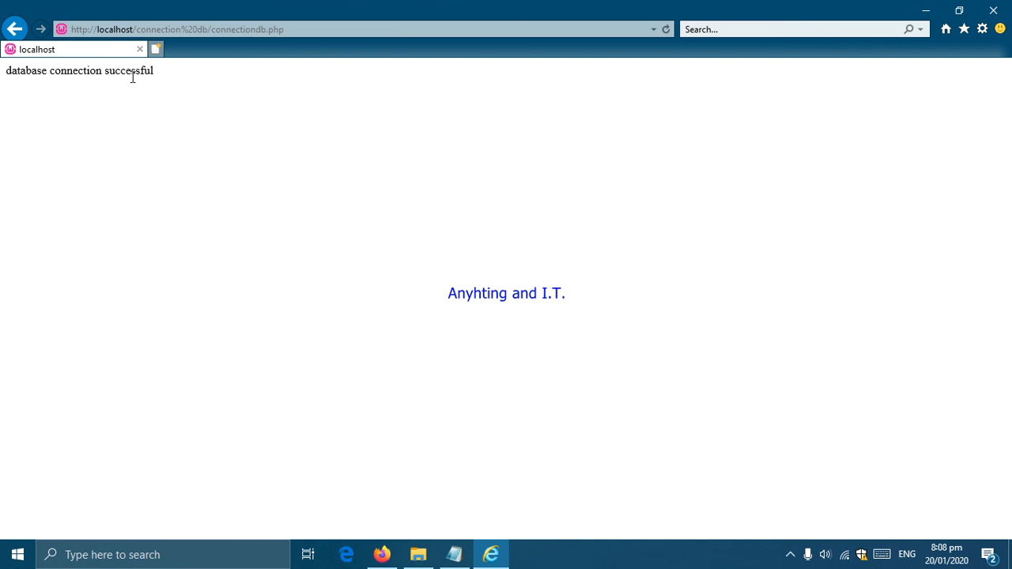
pyautogui.moveTo(414, 405)
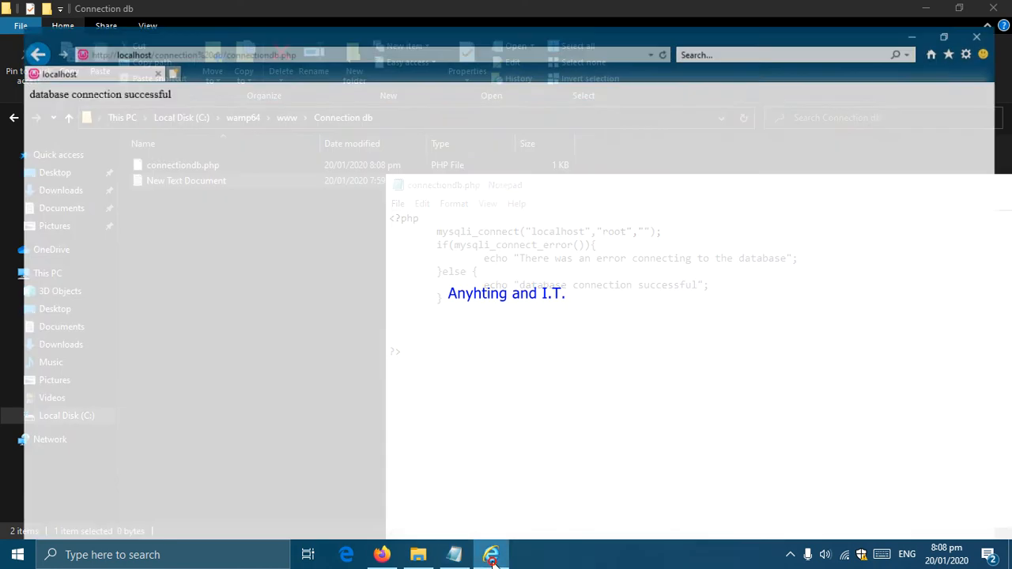
pyautogui.click(491, 554)
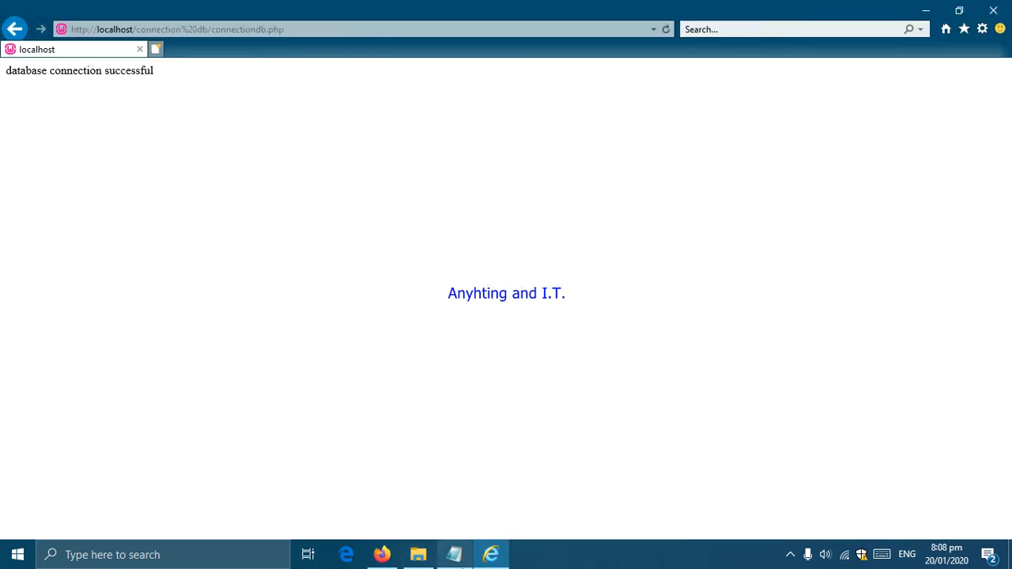
pyautogui.click(452, 553)
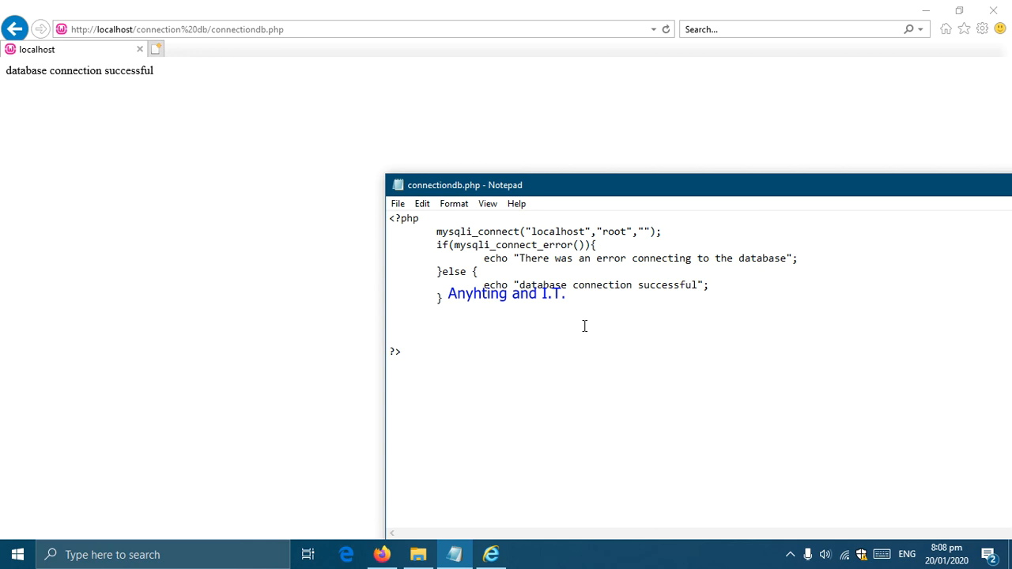
# Step: Misspell the host as 'localhoste' and save the script to test the error path
pyautogui.write('e')
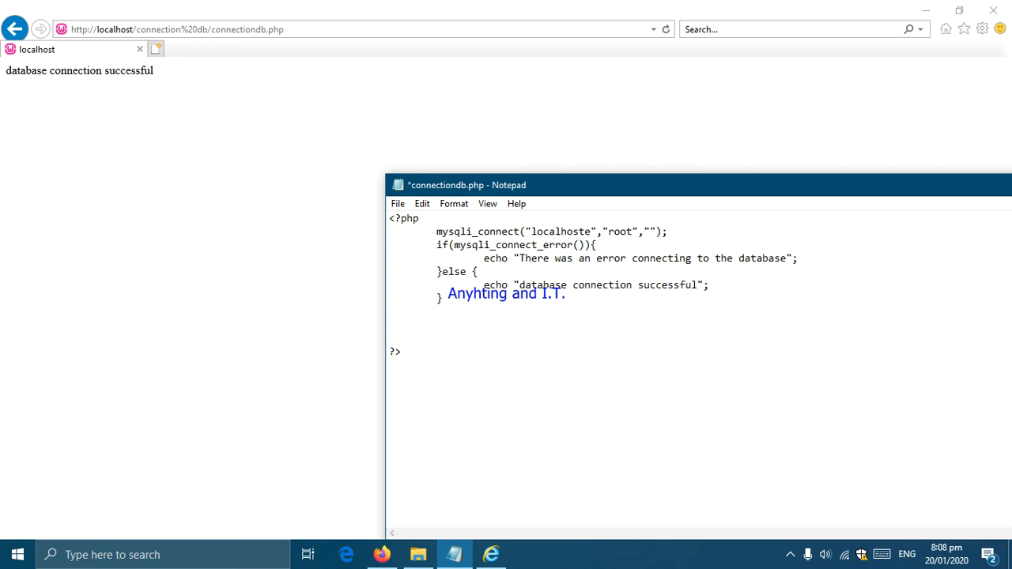
pyautogui.press('ctrl+s')
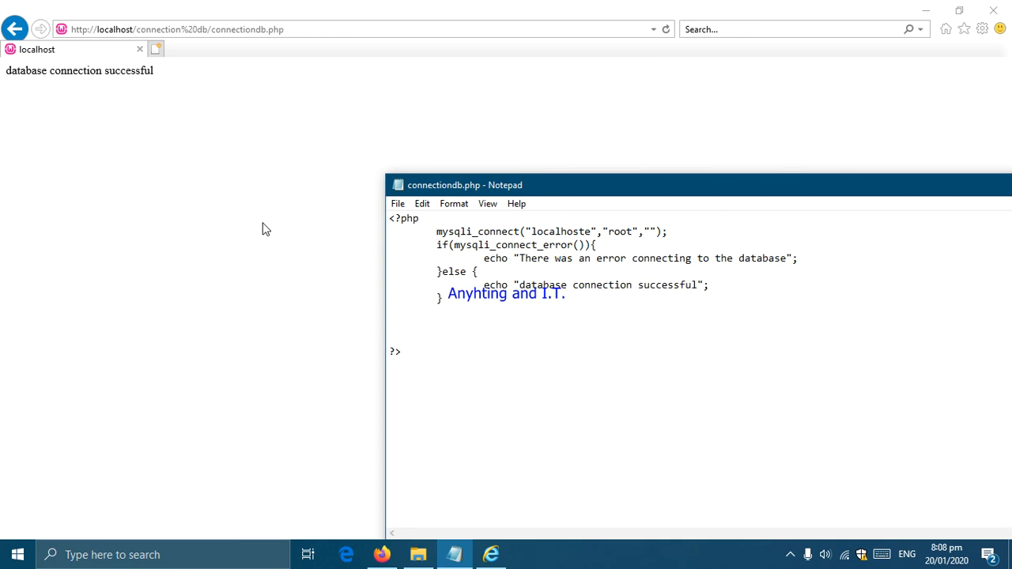
pyautogui.click(667, 28)
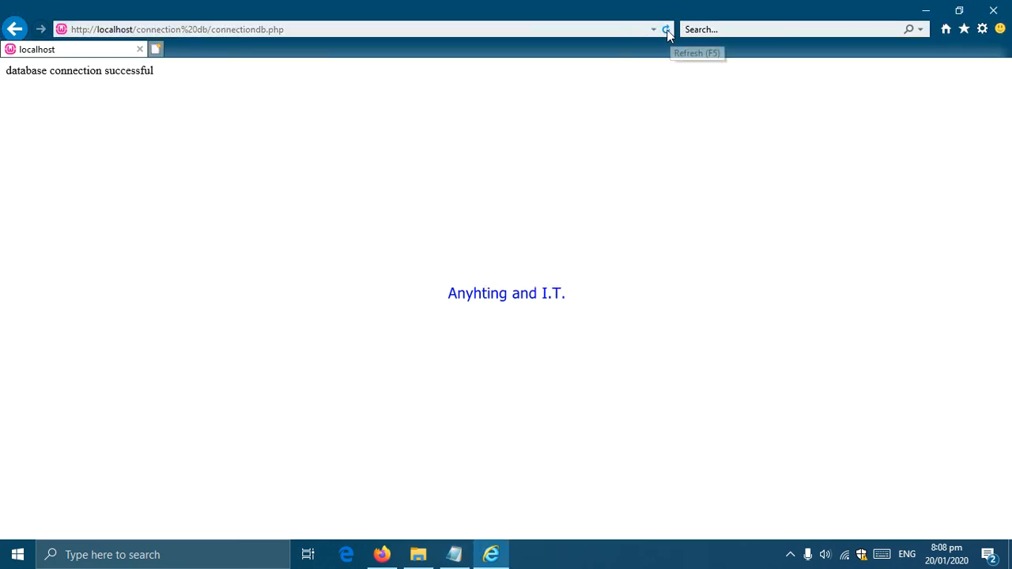
# Step: Reload the page to see the warnings and 'There was an error connecting to the database'
pyautogui.click(667, 29)
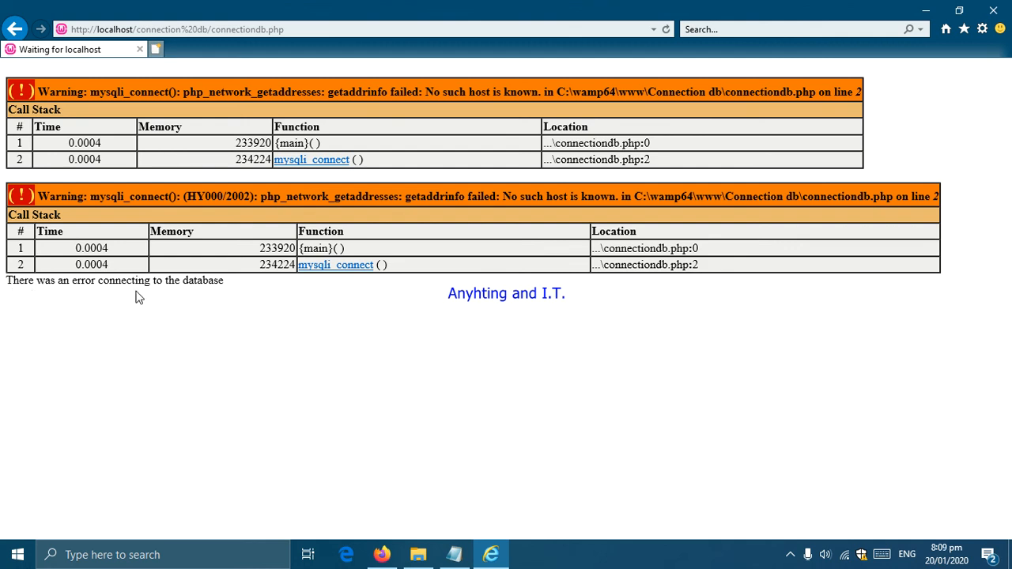
pyautogui.moveTo(231, 346)
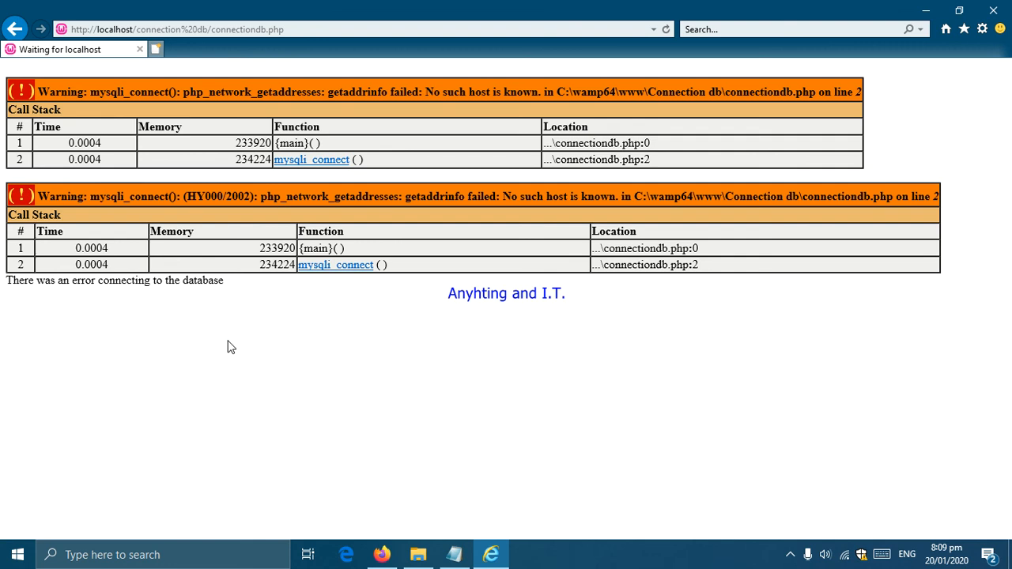
pyautogui.moveTo(506, 478)
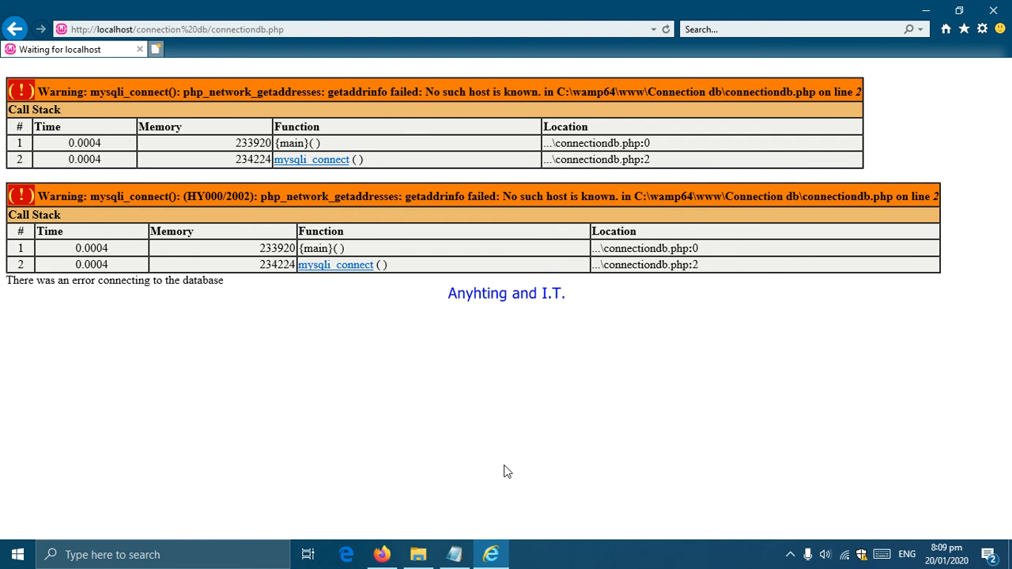
pyautogui.moveTo(499, 529)
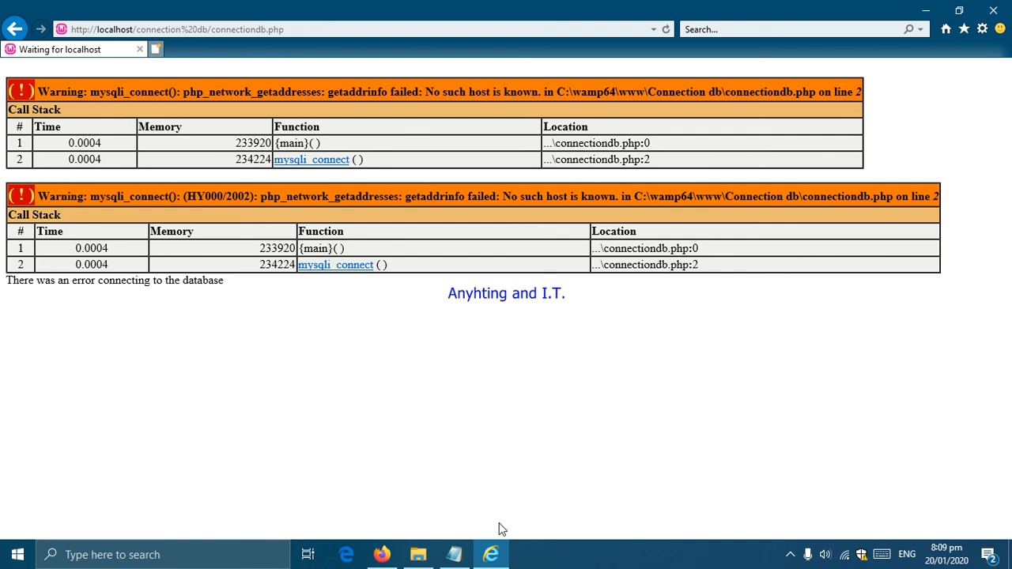
pyautogui.moveTo(453, 554)
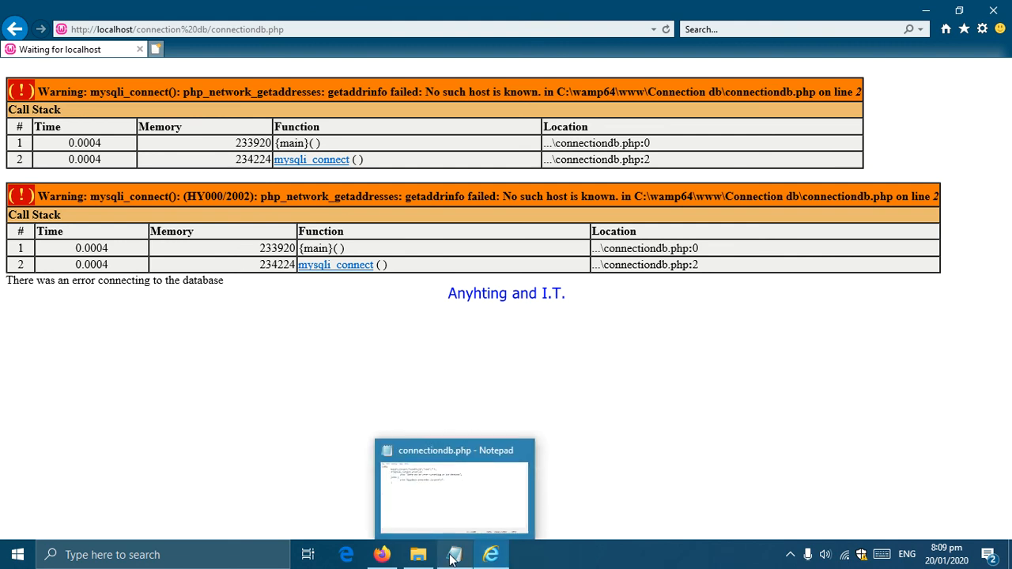
pyautogui.click(454, 499)
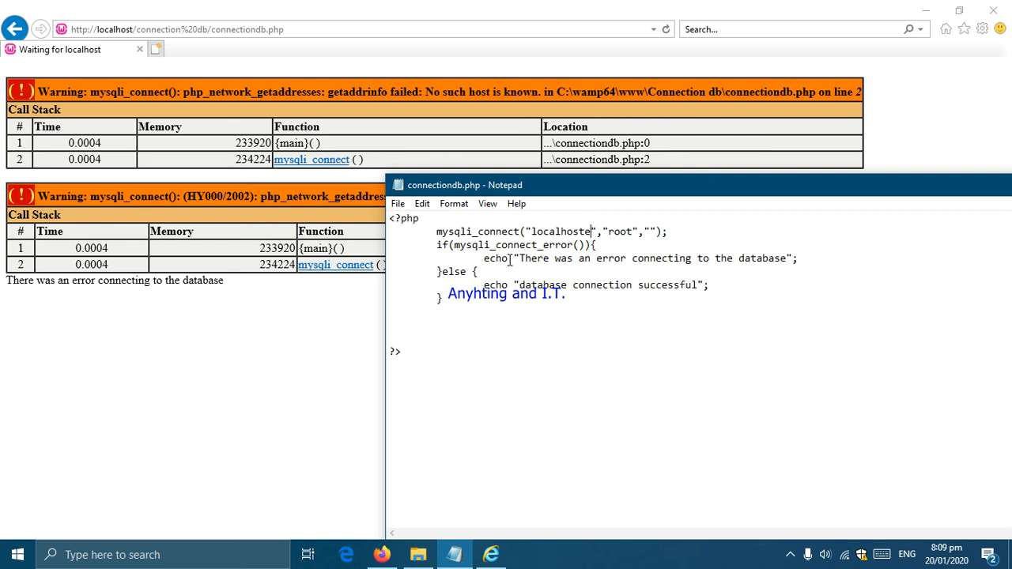
pyautogui.moveTo(491, 332)
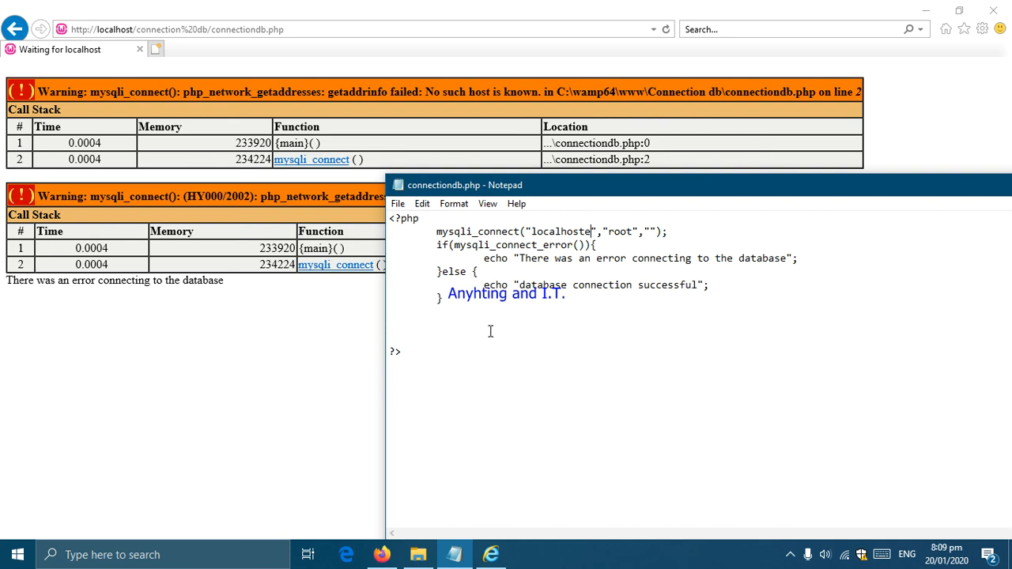
pyautogui.moveTo(516, 327)
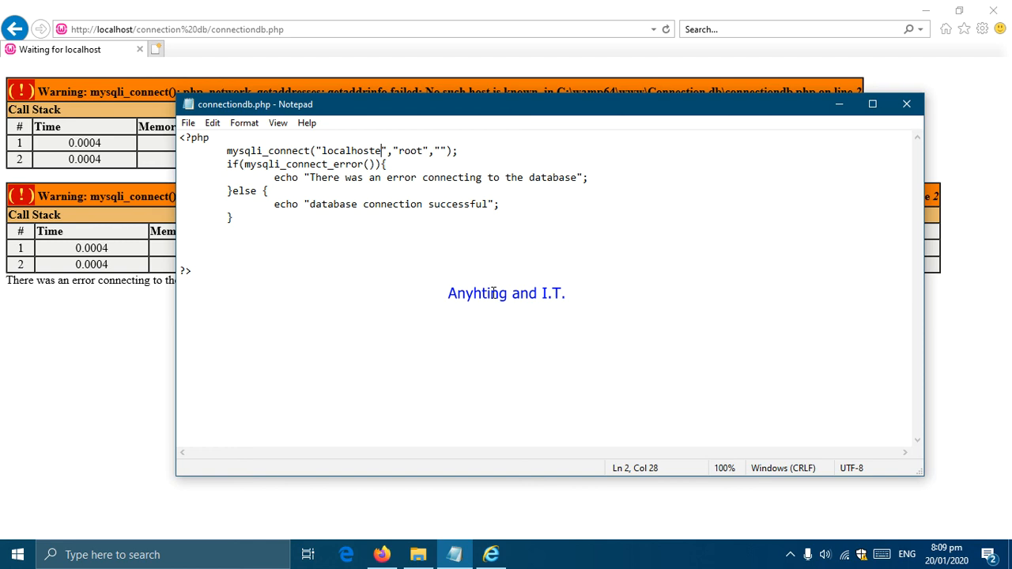
pyautogui.moveTo(463, 285)
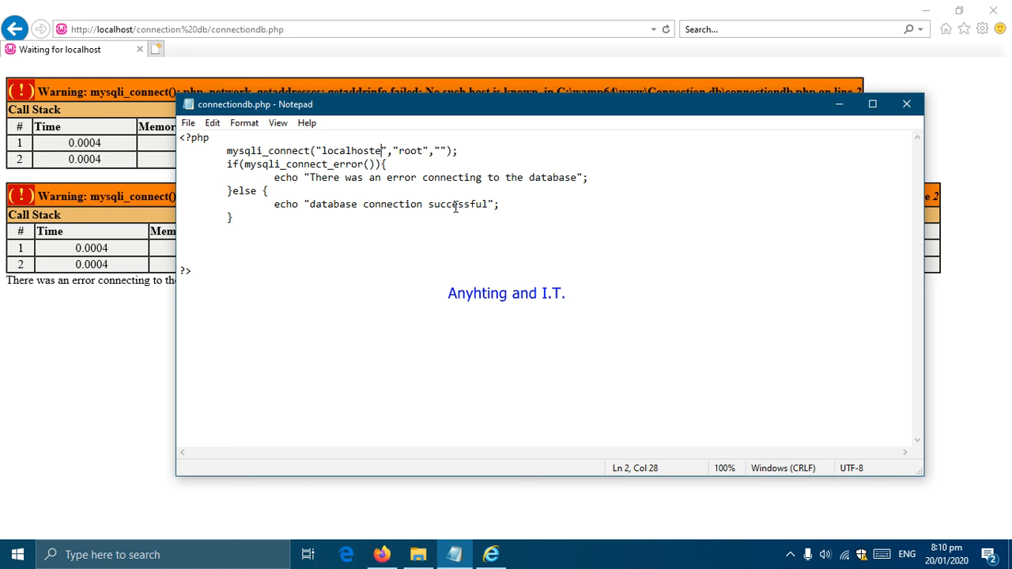
pyautogui.moveTo(406, 231)
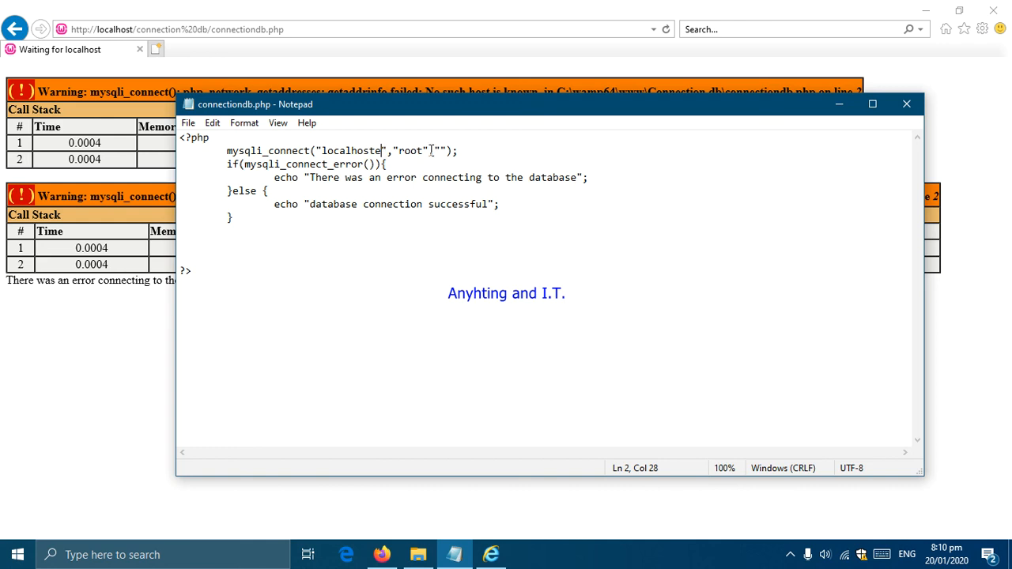
# Step: Delete the stray 'e' so the host reads 'localhost' again
pyautogui.press('Backspace')
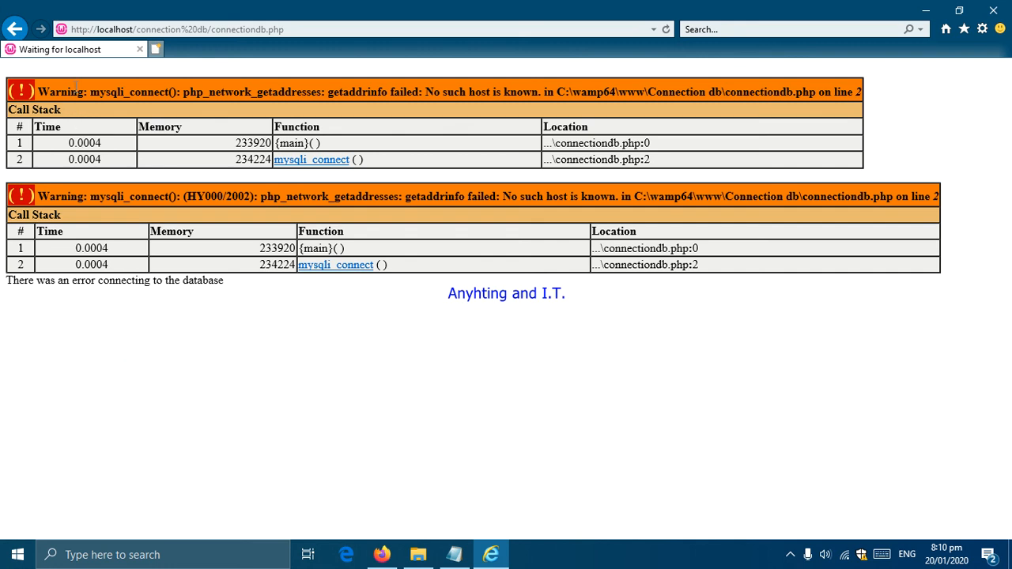
# Step: Reload connectiondb.php so the page reports 'database connection successful' without host-lookup warnings
pyautogui.click(668, 28)
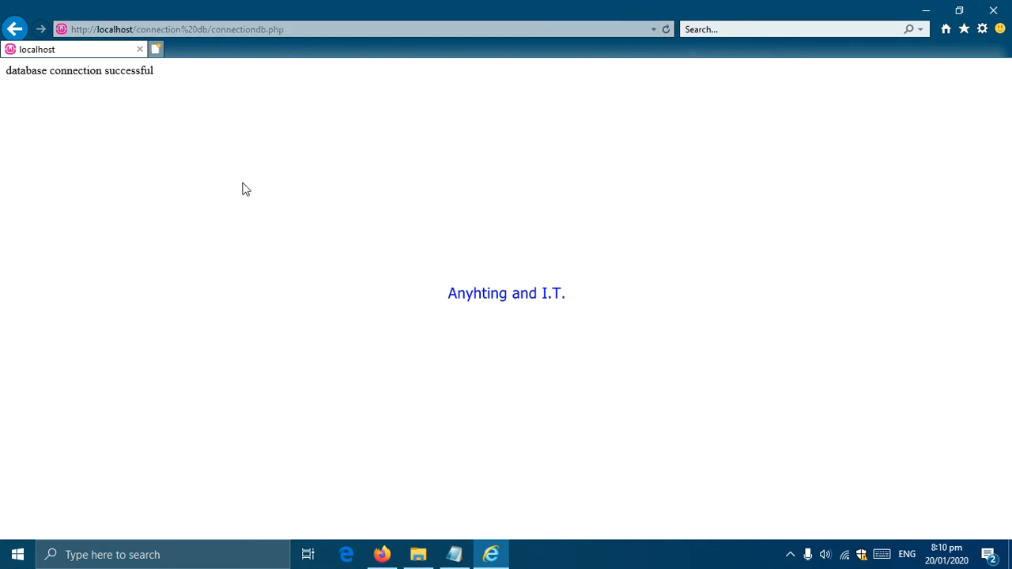
pyautogui.moveTo(190, 114)
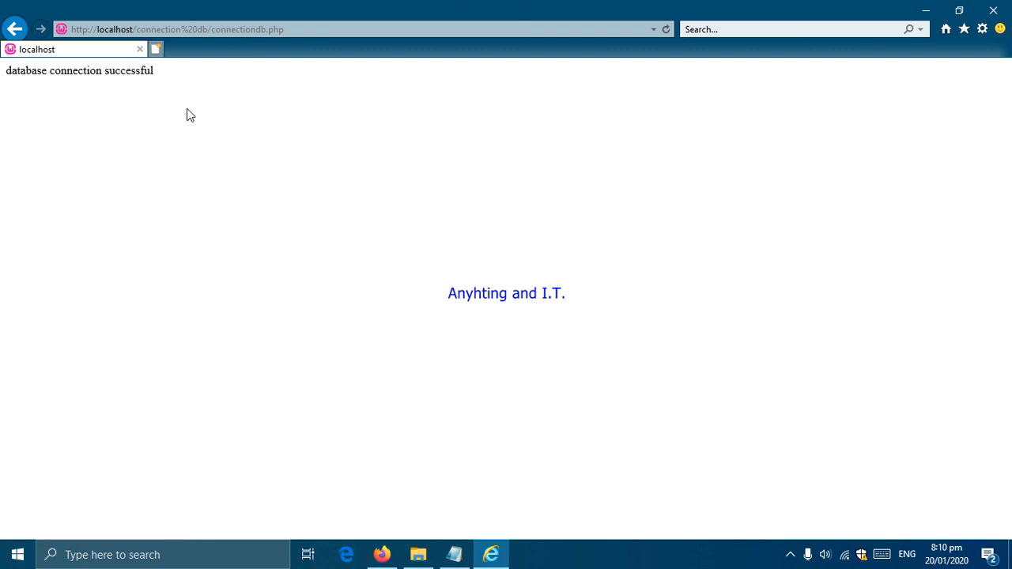
pyautogui.moveTo(398, 193)
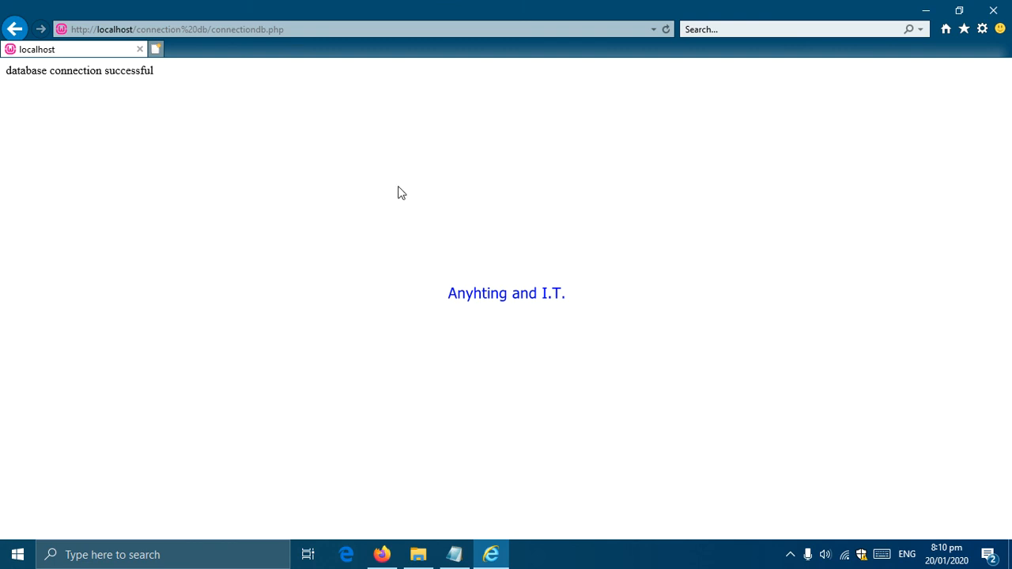